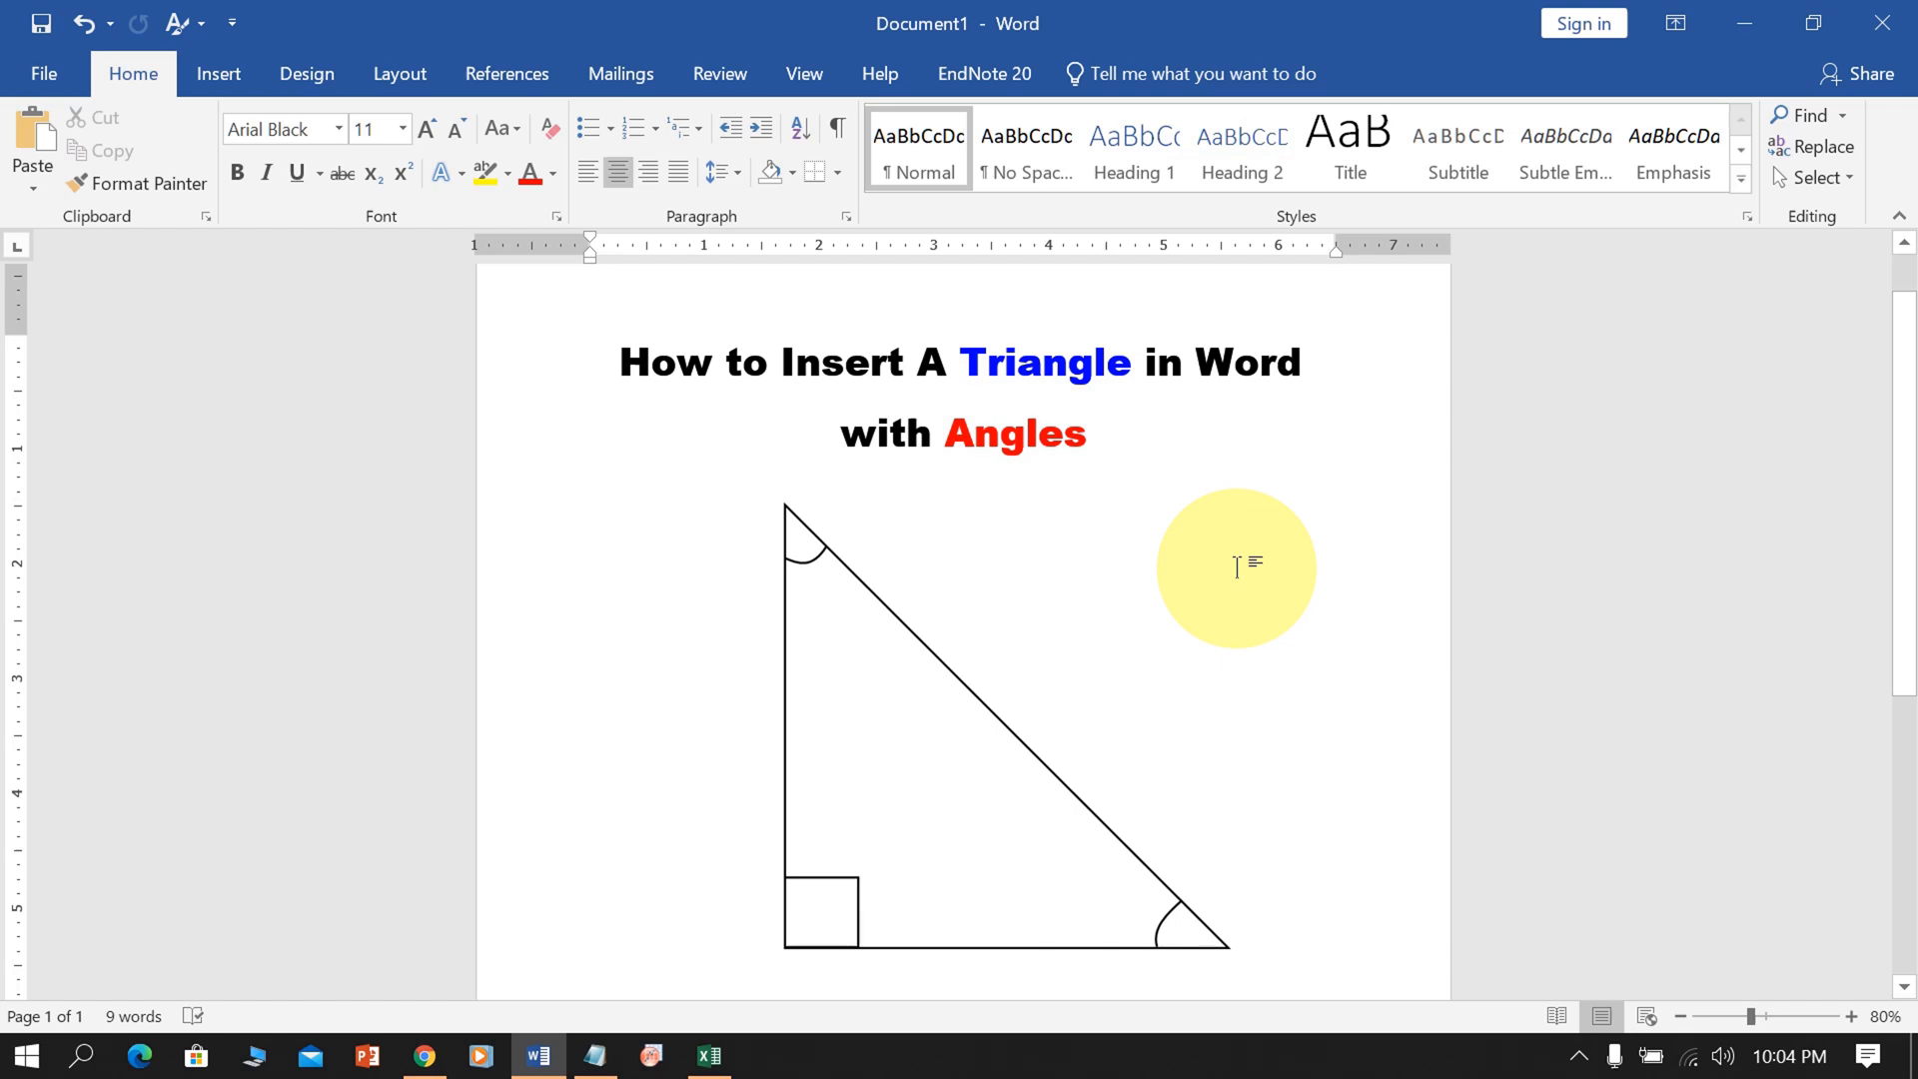
- Delete the example triangle picture below the two-line title
{"action": "left_click", "coordinate": [963, 490]}
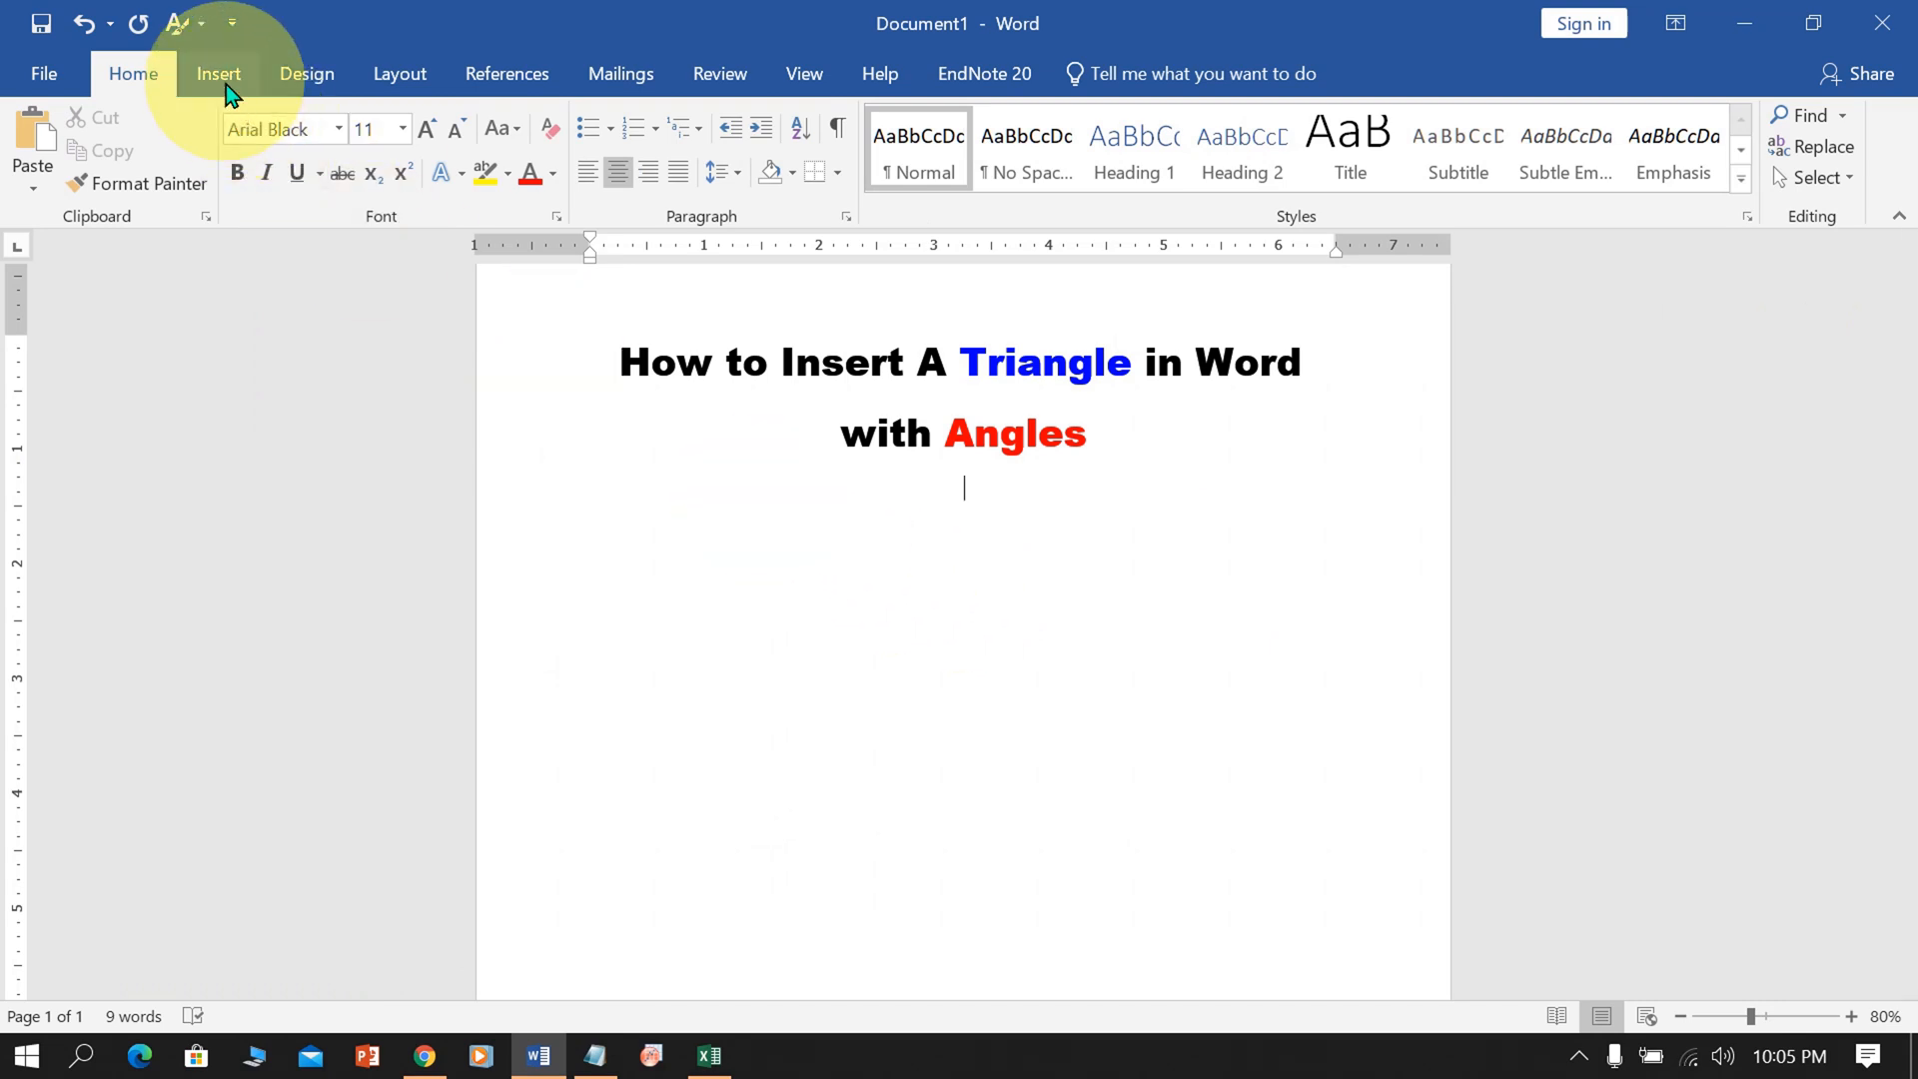
- Draw a Right Triangle shape from Insert > Shapes beneath the title
{"action": "left_click", "coordinate": [218, 73]}
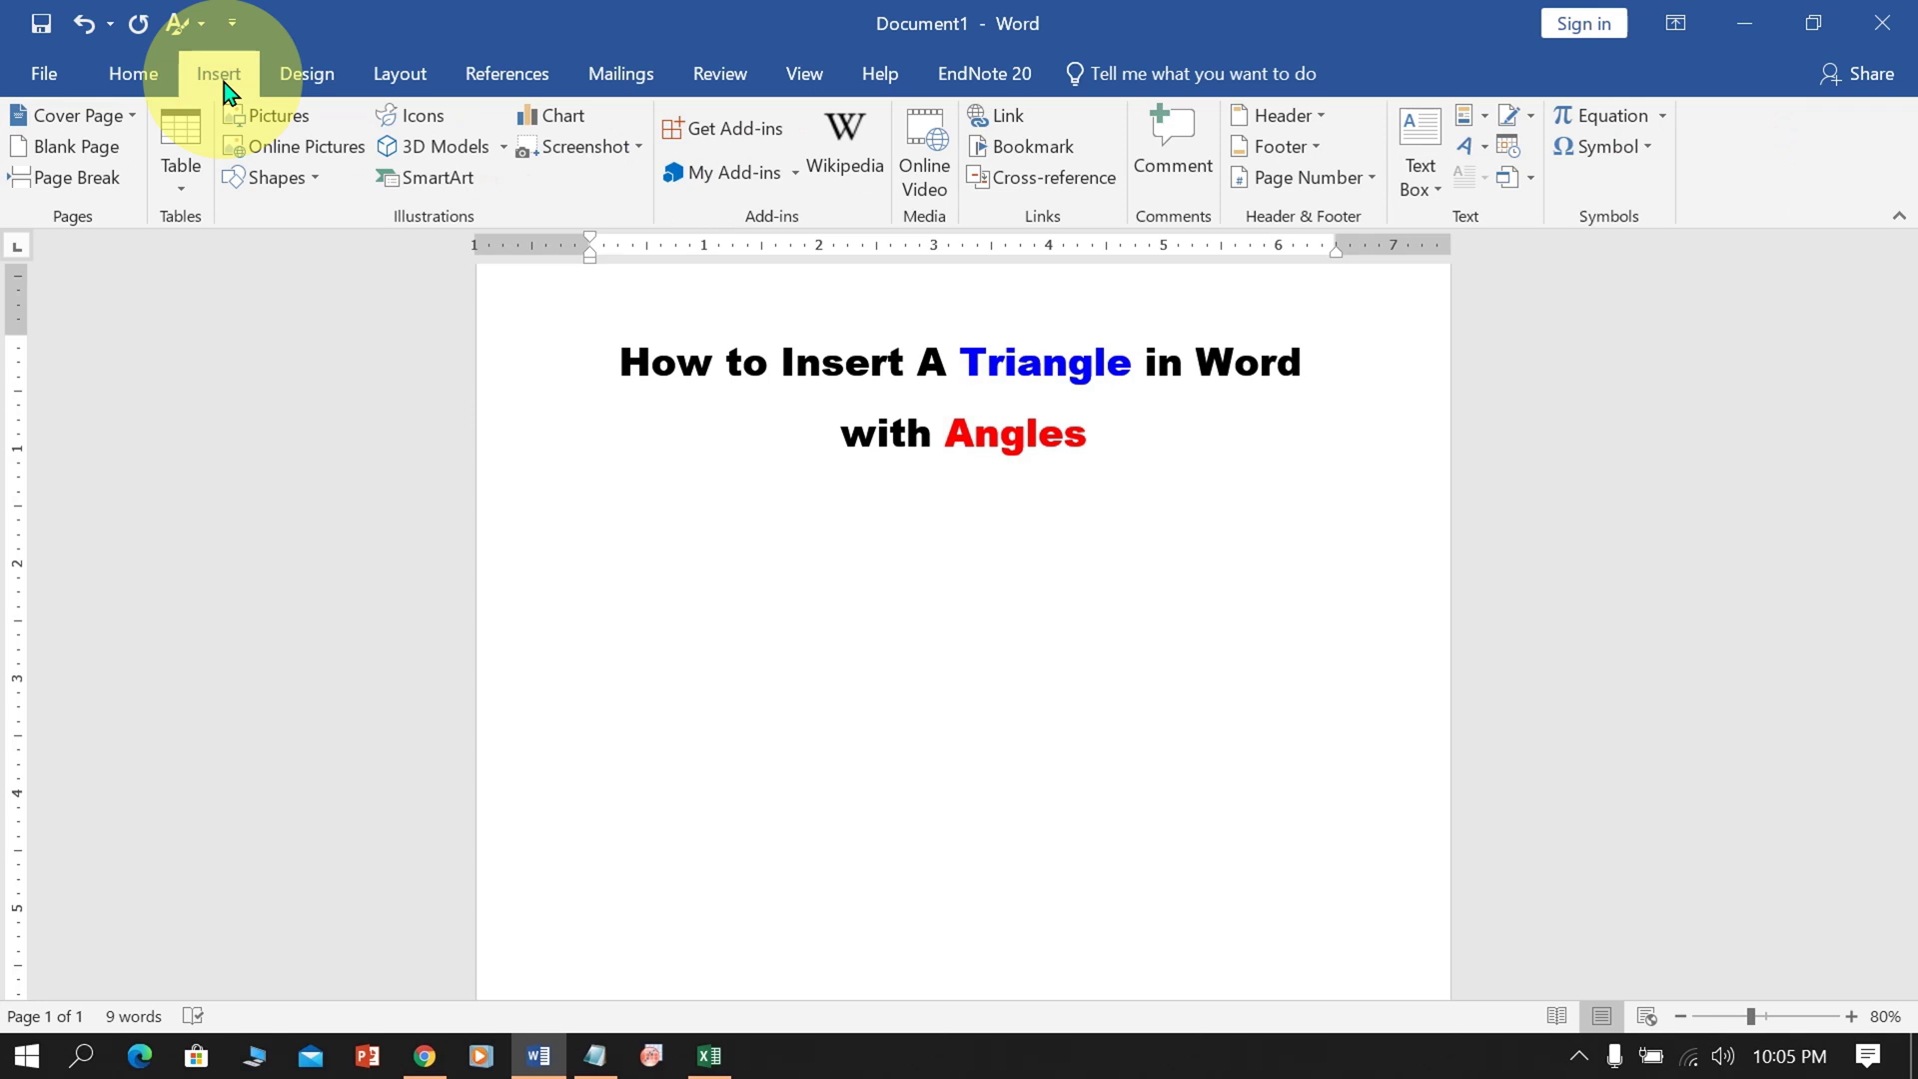
{"action": "mouse_move", "coordinate": [277, 178]}
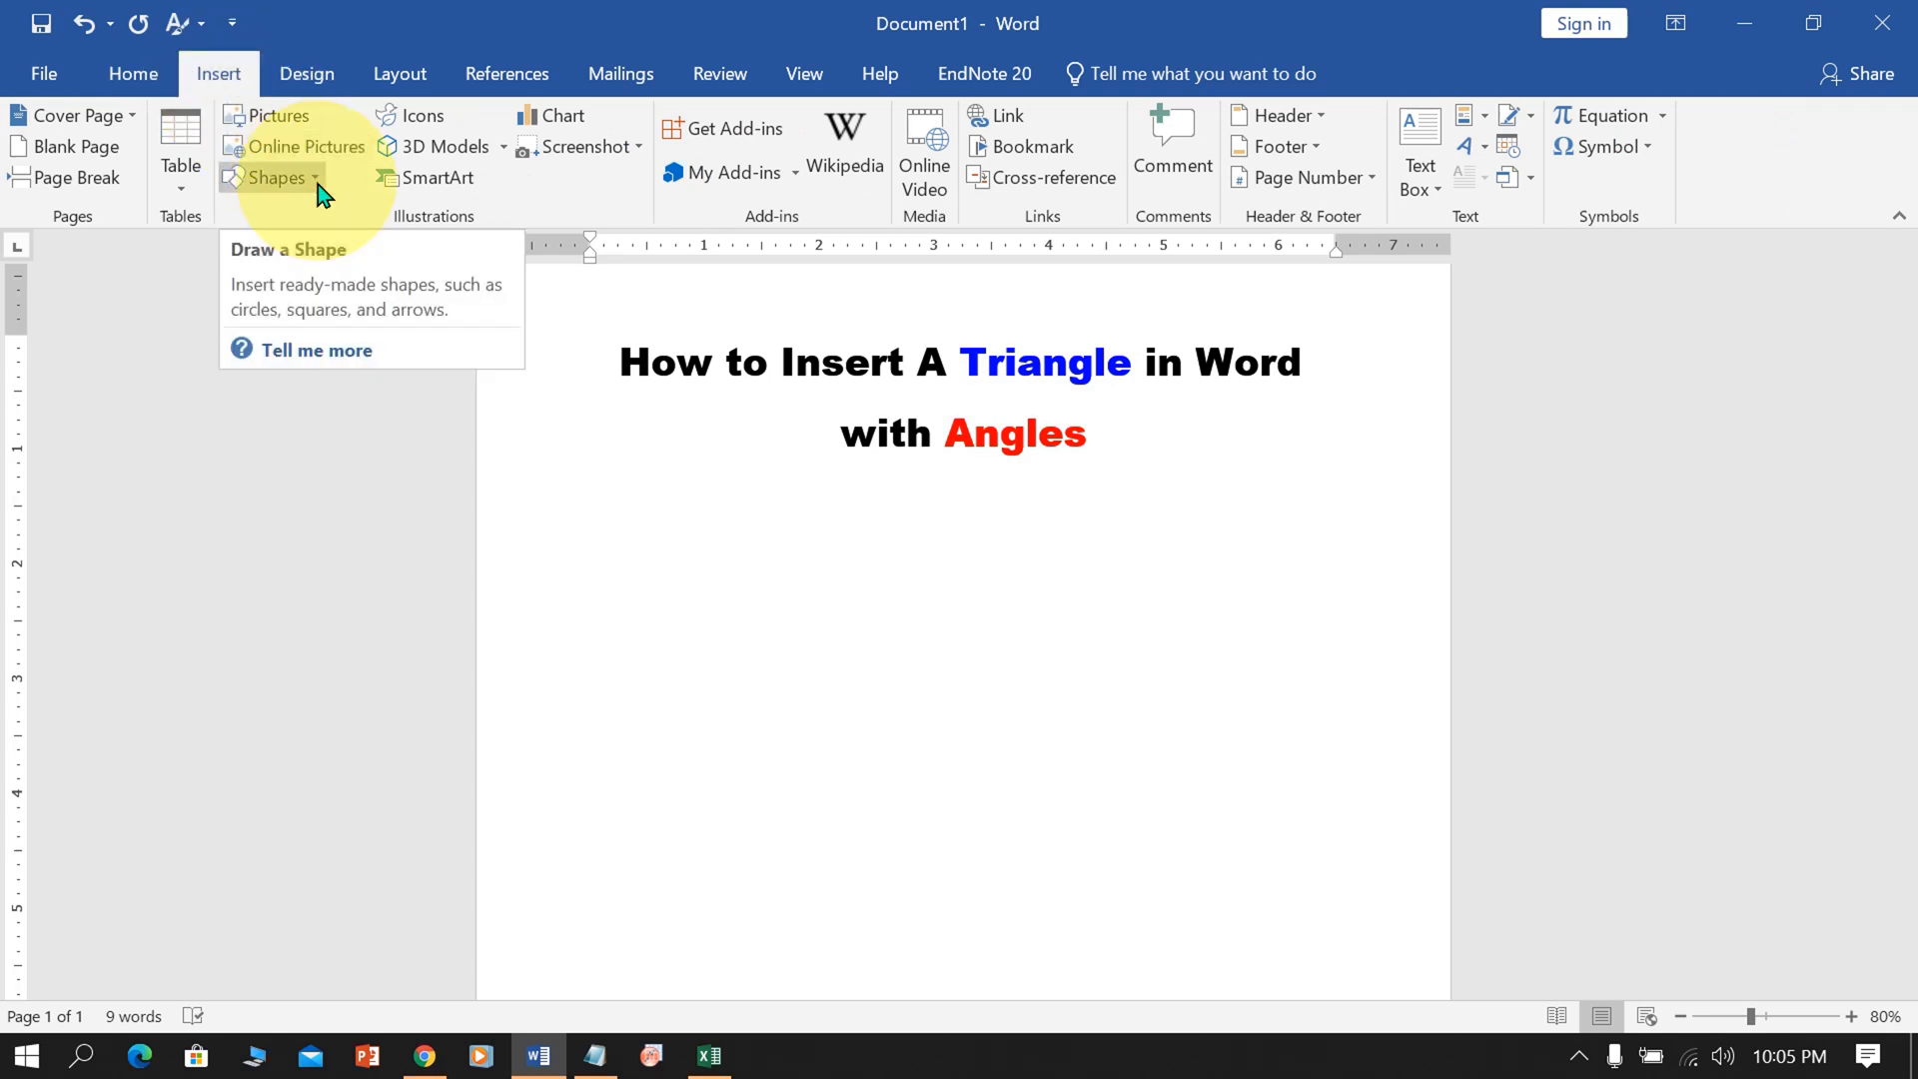
{"action": "left_click", "coordinate": [280, 178]}
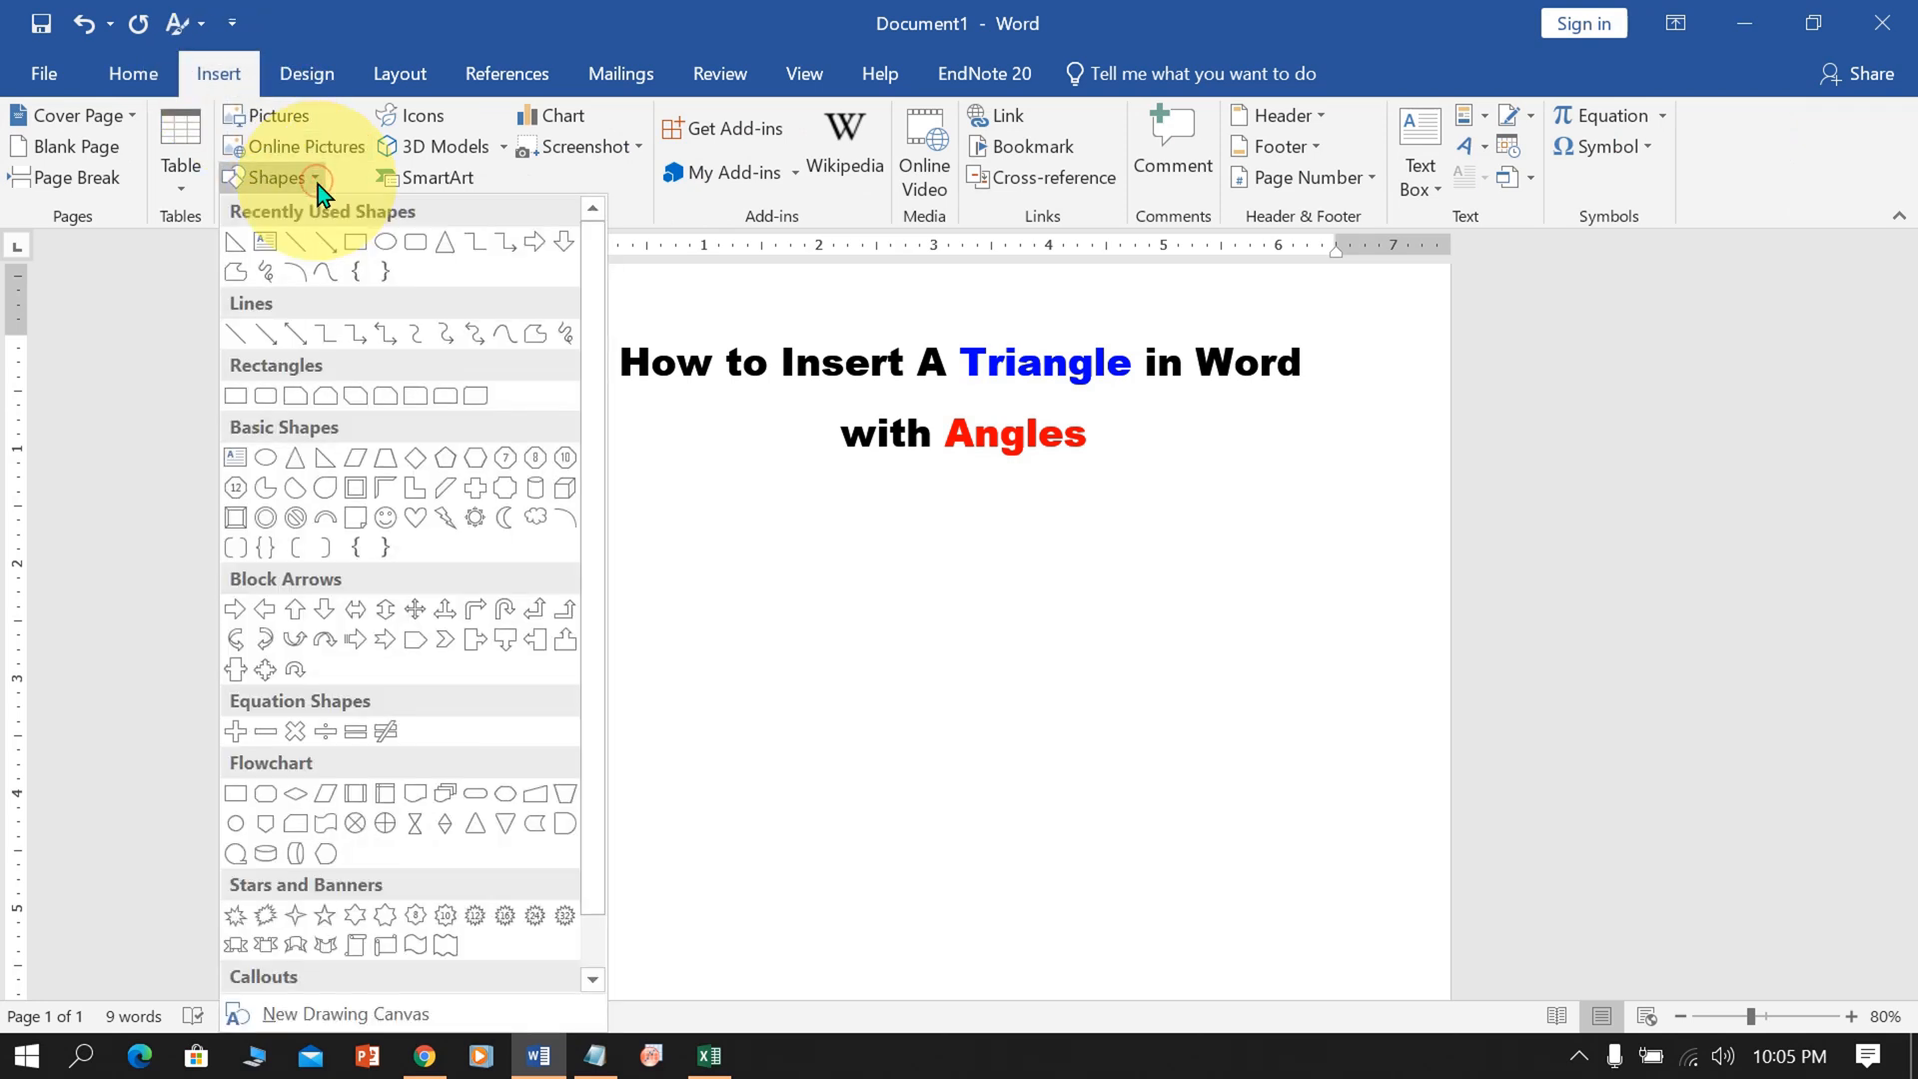
{"action": "mouse_move", "coordinate": [317, 452]}
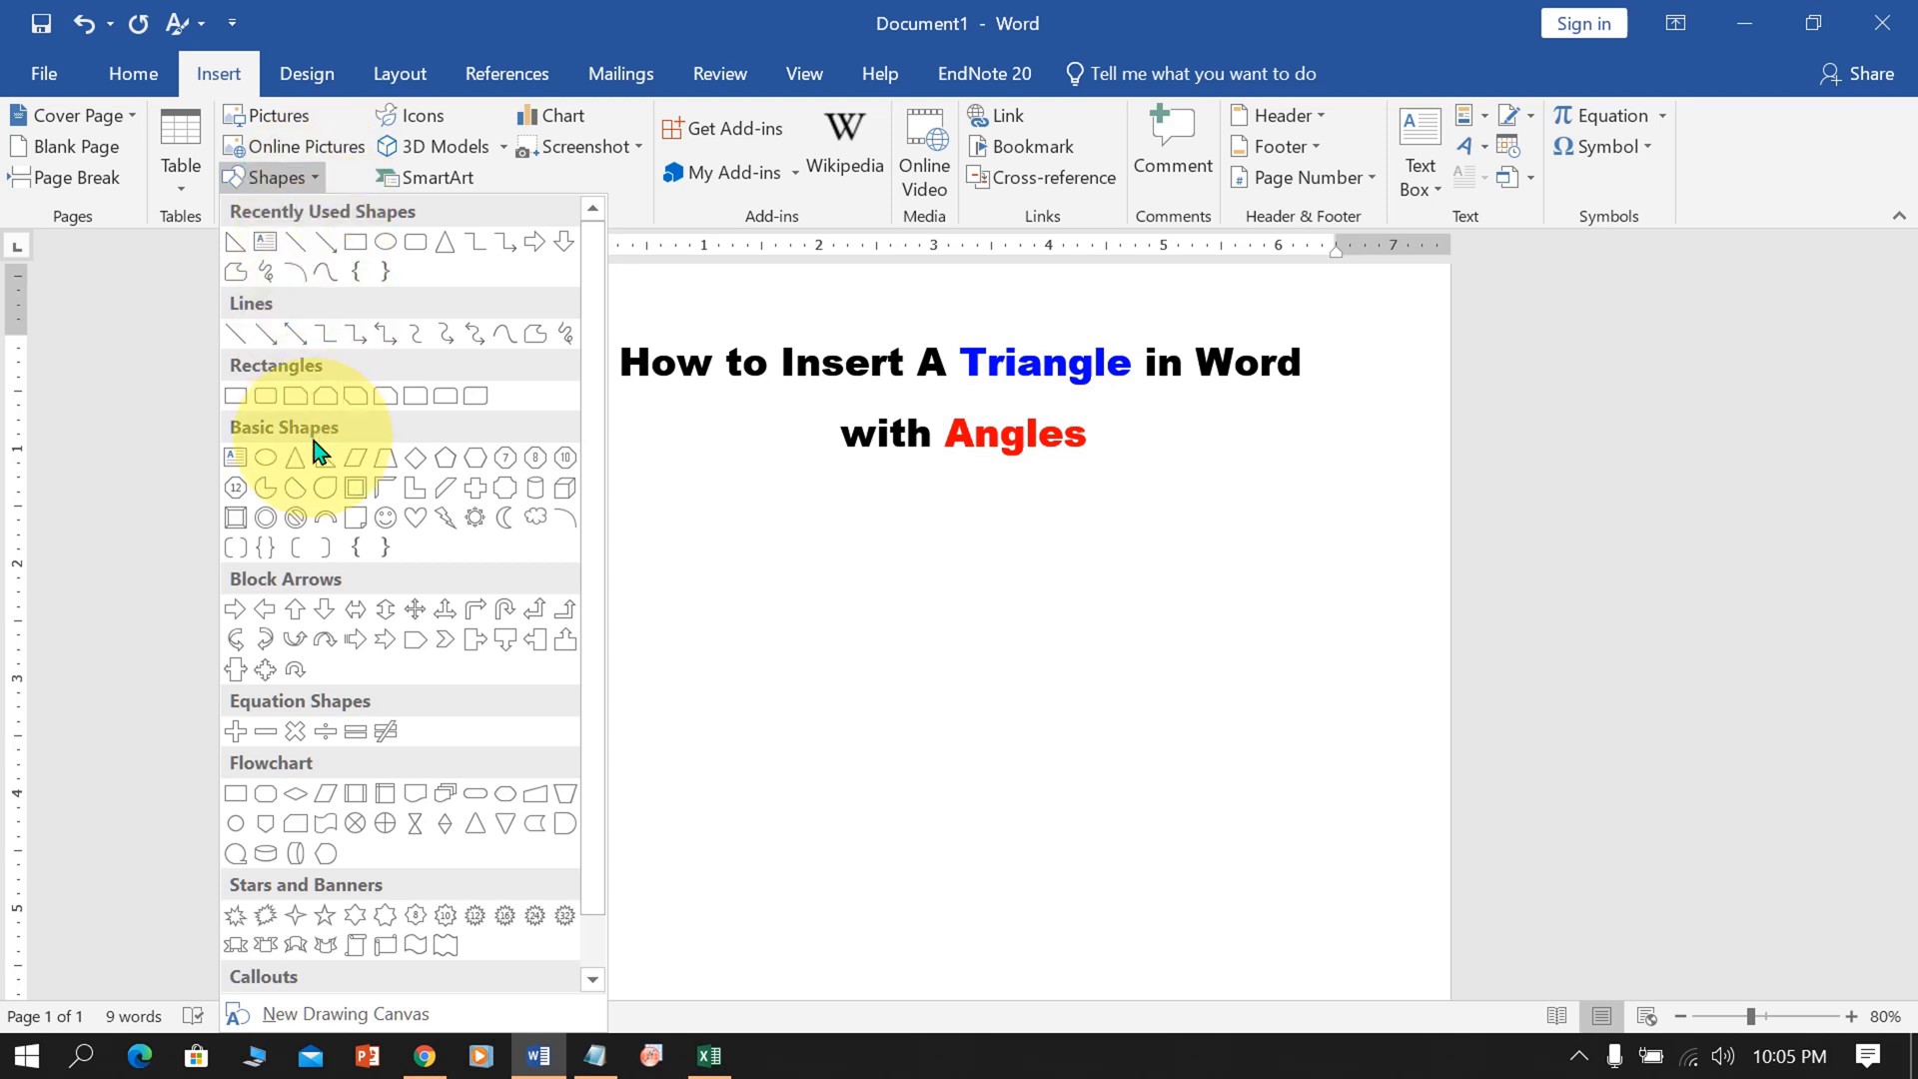
{"action": "mouse_move", "coordinate": [294, 457]}
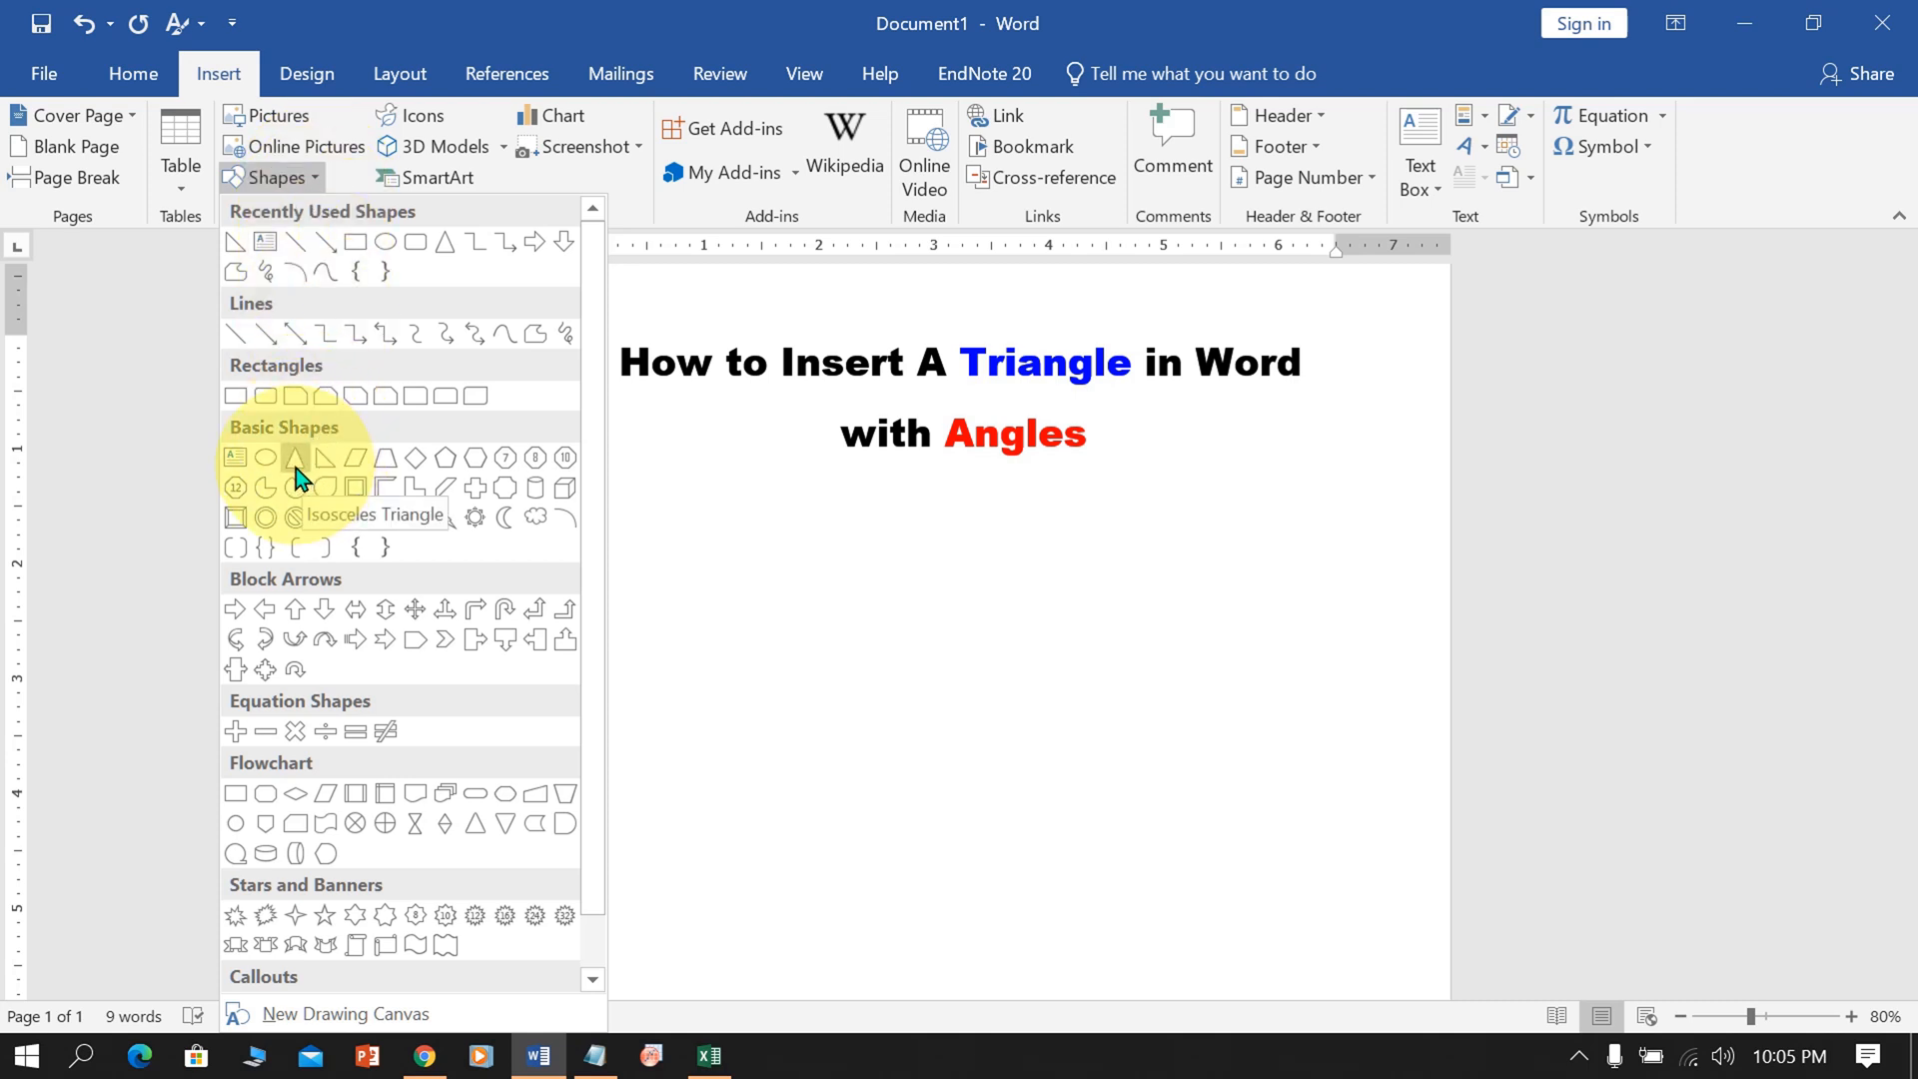
{"action": "mouse_move", "coordinate": [325, 467]}
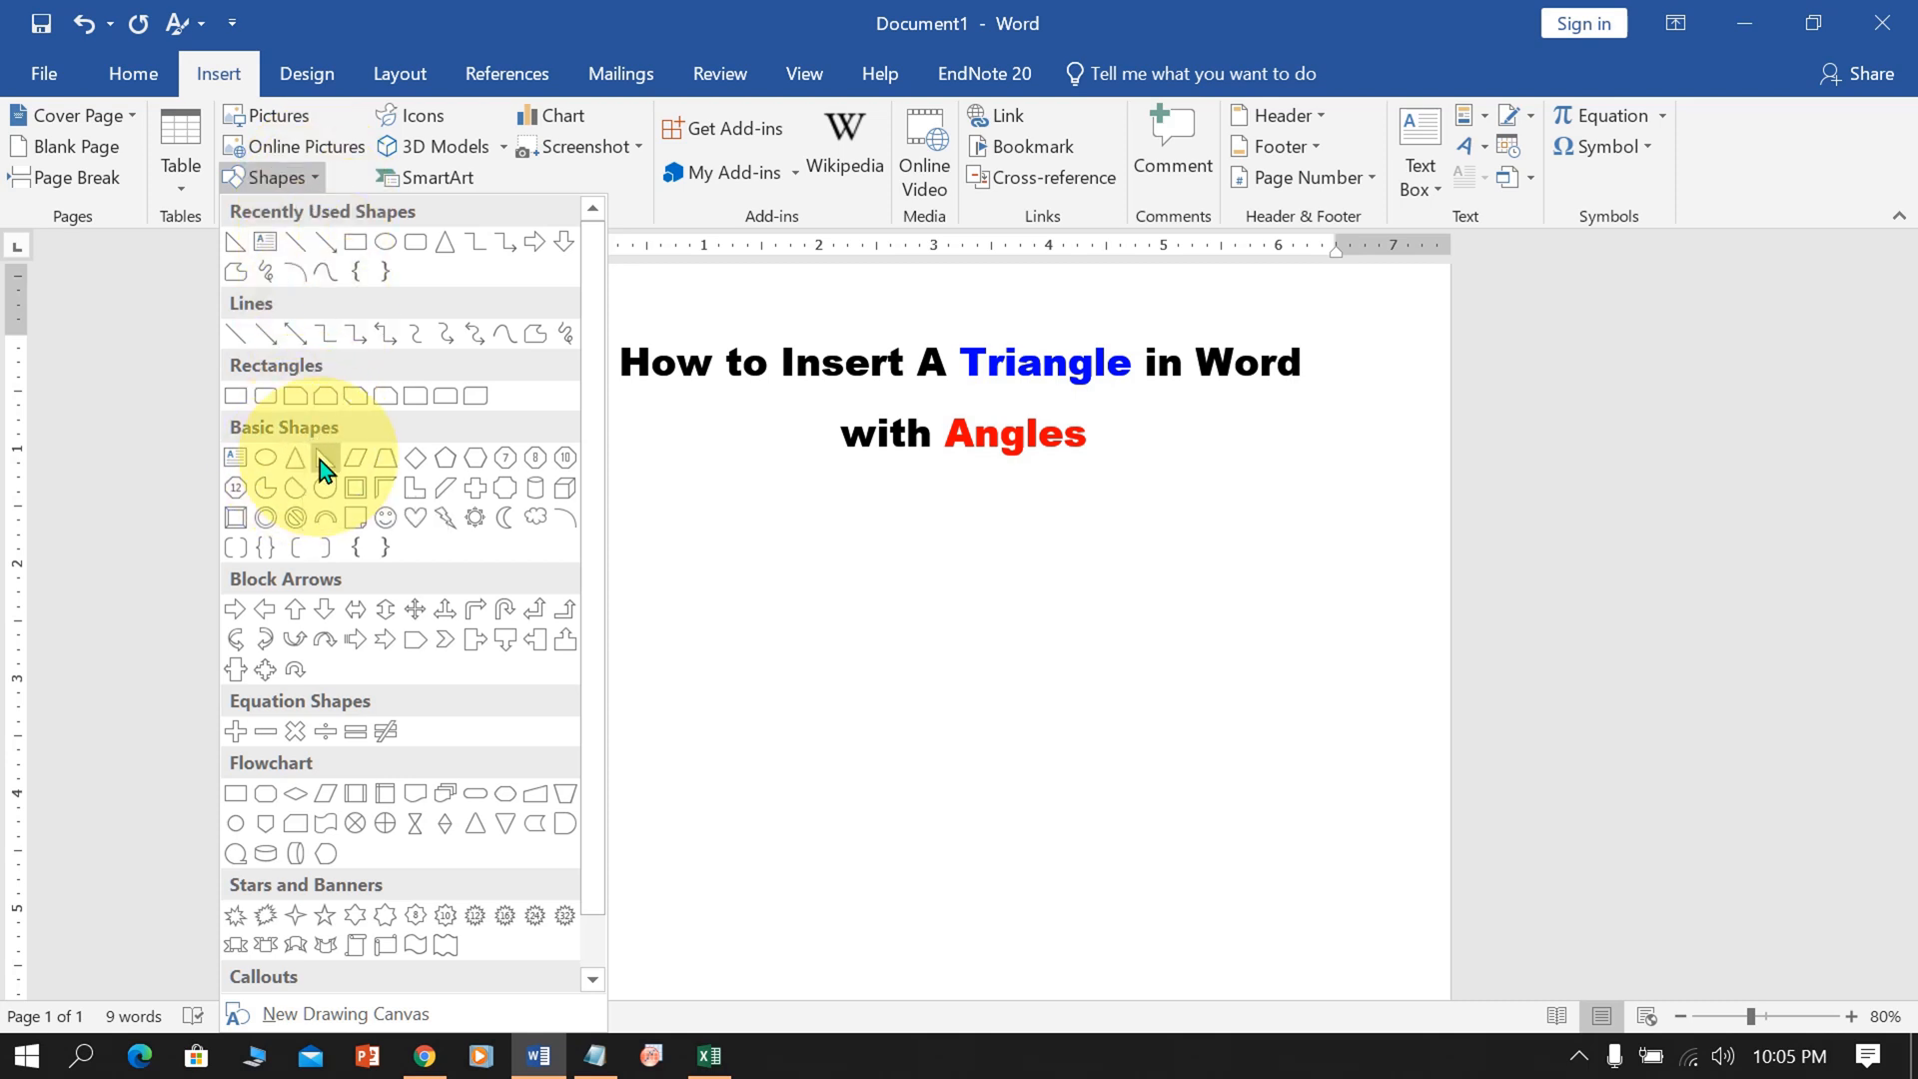
{"action": "left_click", "coordinate": [327, 457]}
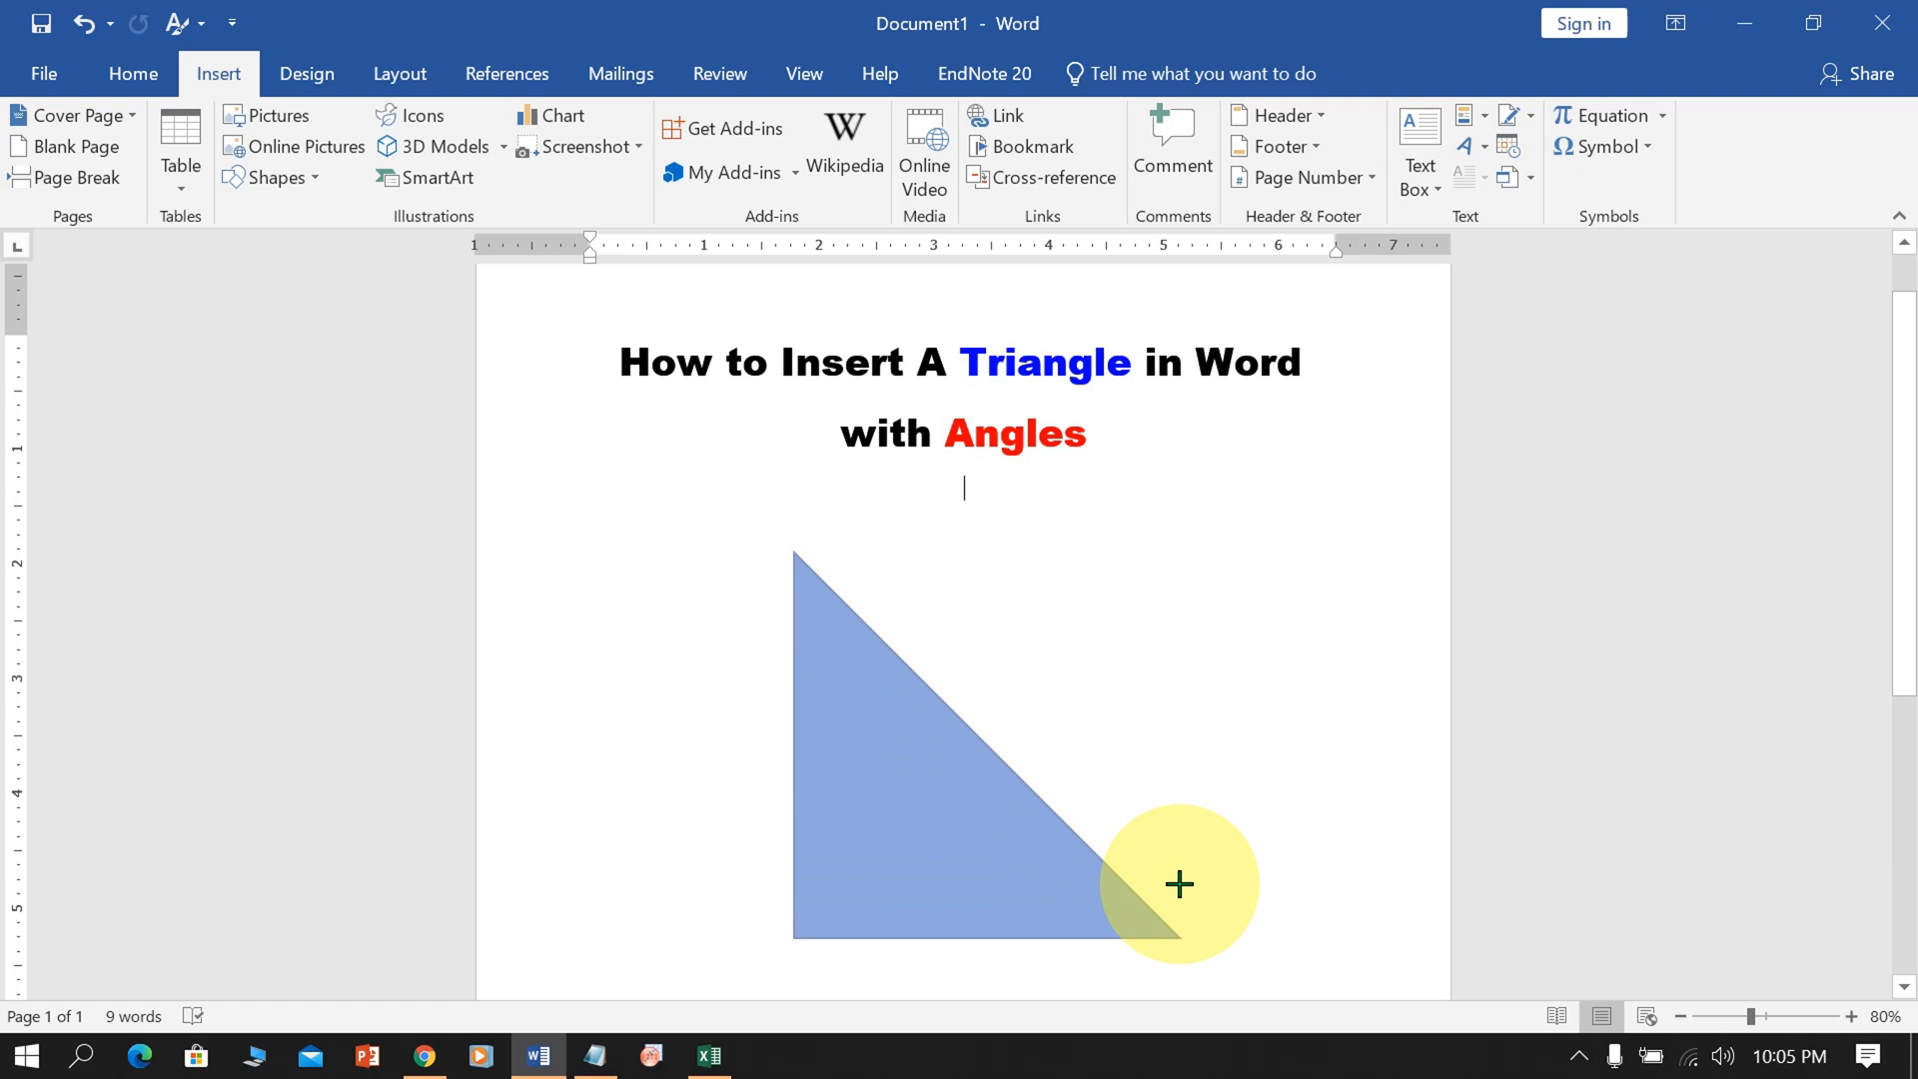
- Finish placing the triangle and set its fill to No Fill from the mini toolbar
{"action": "left_click", "coordinate": [1034, 850]}
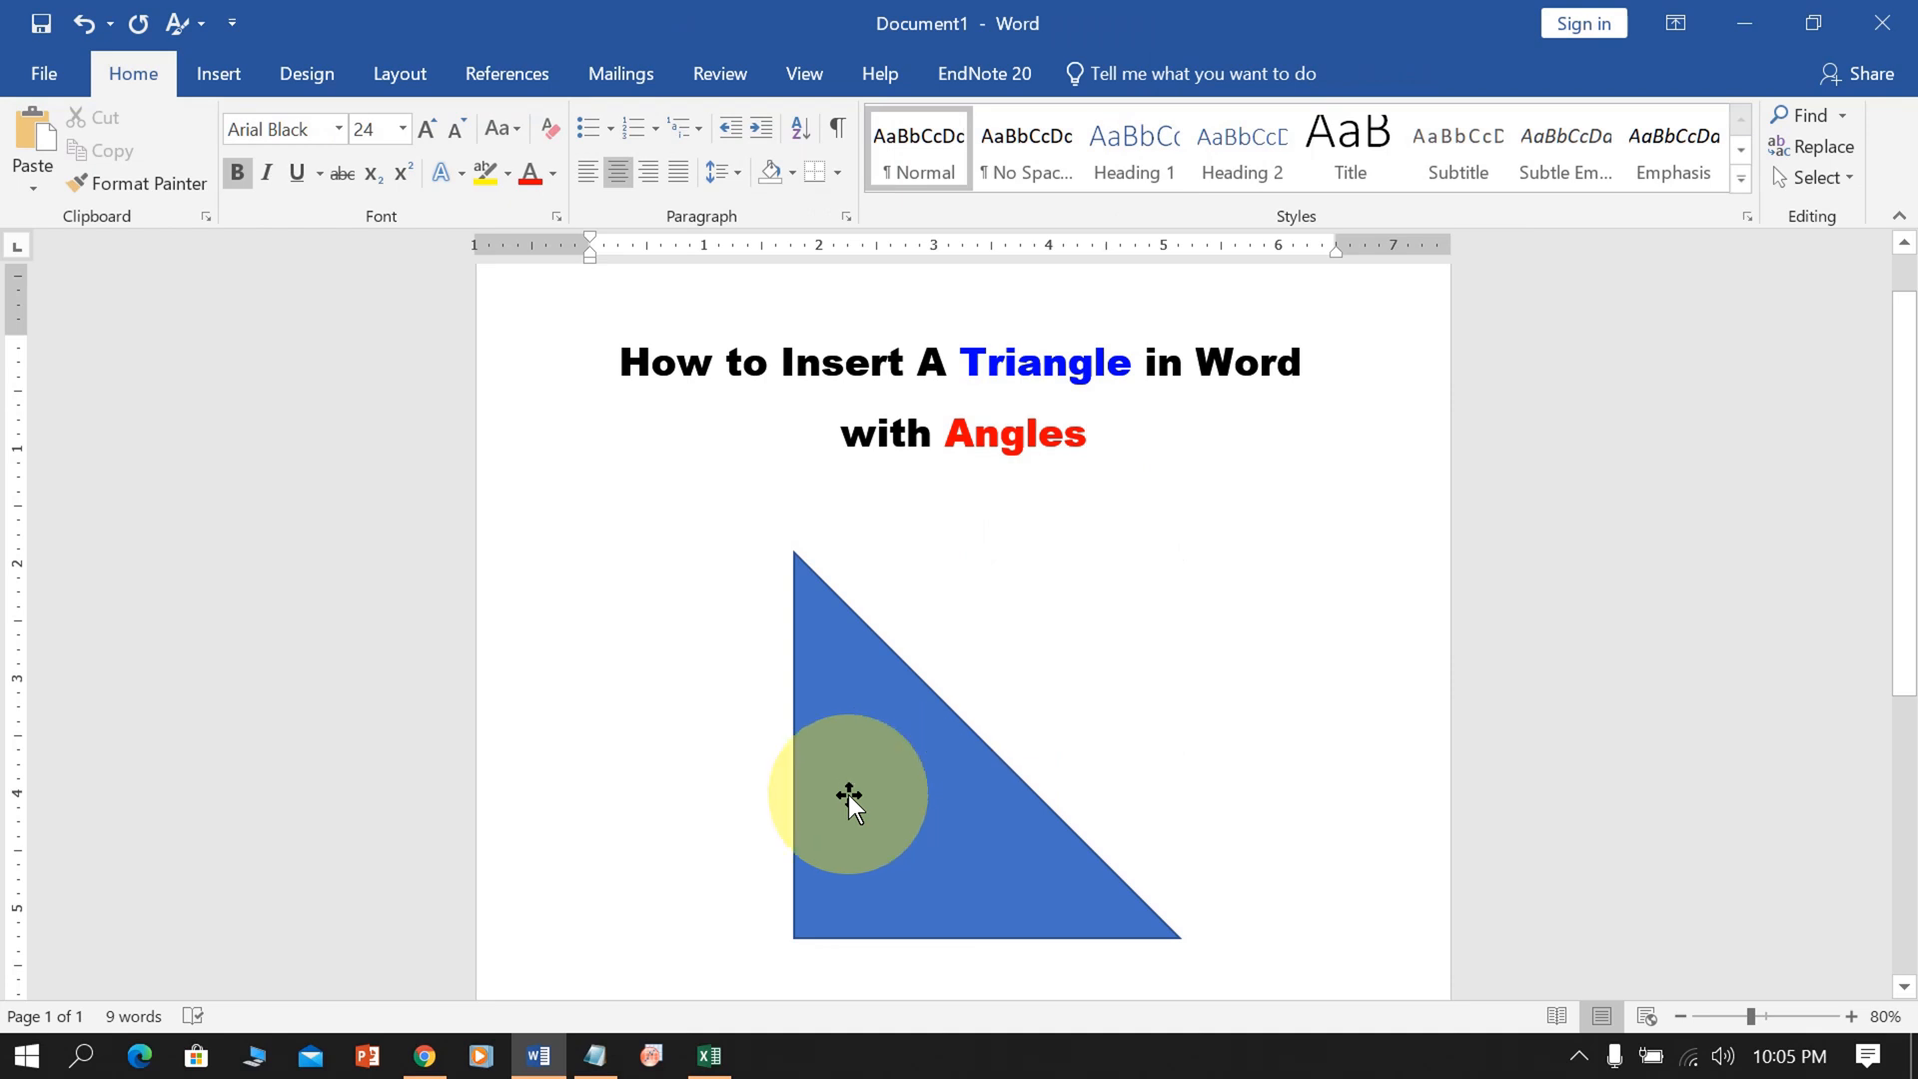
{"action": "right_click", "coordinate": [848, 801]}
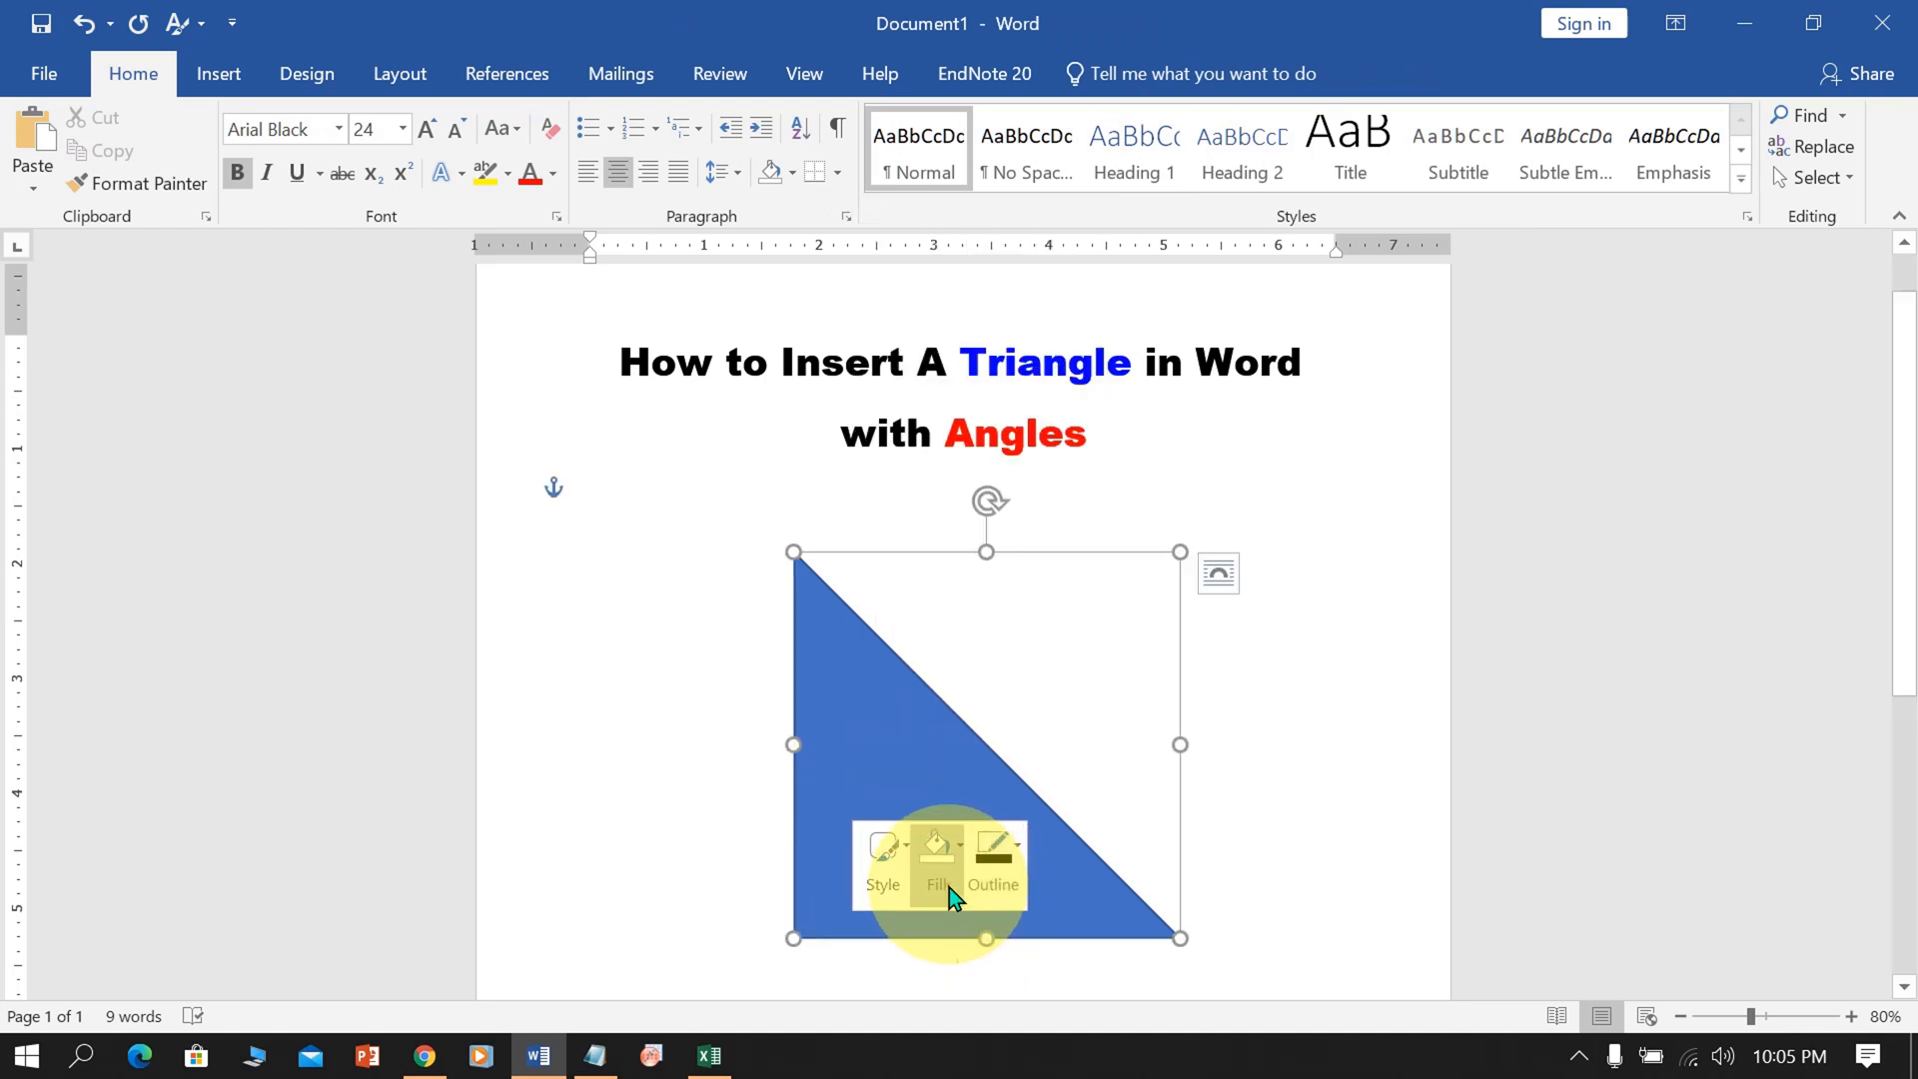
{"action": "left_click", "coordinate": [936, 850]}
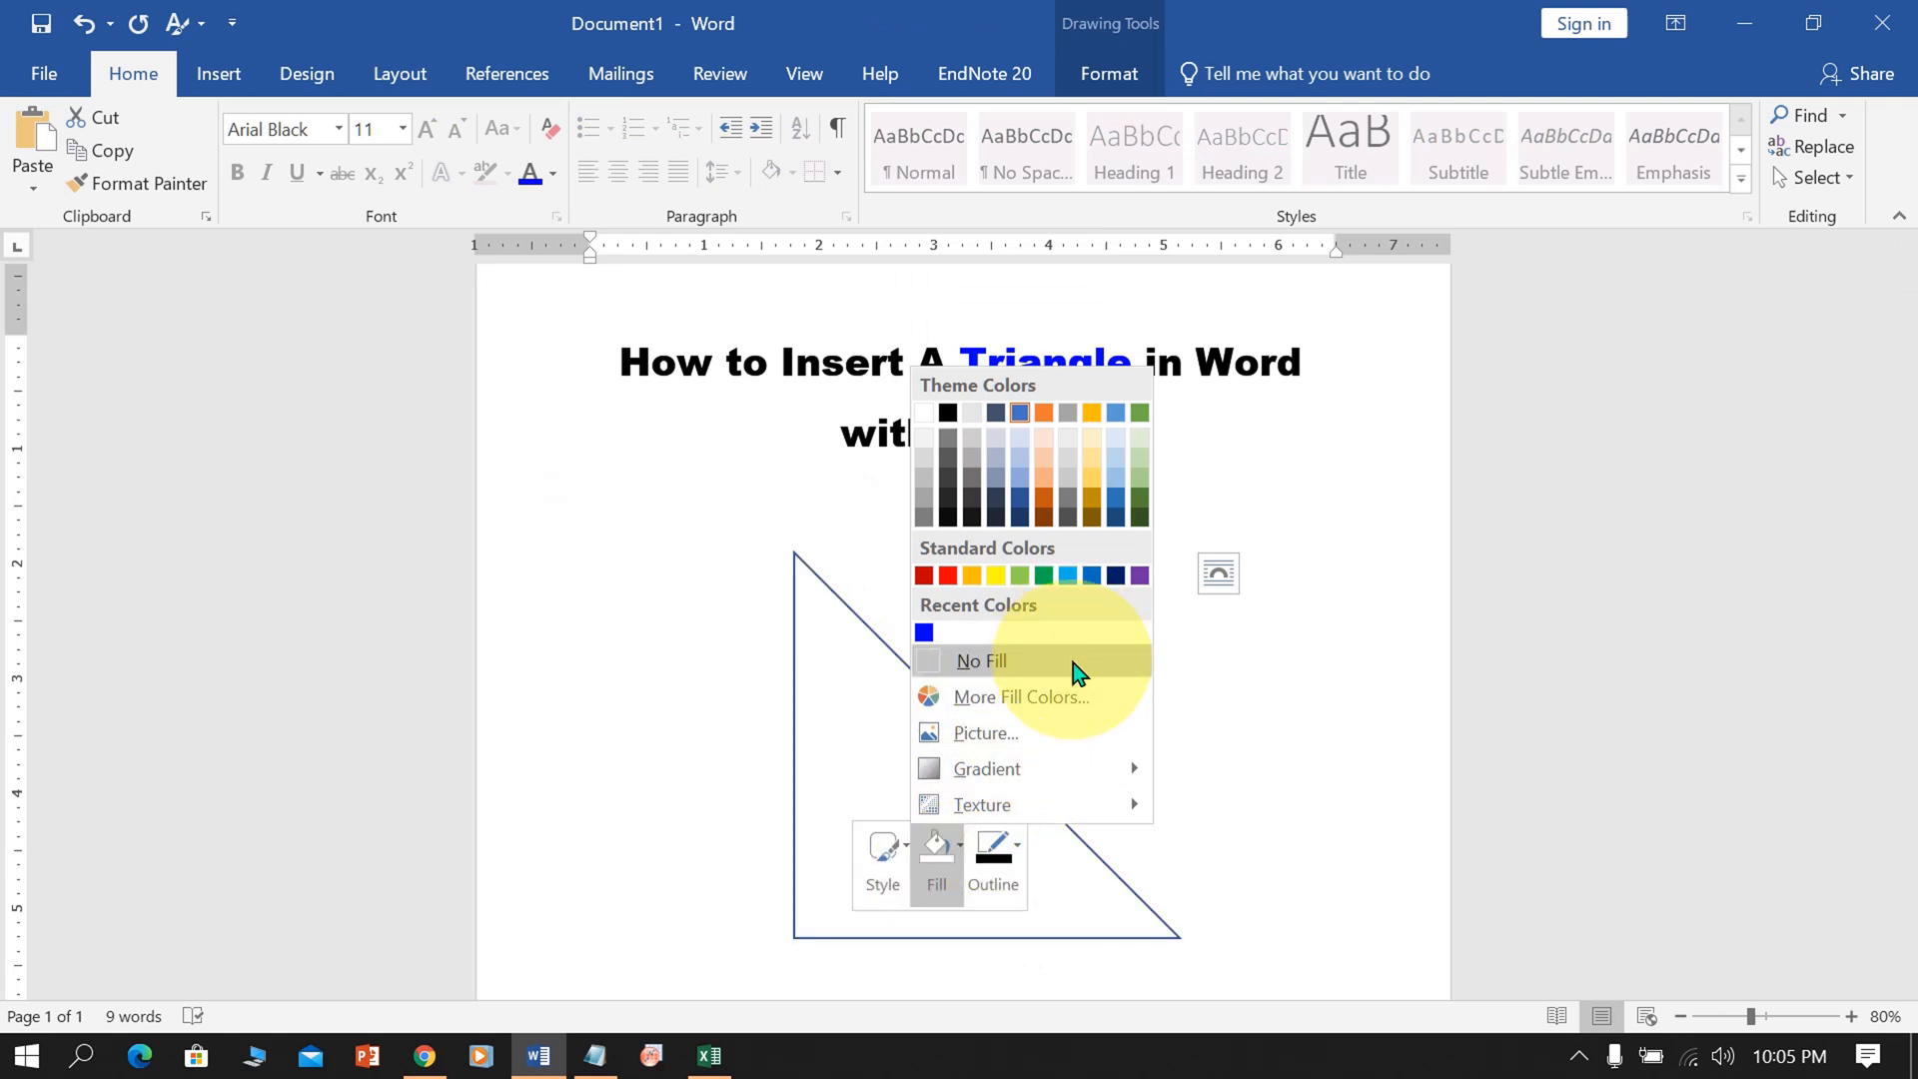
{"action": "left_click", "coordinate": [993, 861]}
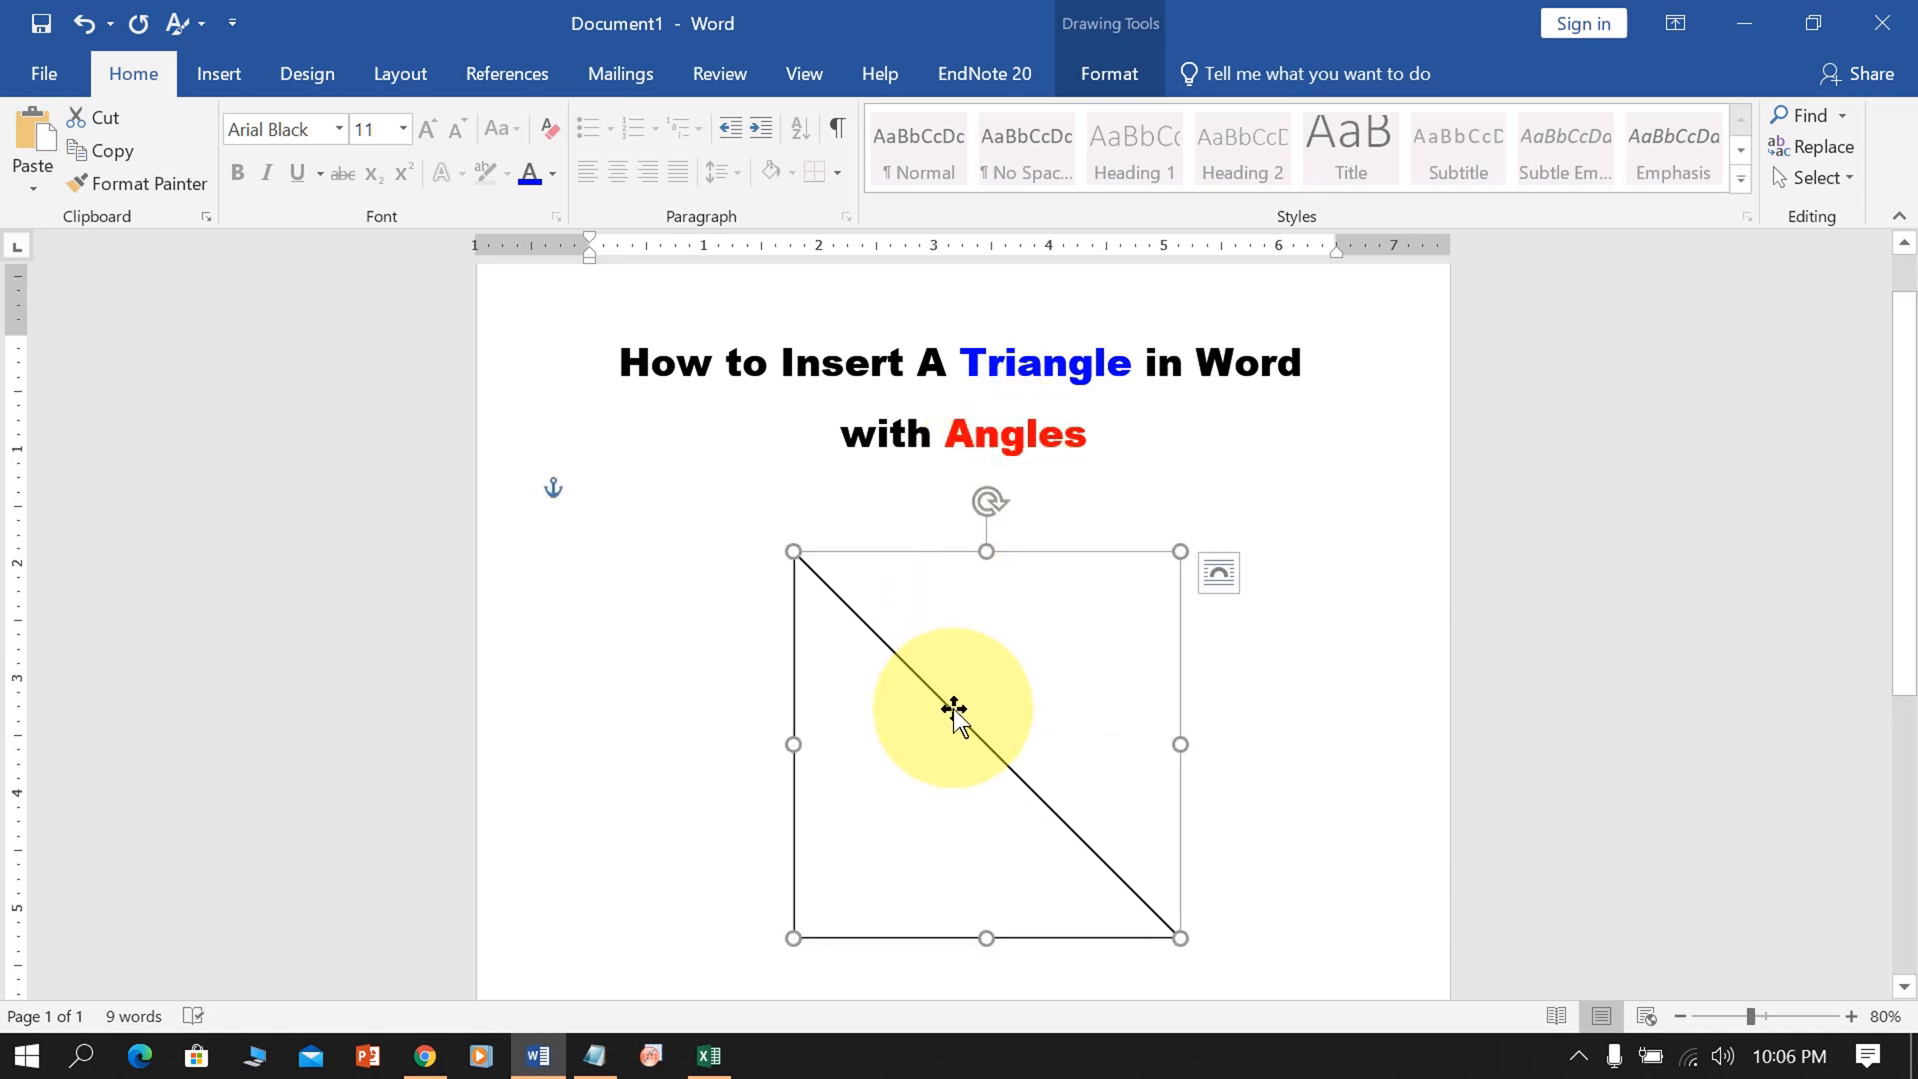
- In Format Shape, set the triangle's outline width to 2 pt
{"action": "right_click", "coordinate": [954, 710]}
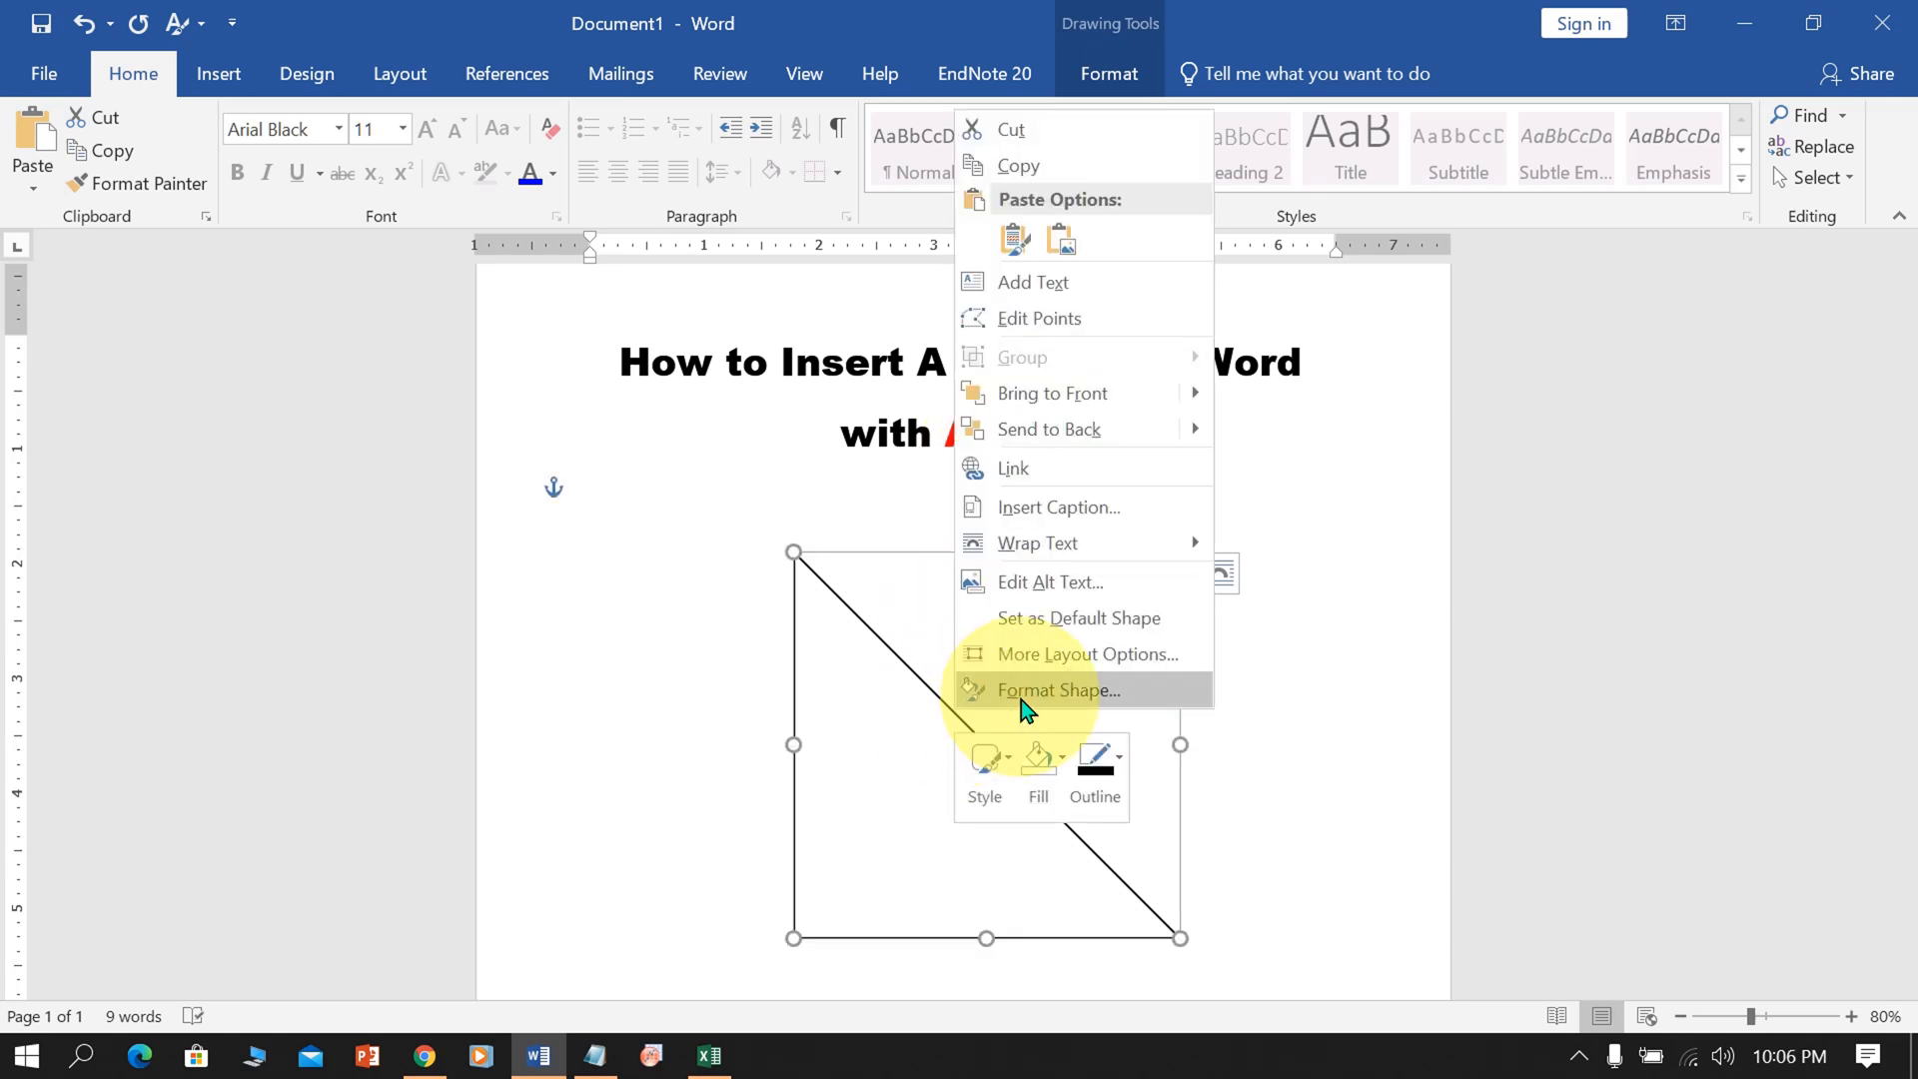
{"action": "left_click", "coordinate": [1021, 691]}
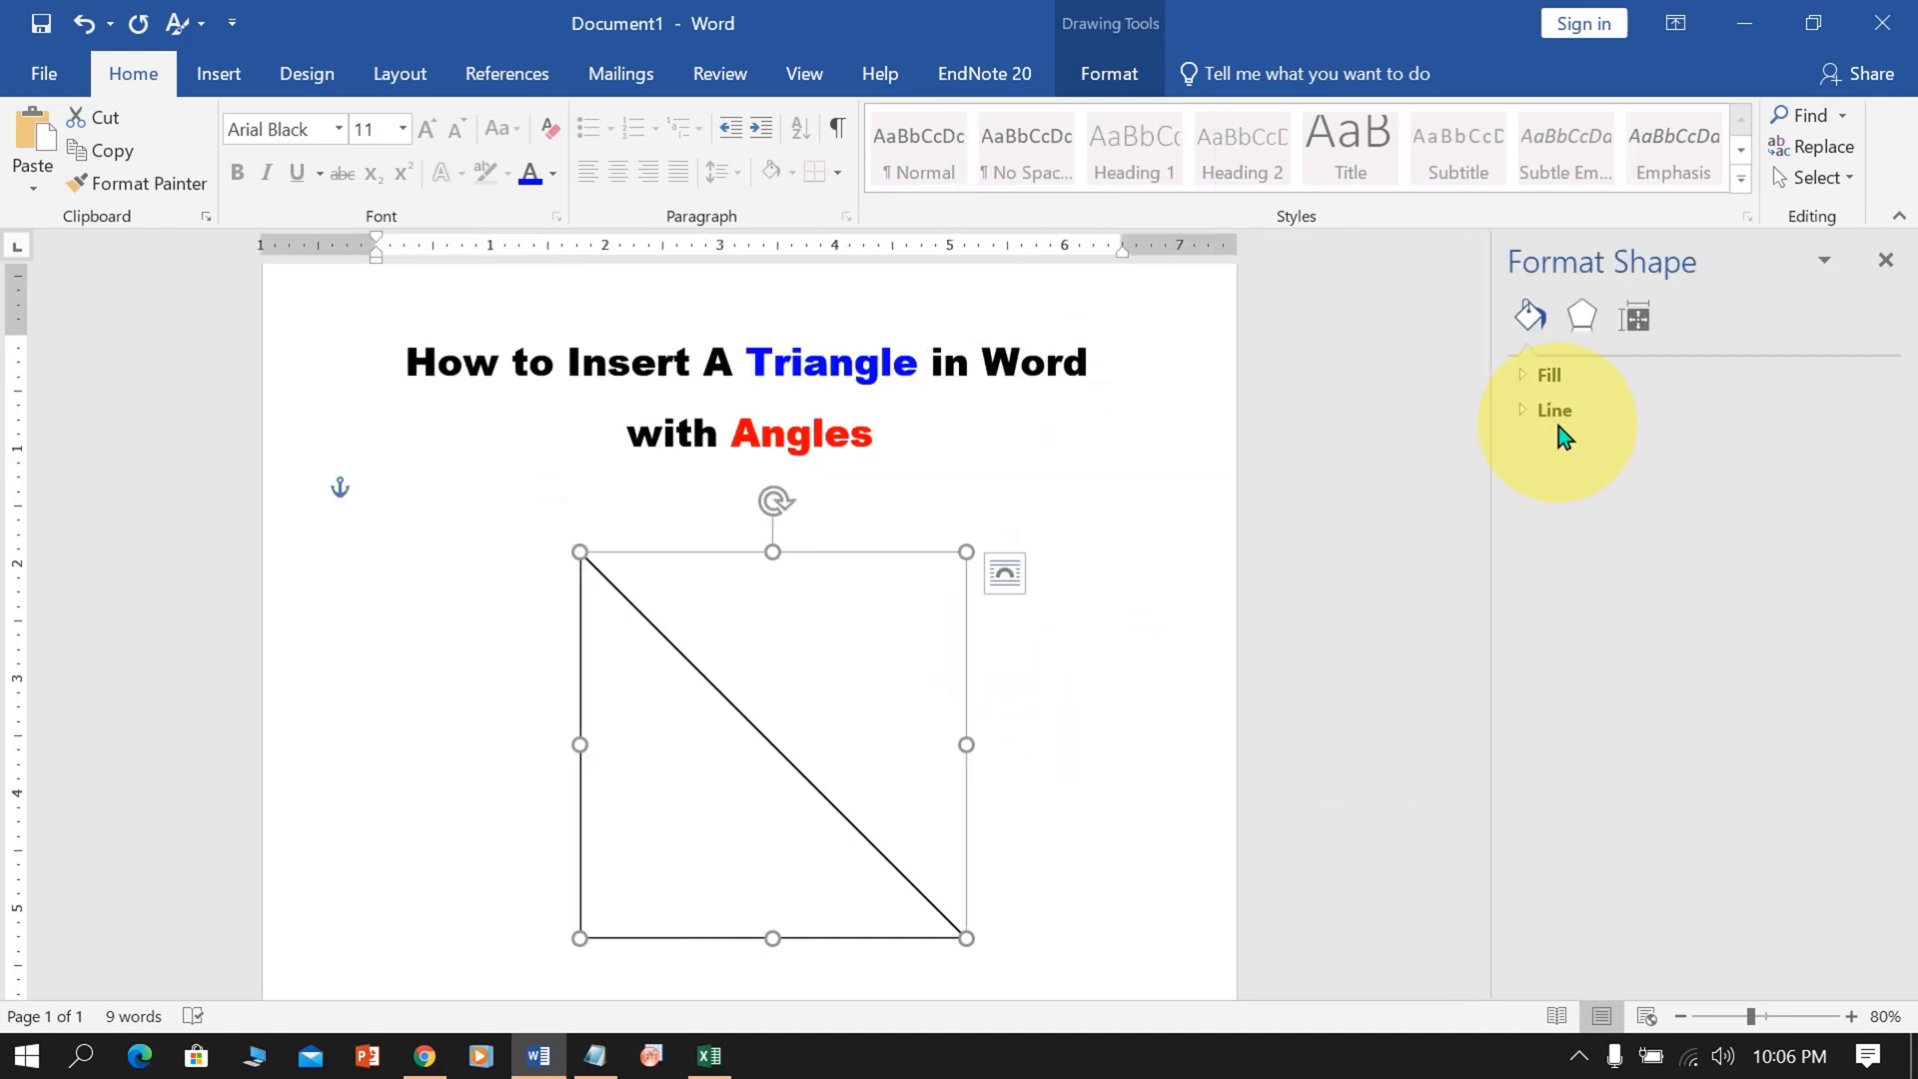
{"action": "left_click", "coordinate": [1554, 410]}
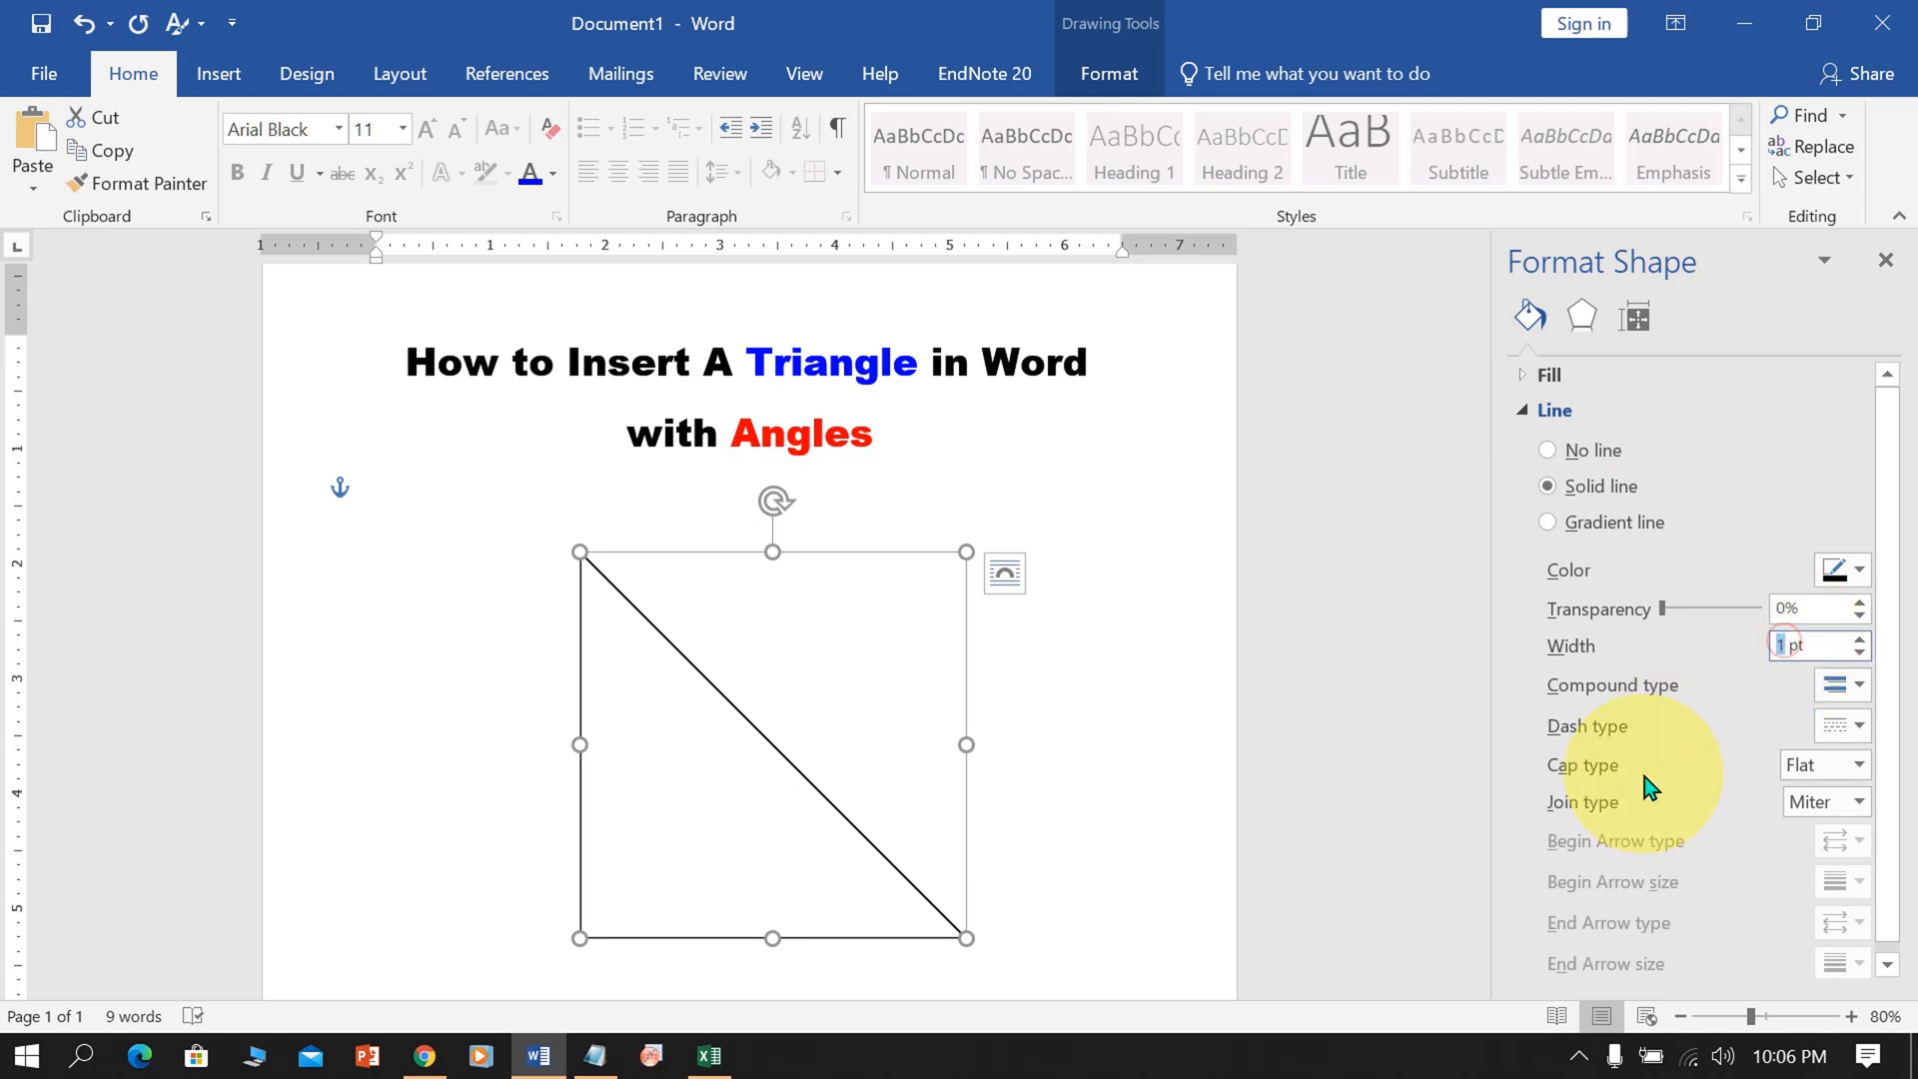
{"action": "left_click", "coordinate": [1860, 638]}
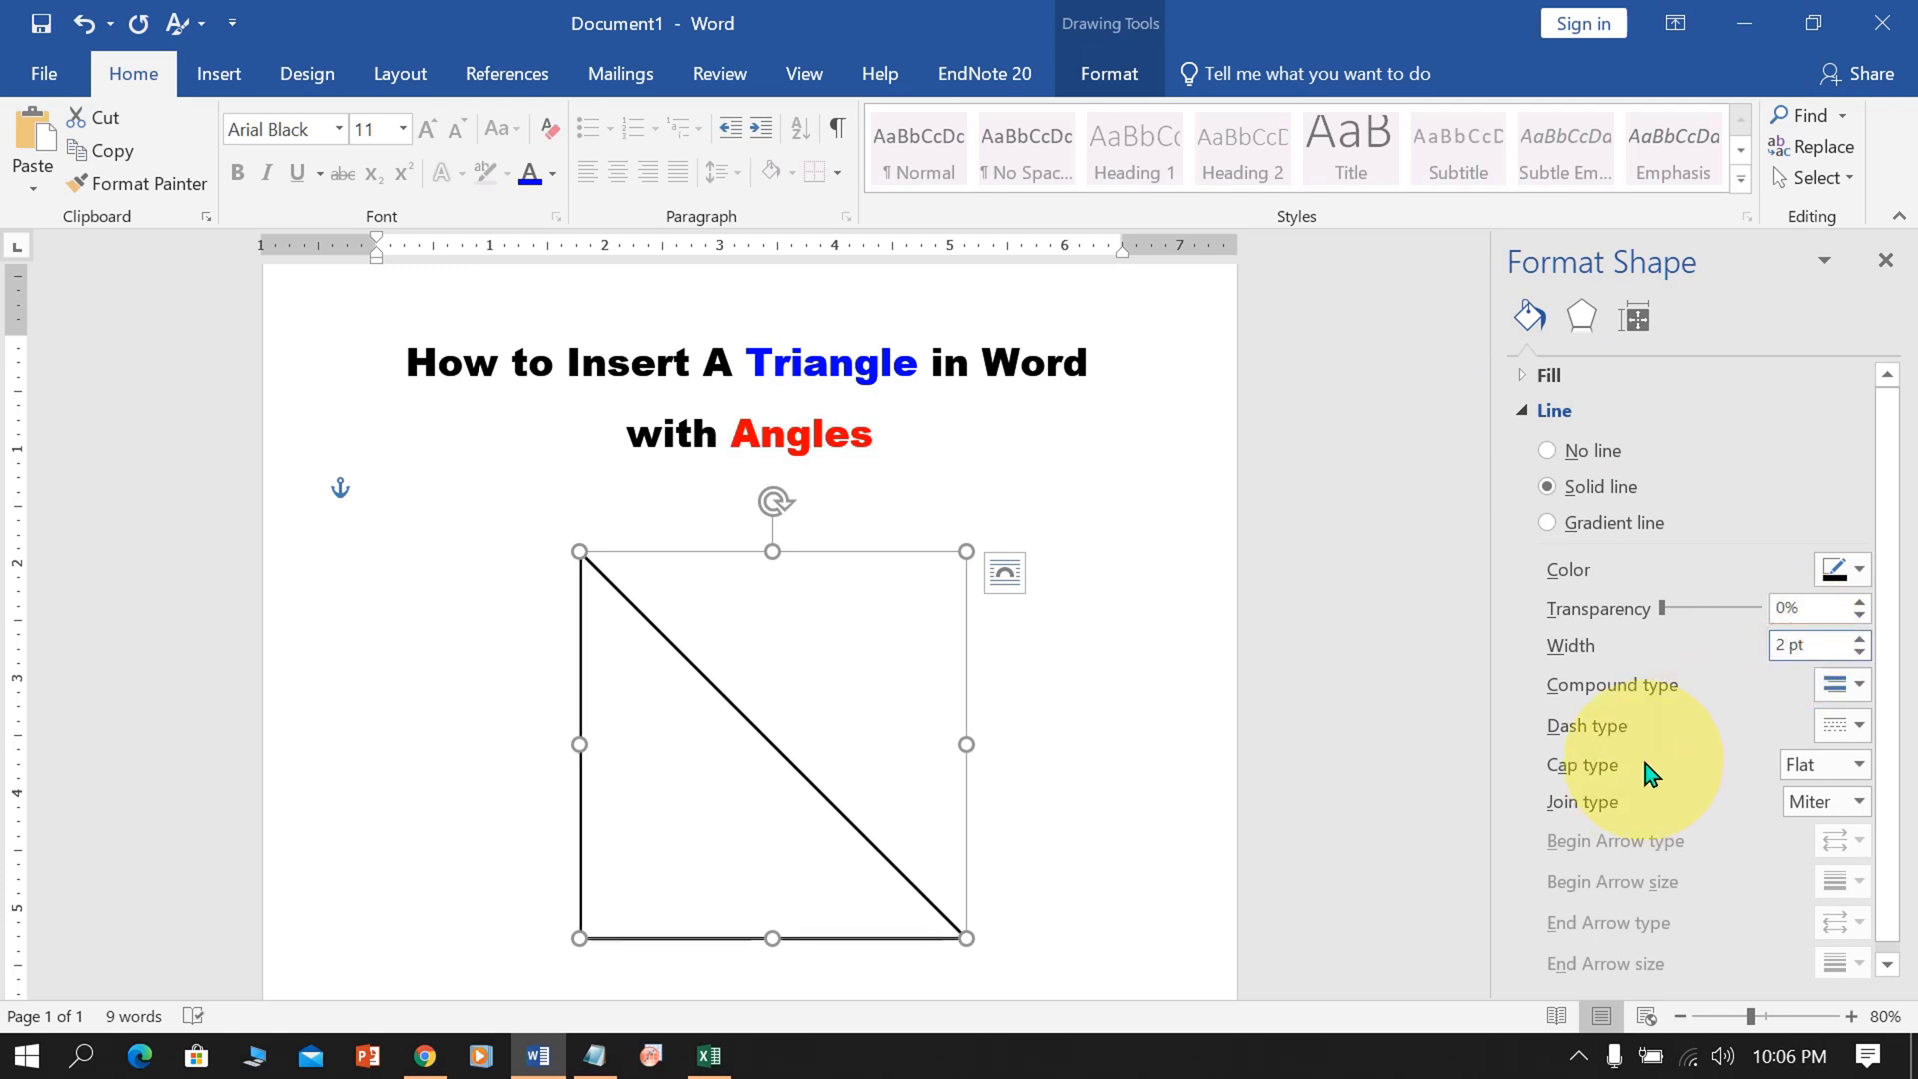
{"action": "mouse_move", "coordinate": [1184, 919]}
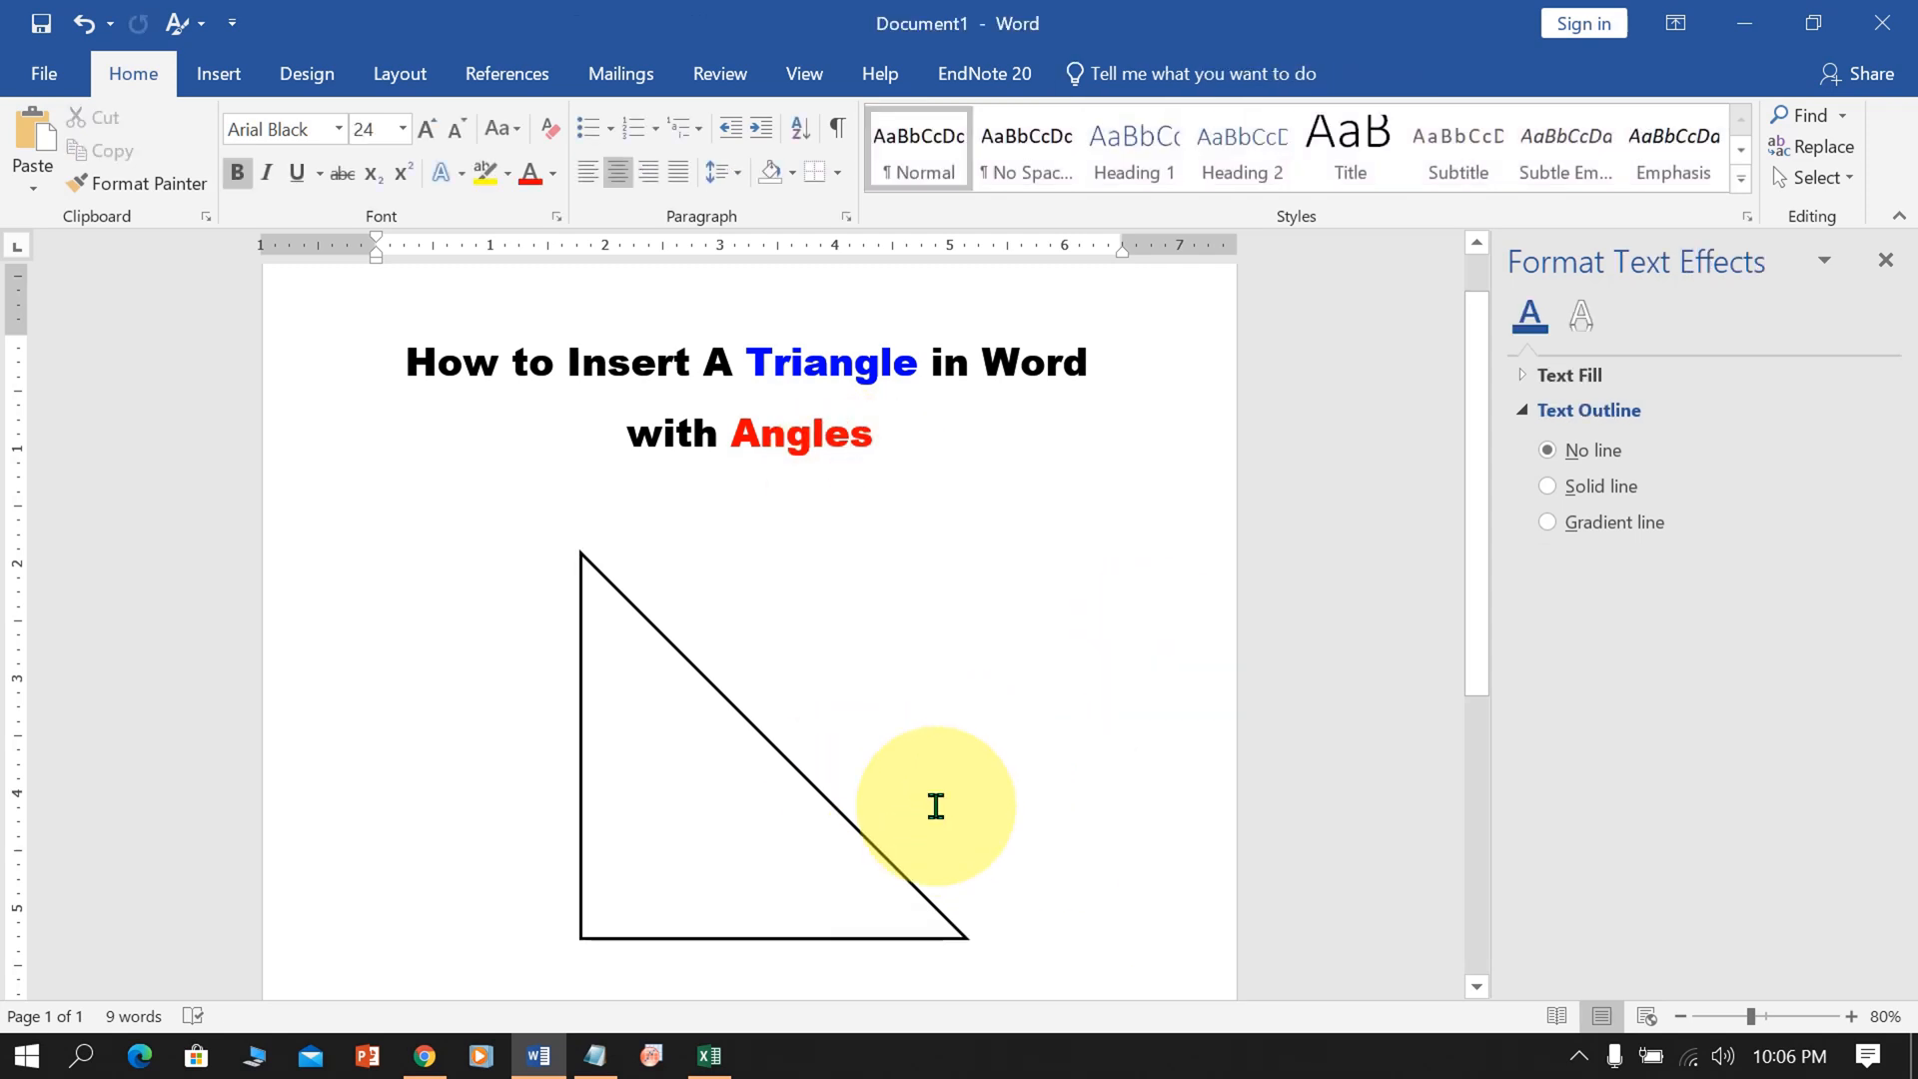
{"action": "mouse_move", "coordinate": [596, 632]}
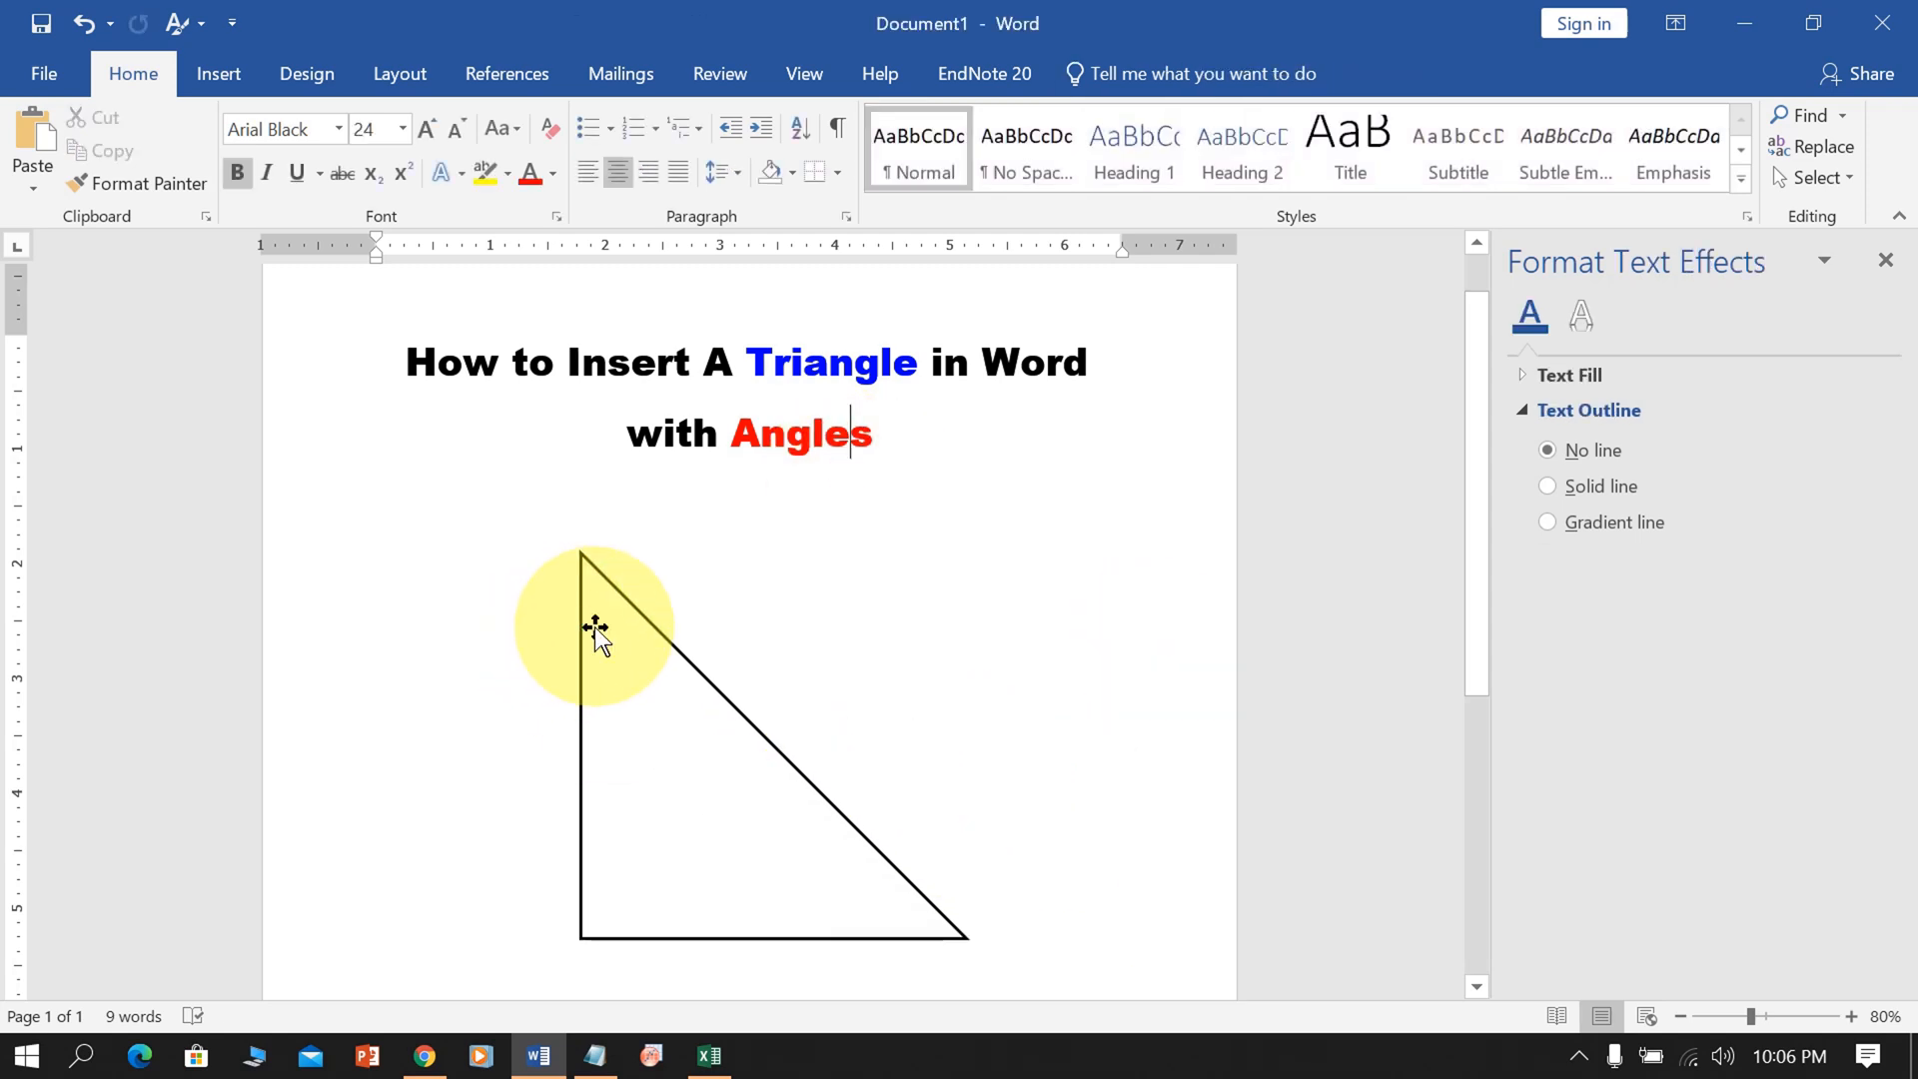
{"action": "mouse_move", "coordinate": [886, 987]}
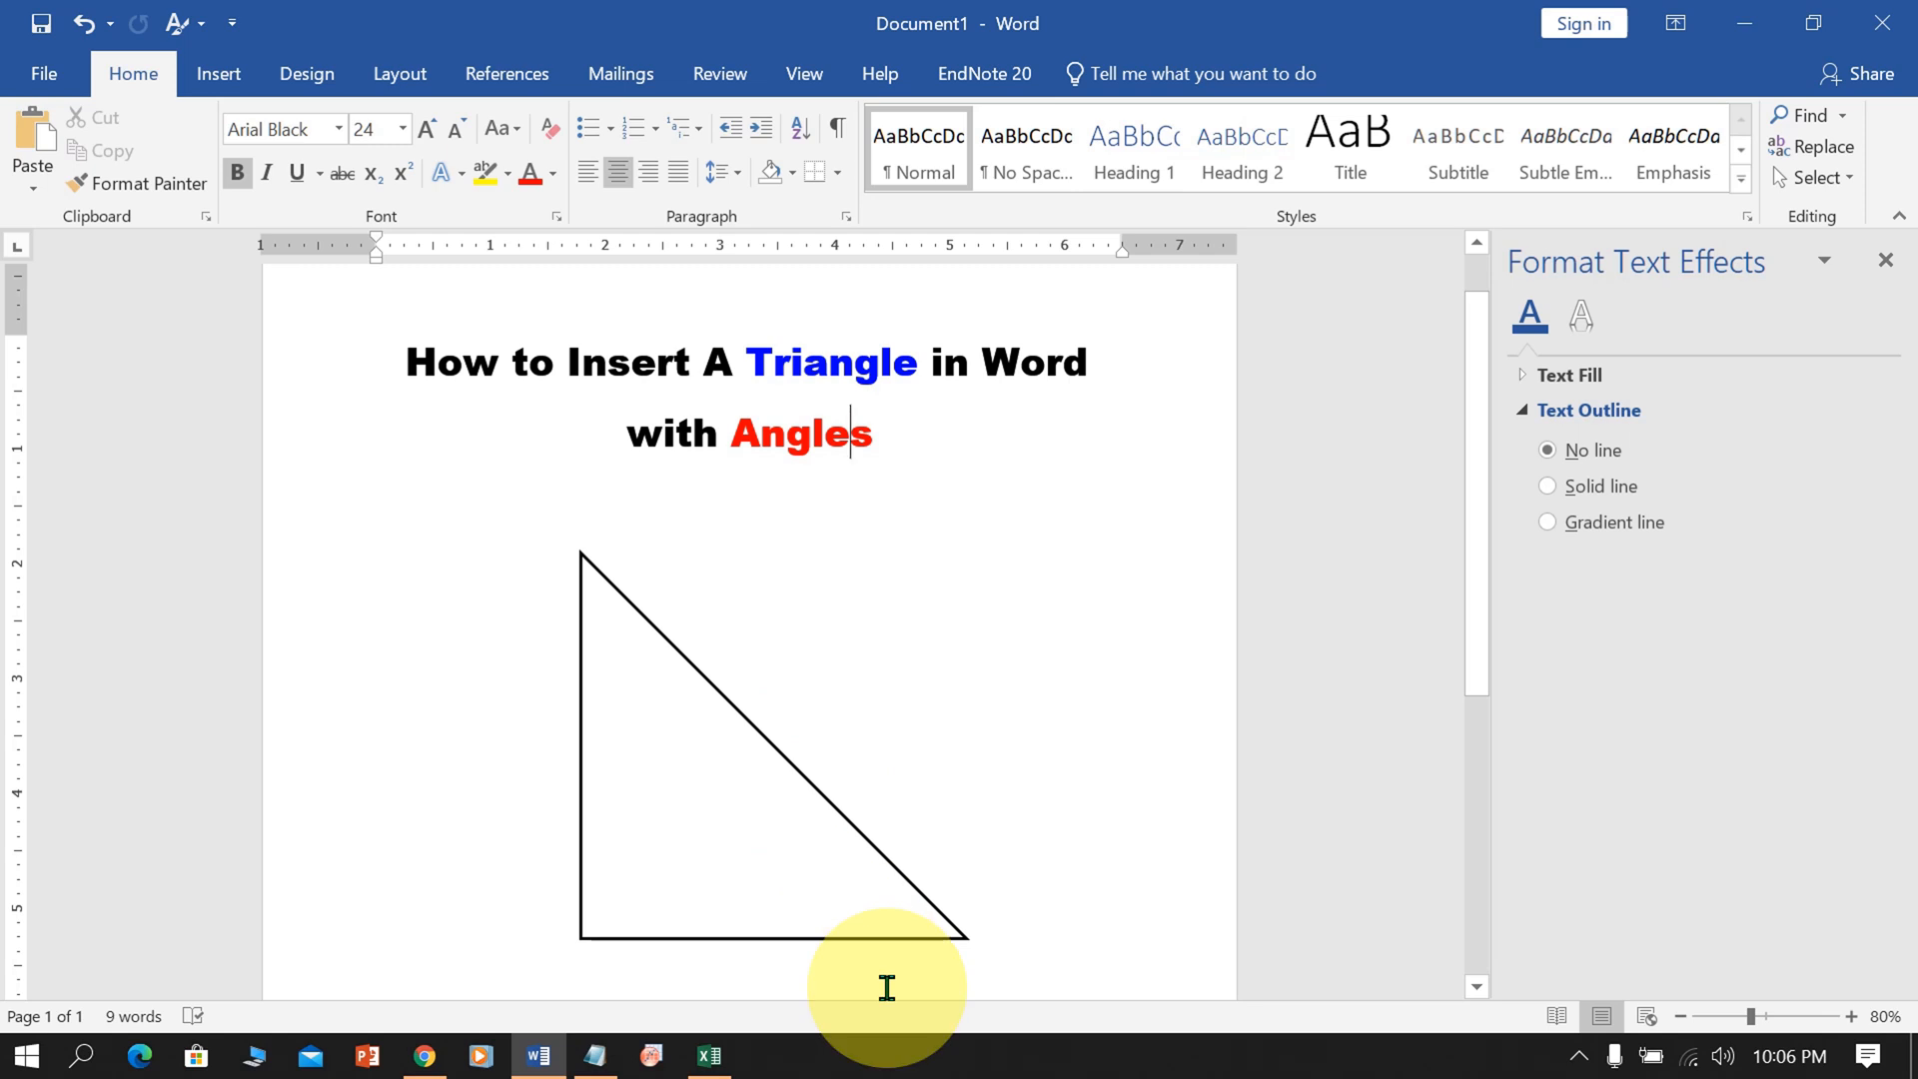
{"action": "mouse_move", "coordinate": [695, 719]}
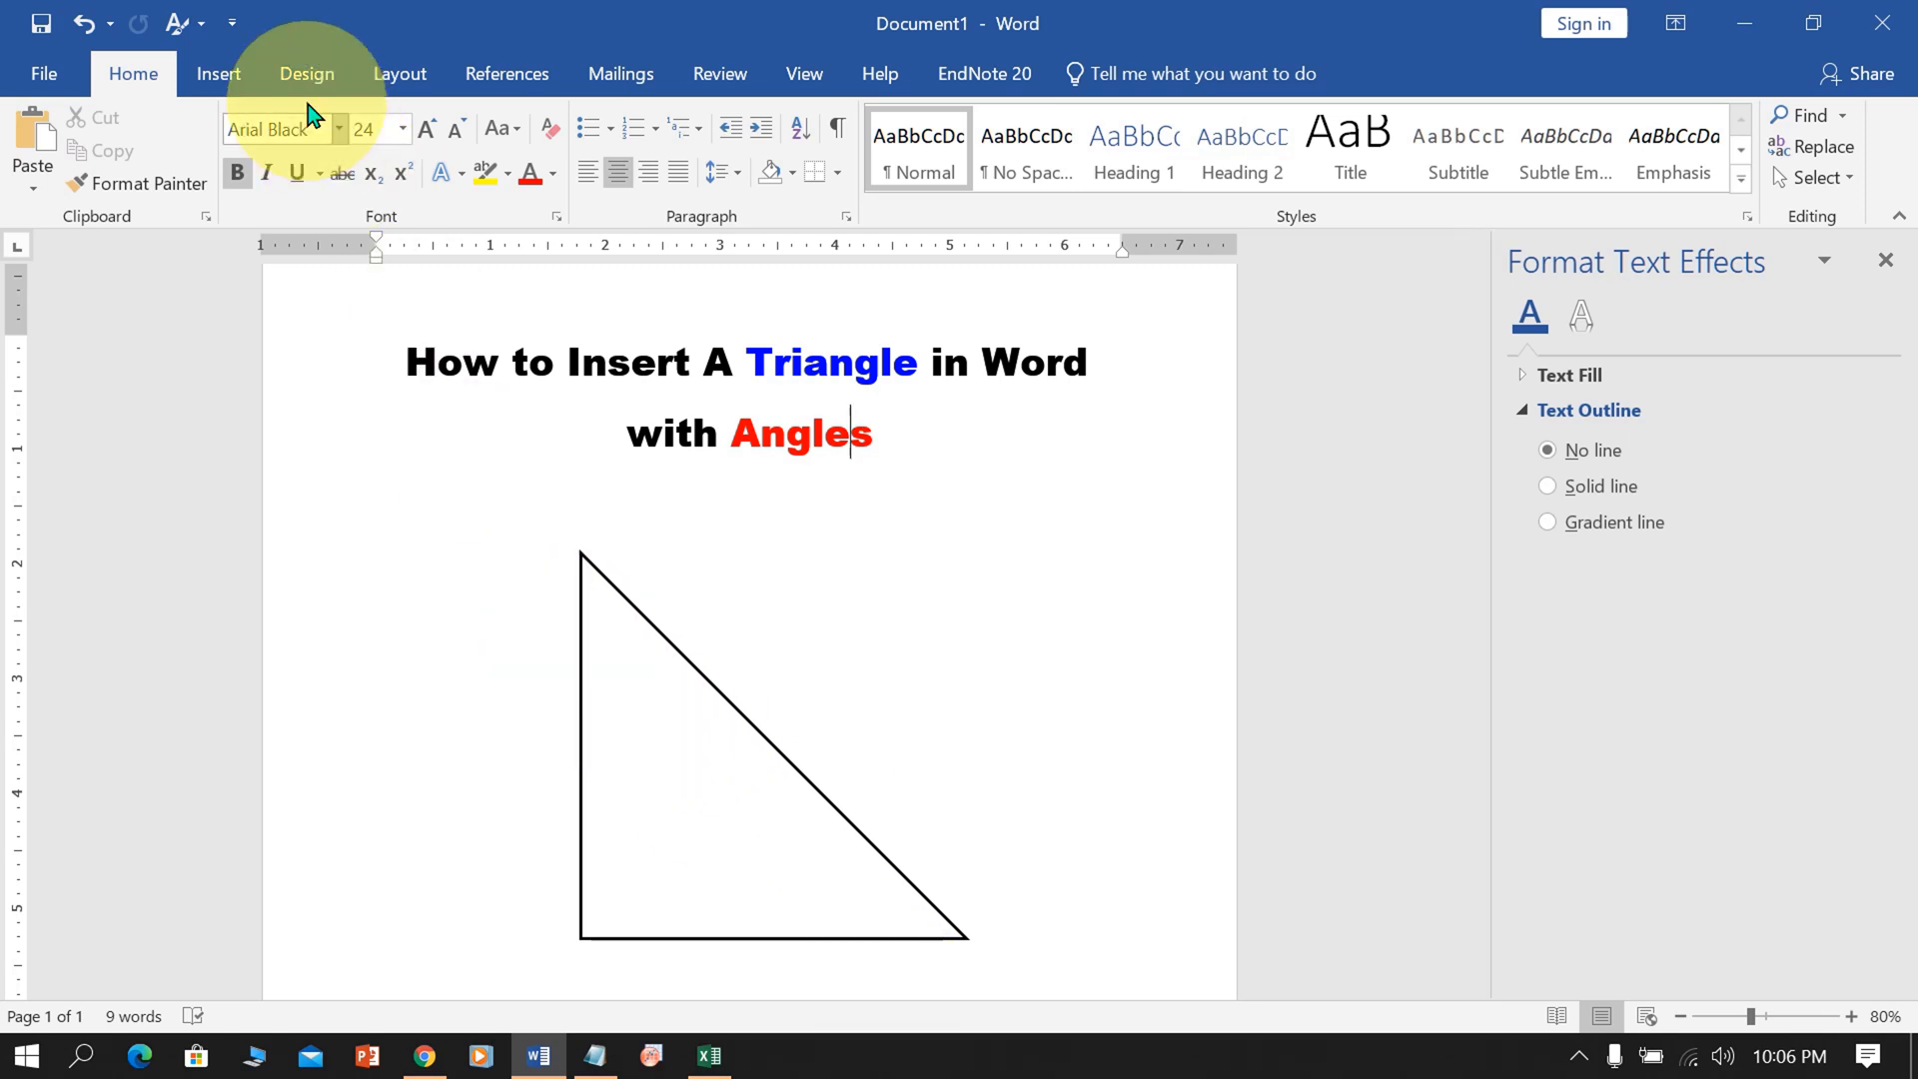
- Draw arcs at the top and bottom-right corners with black 2 pt outlines
{"action": "left_click", "coordinate": [219, 73]}
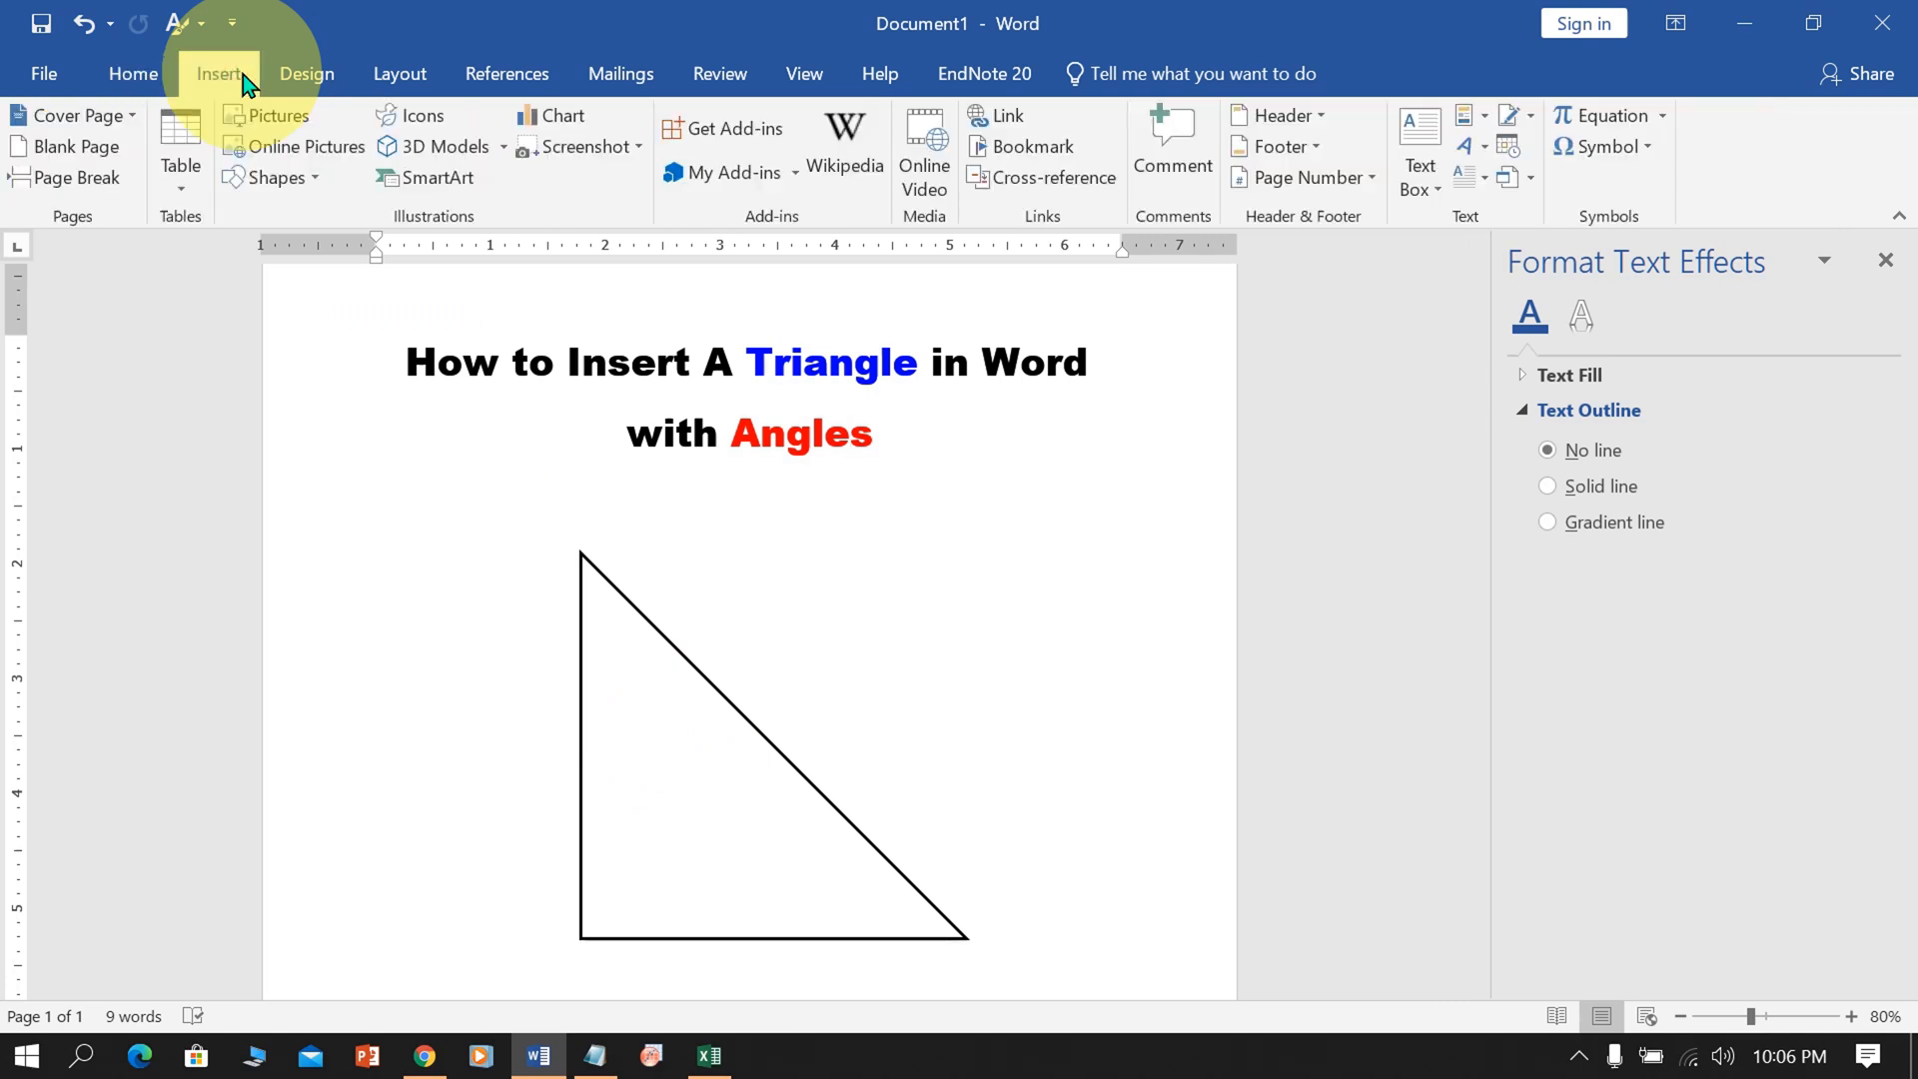
{"action": "left_click", "coordinate": [273, 177]}
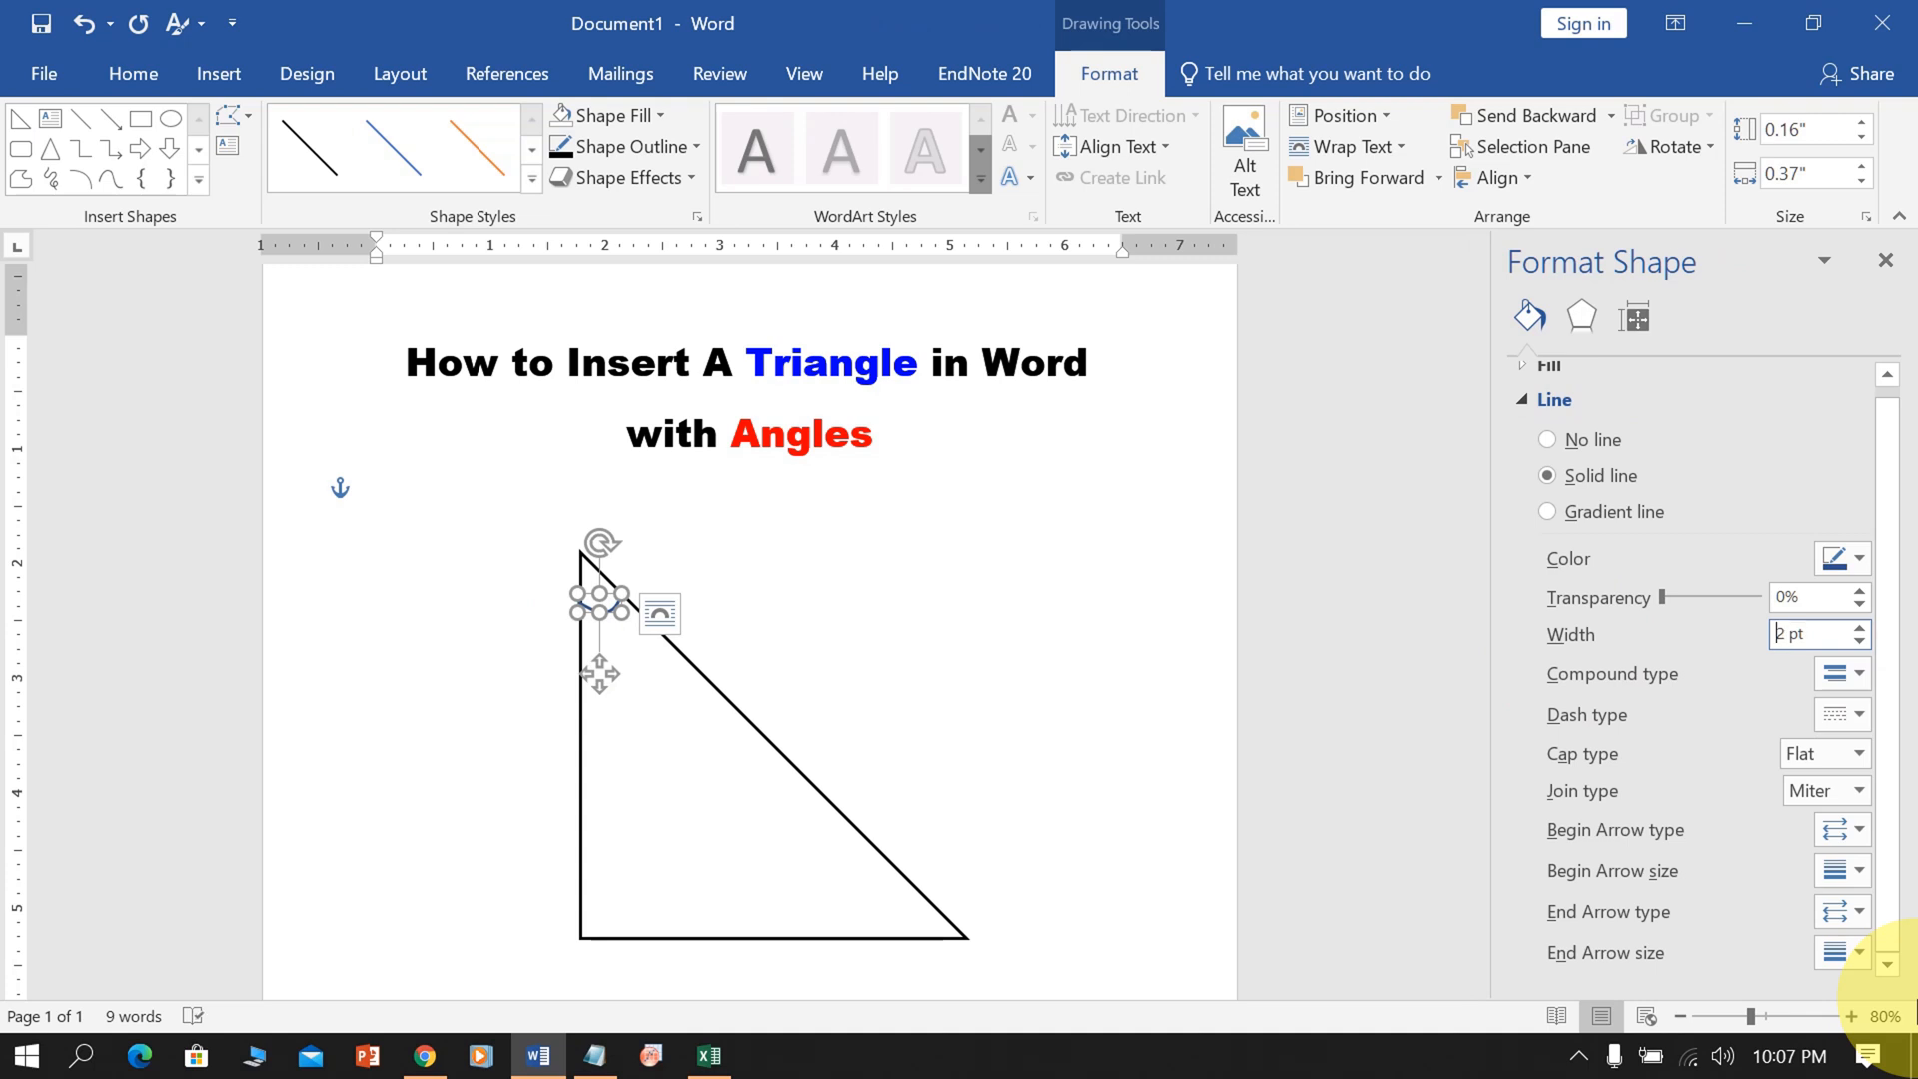
{"action": "left_click", "coordinate": [1857, 559]}
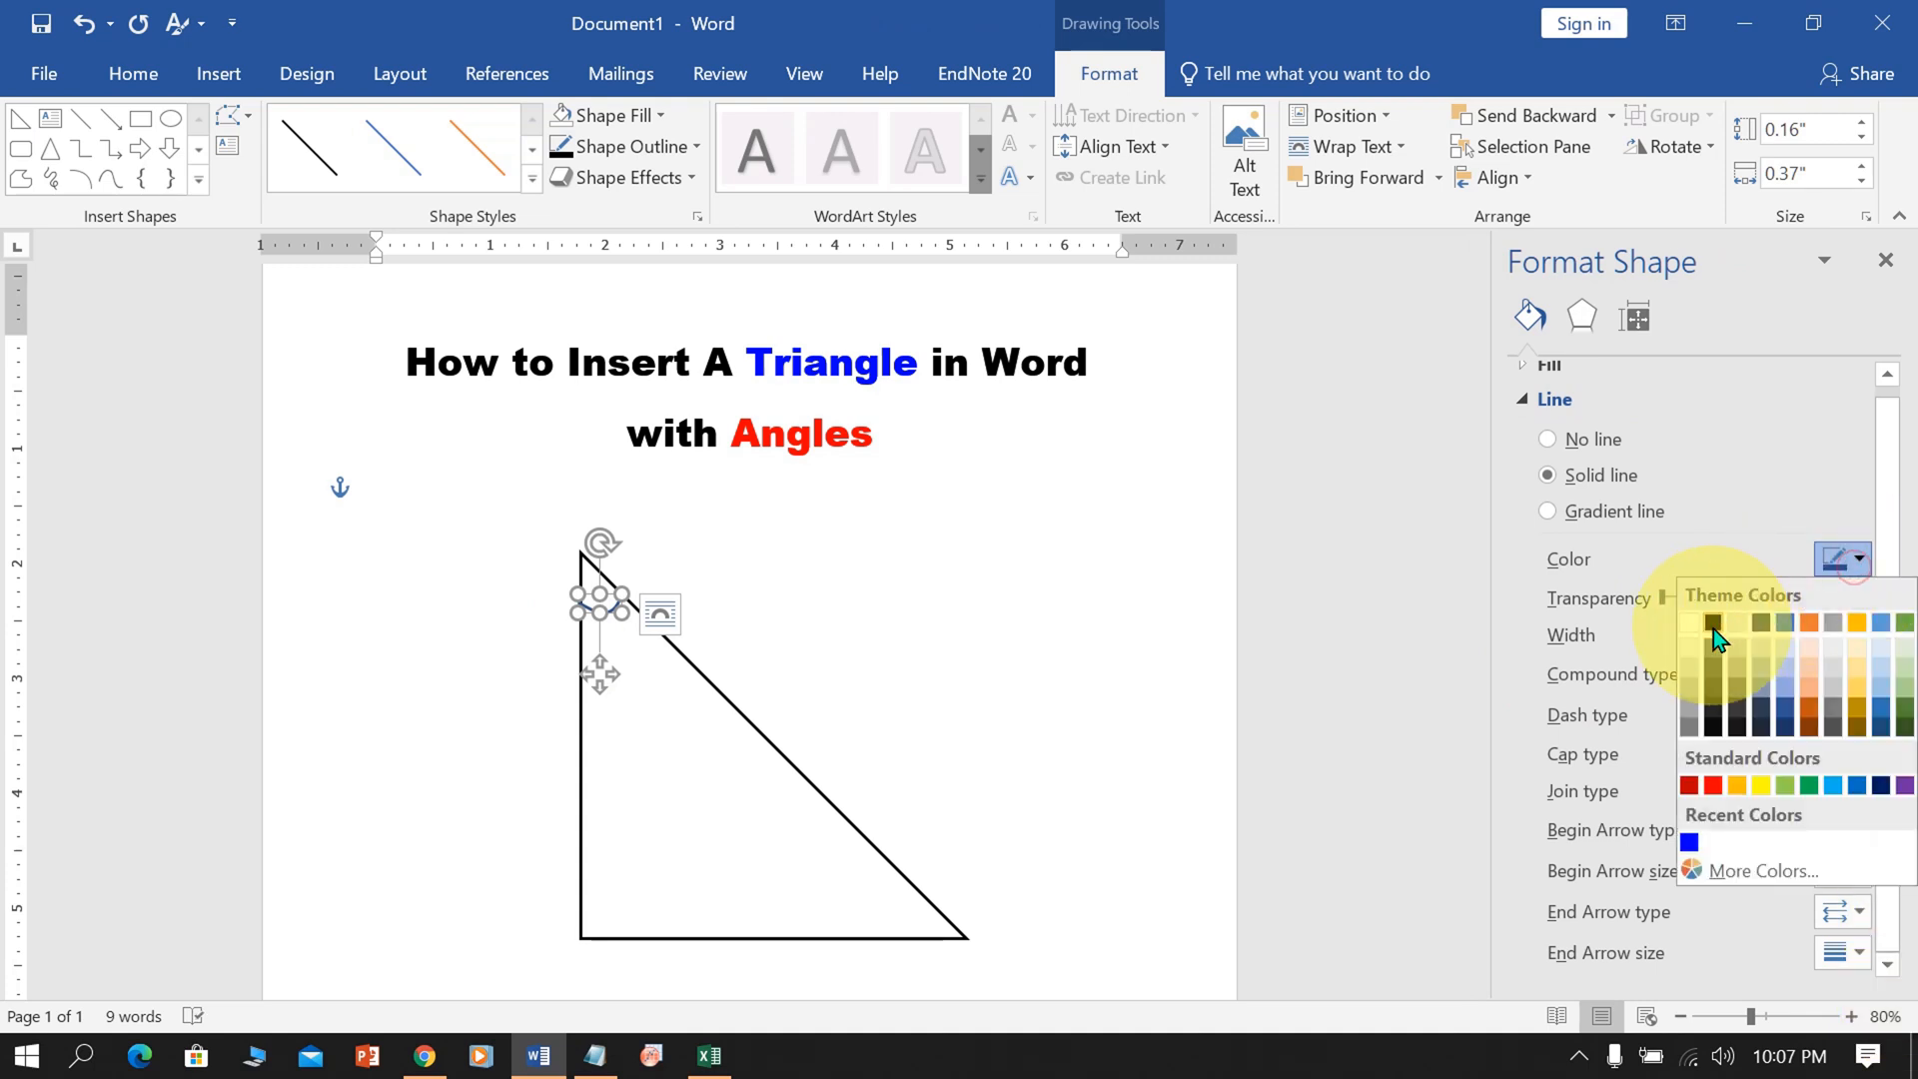
{"action": "left_click", "coordinate": [218, 73]}
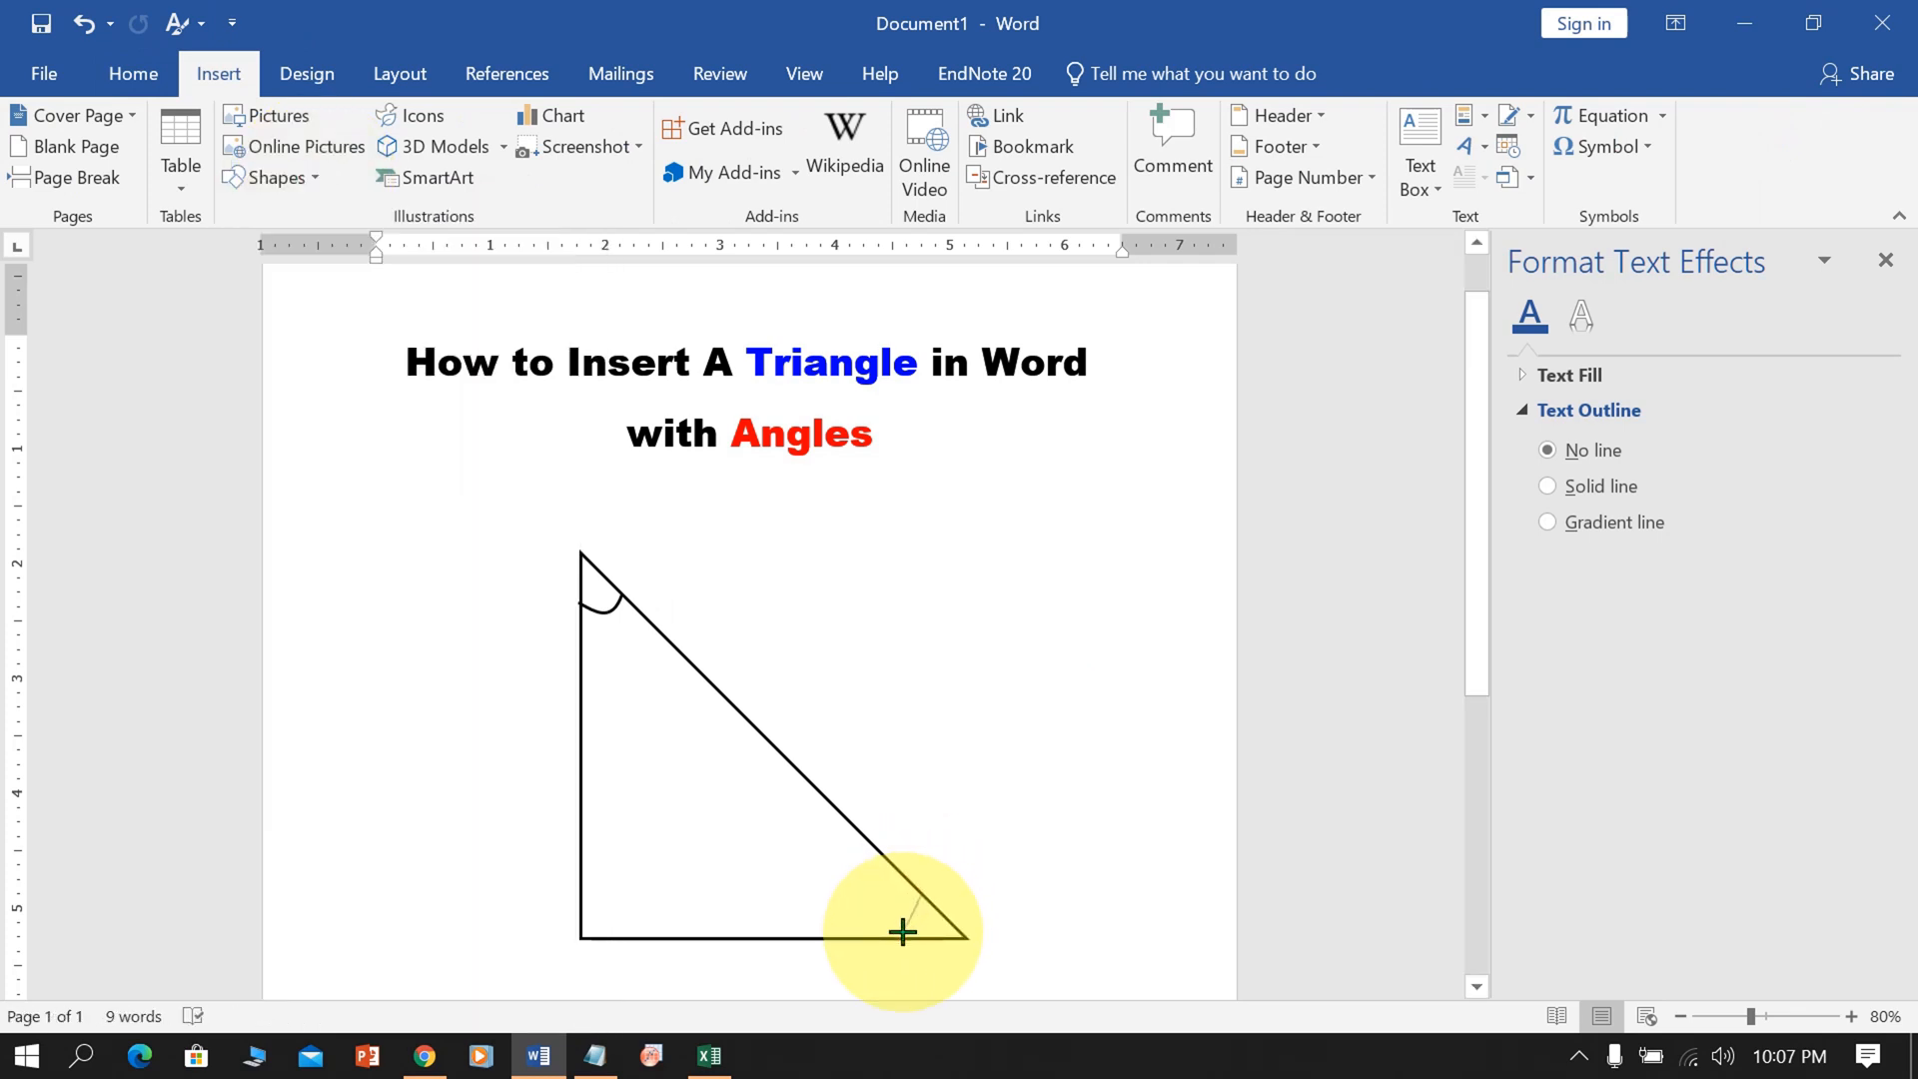
{"action": "mouse_move", "coordinate": [897, 938]}
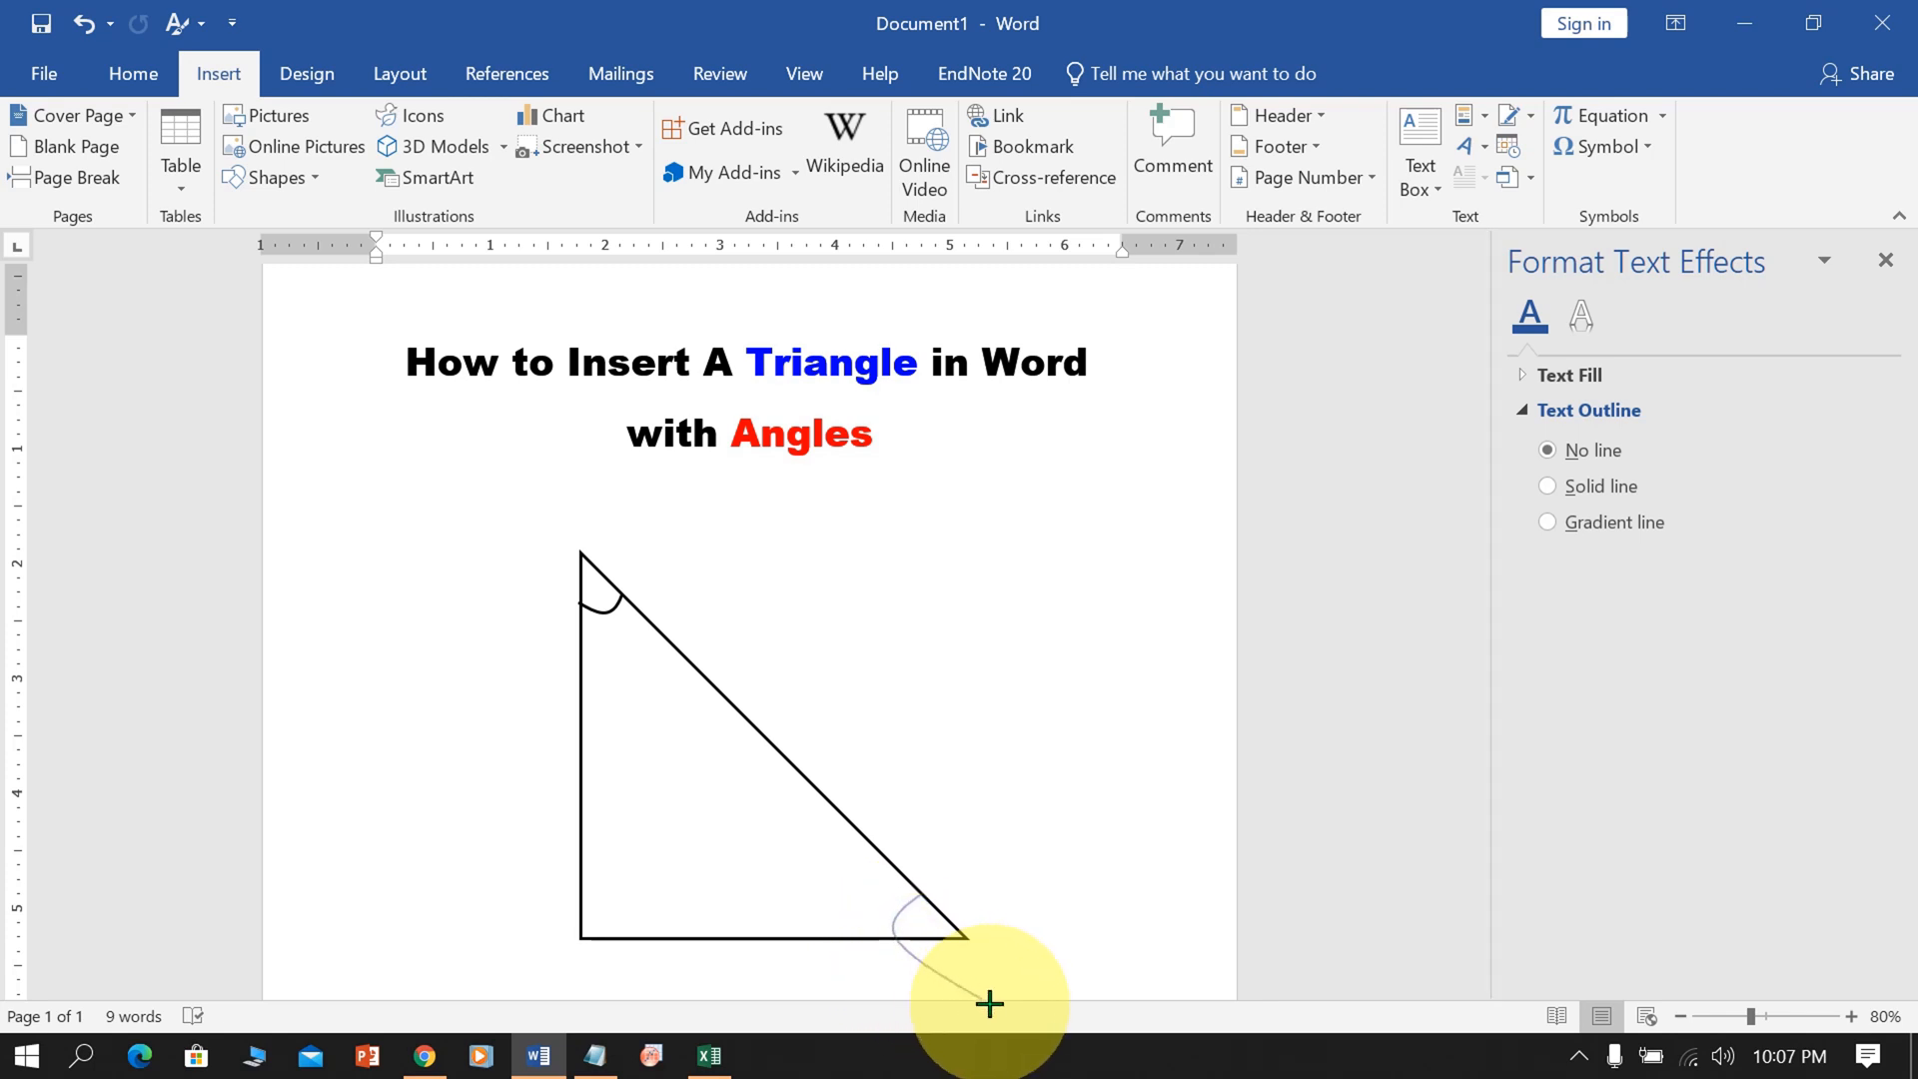
{"action": "left_click", "coordinate": [930, 923]}
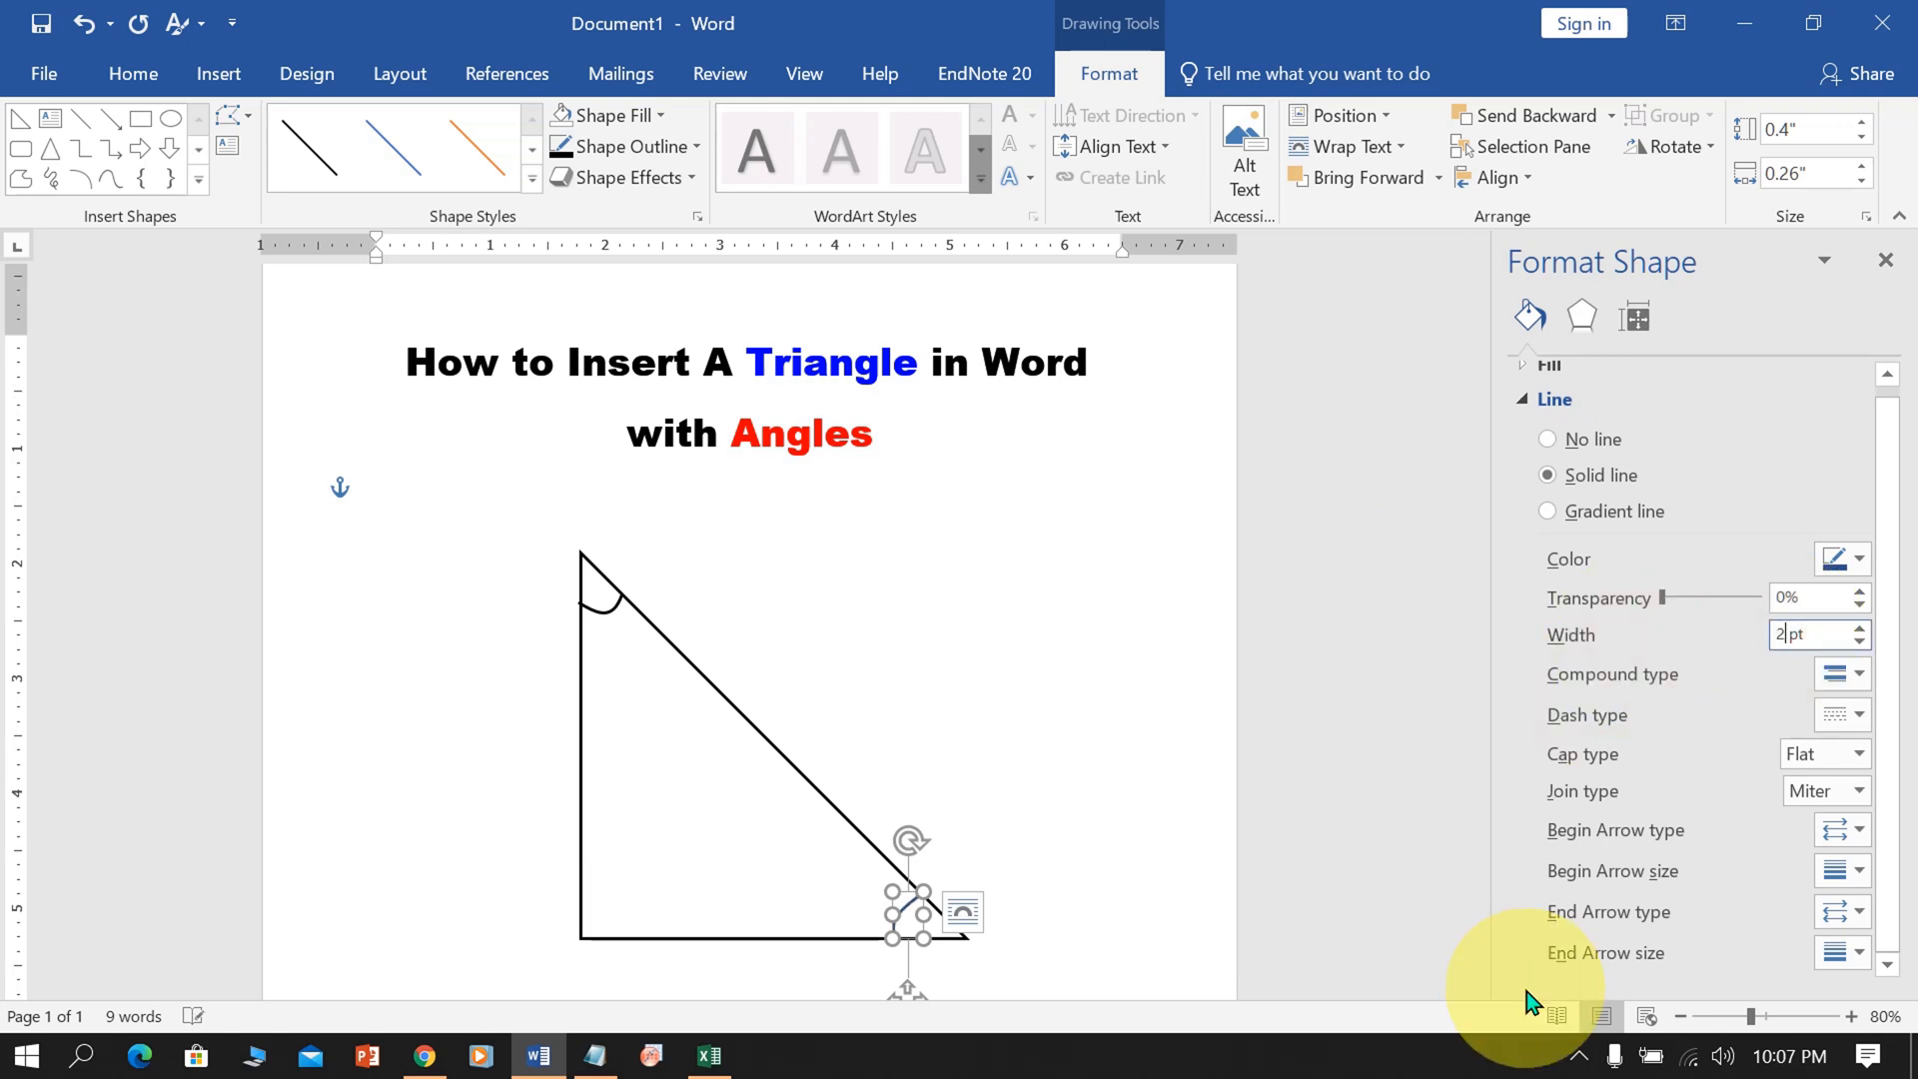
{"action": "mouse_move", "coordinate": [1841, 559]}
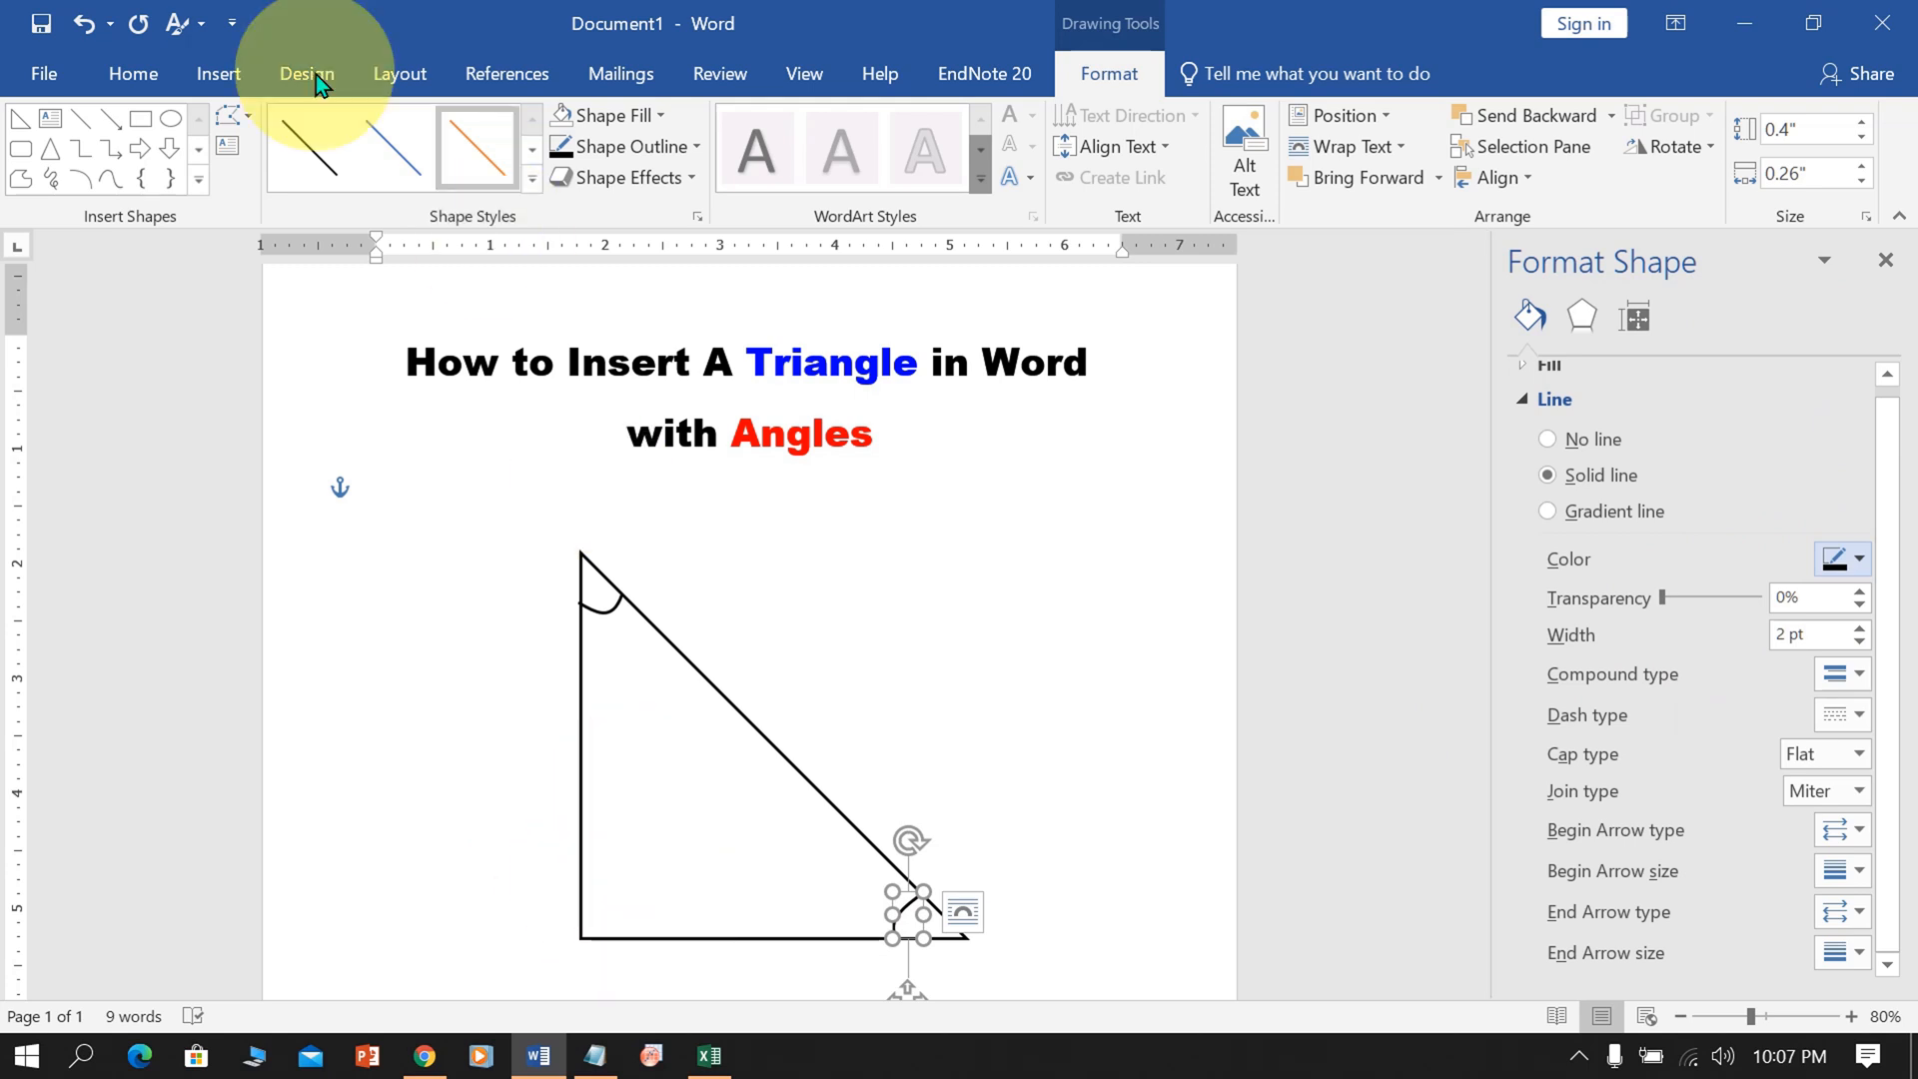
- Draw a small square in the bottom-left corner with no fill and a 2 pt black outline
{"action": "left_click", "coordinate": [218, 73]}
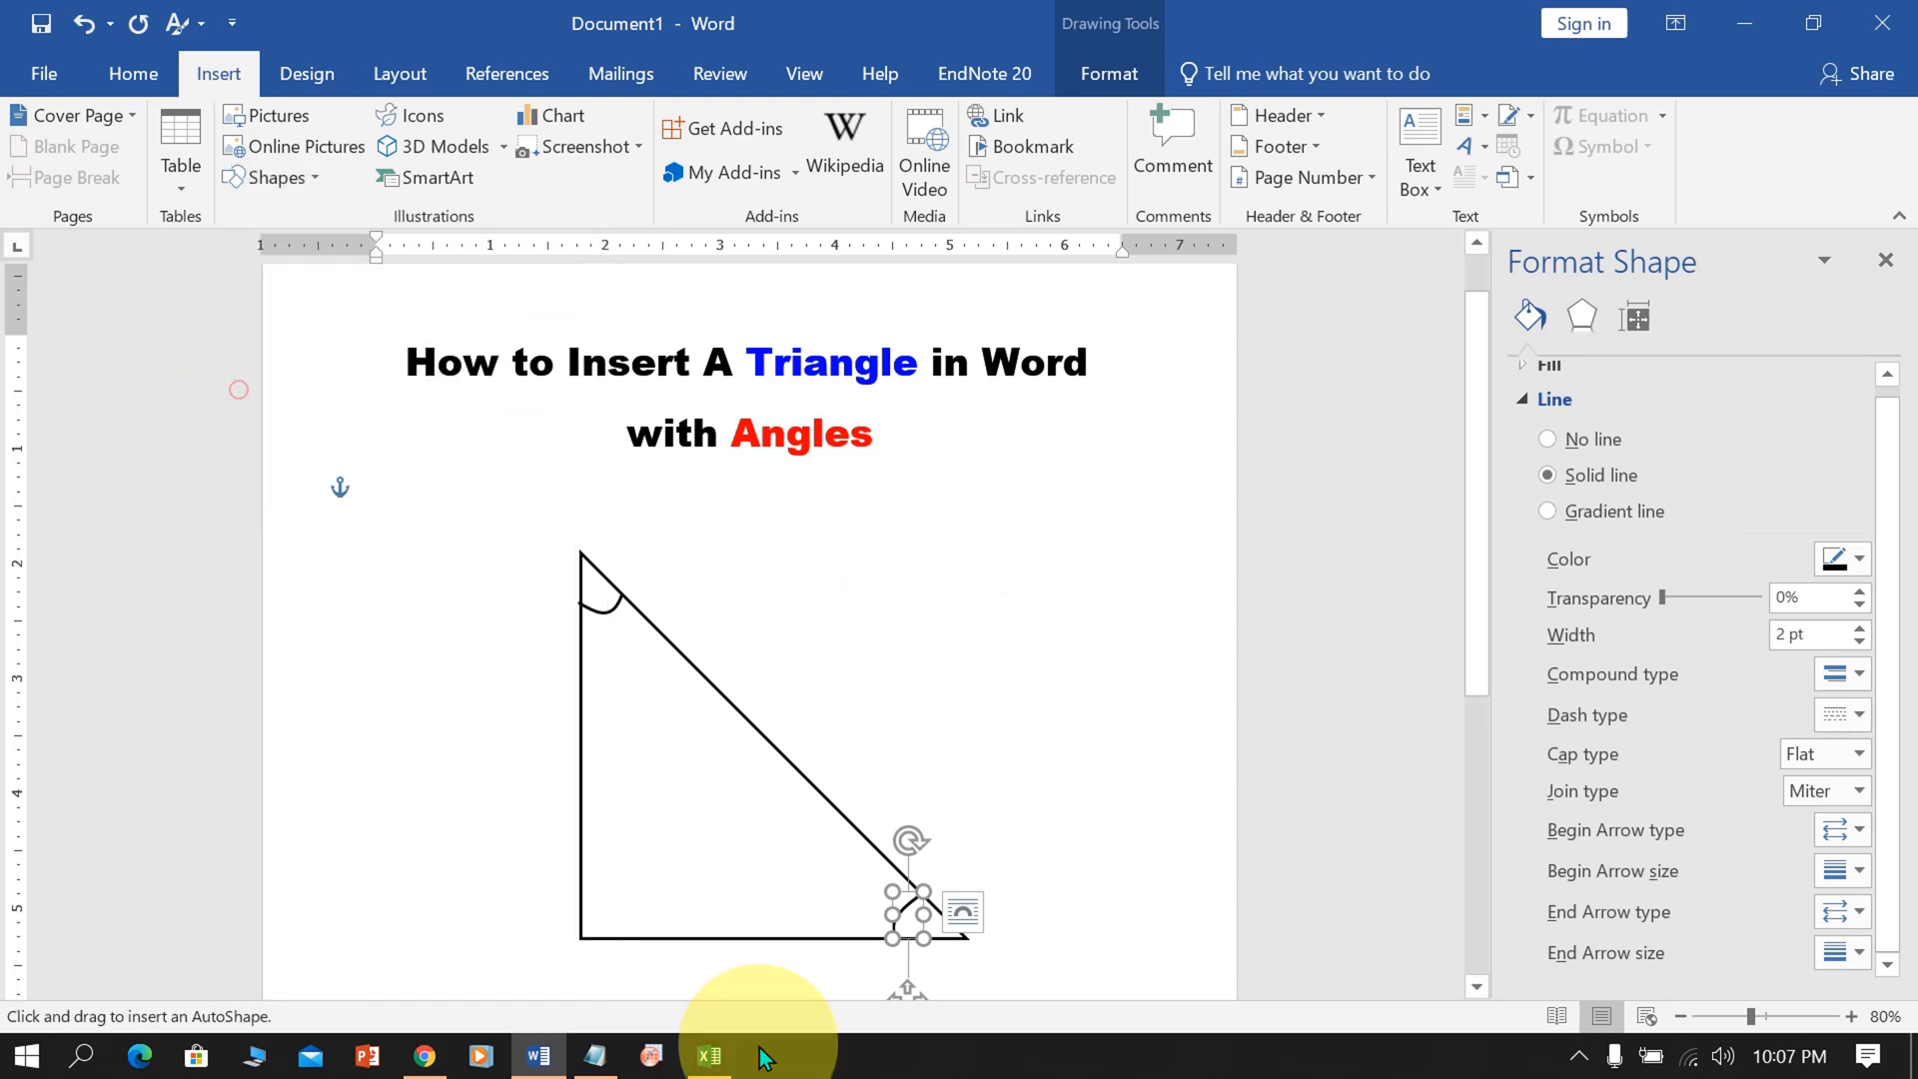
{"action": "mouse_move", "coordinate": [583, 873]}
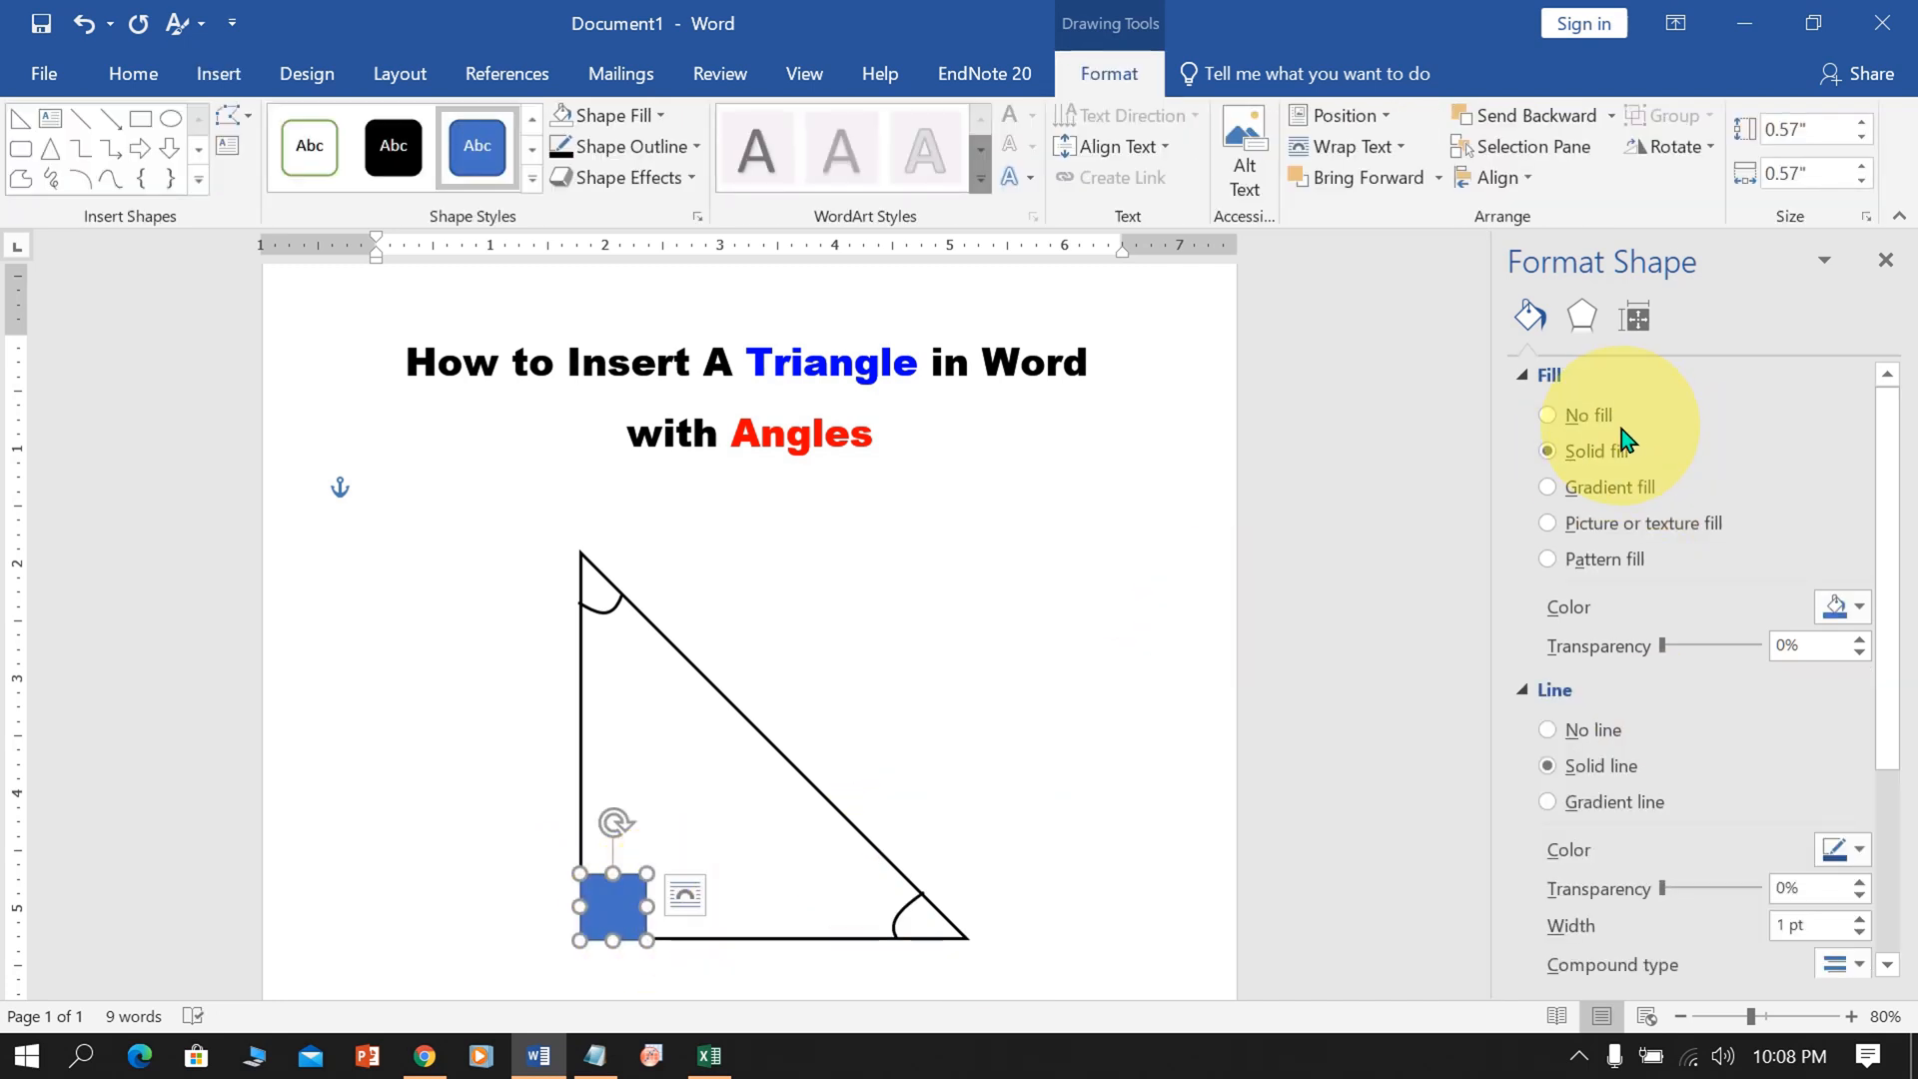
{"action": "left_click", "coordinate": [1547, 414]}
{"action": "type", "text": "2"}
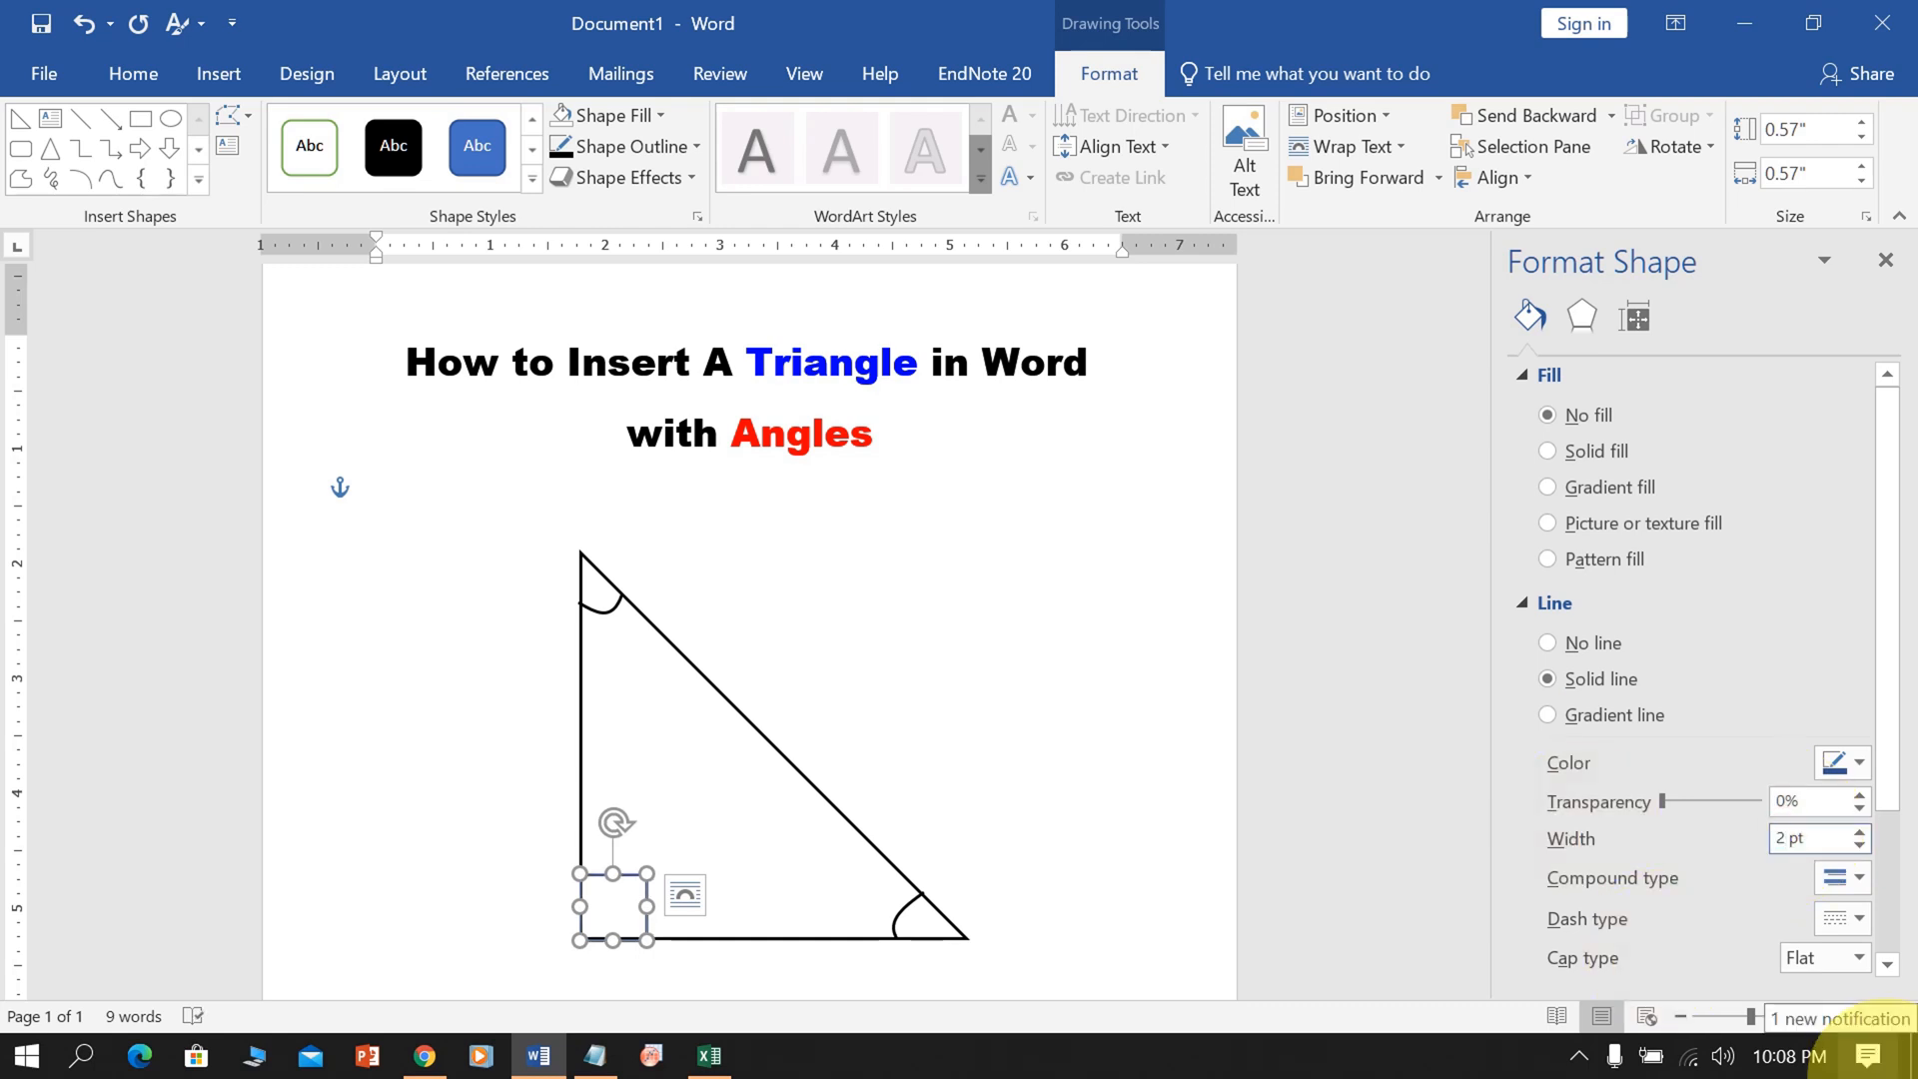
{"action": "left_click", "coordinate": [1858, 763]}
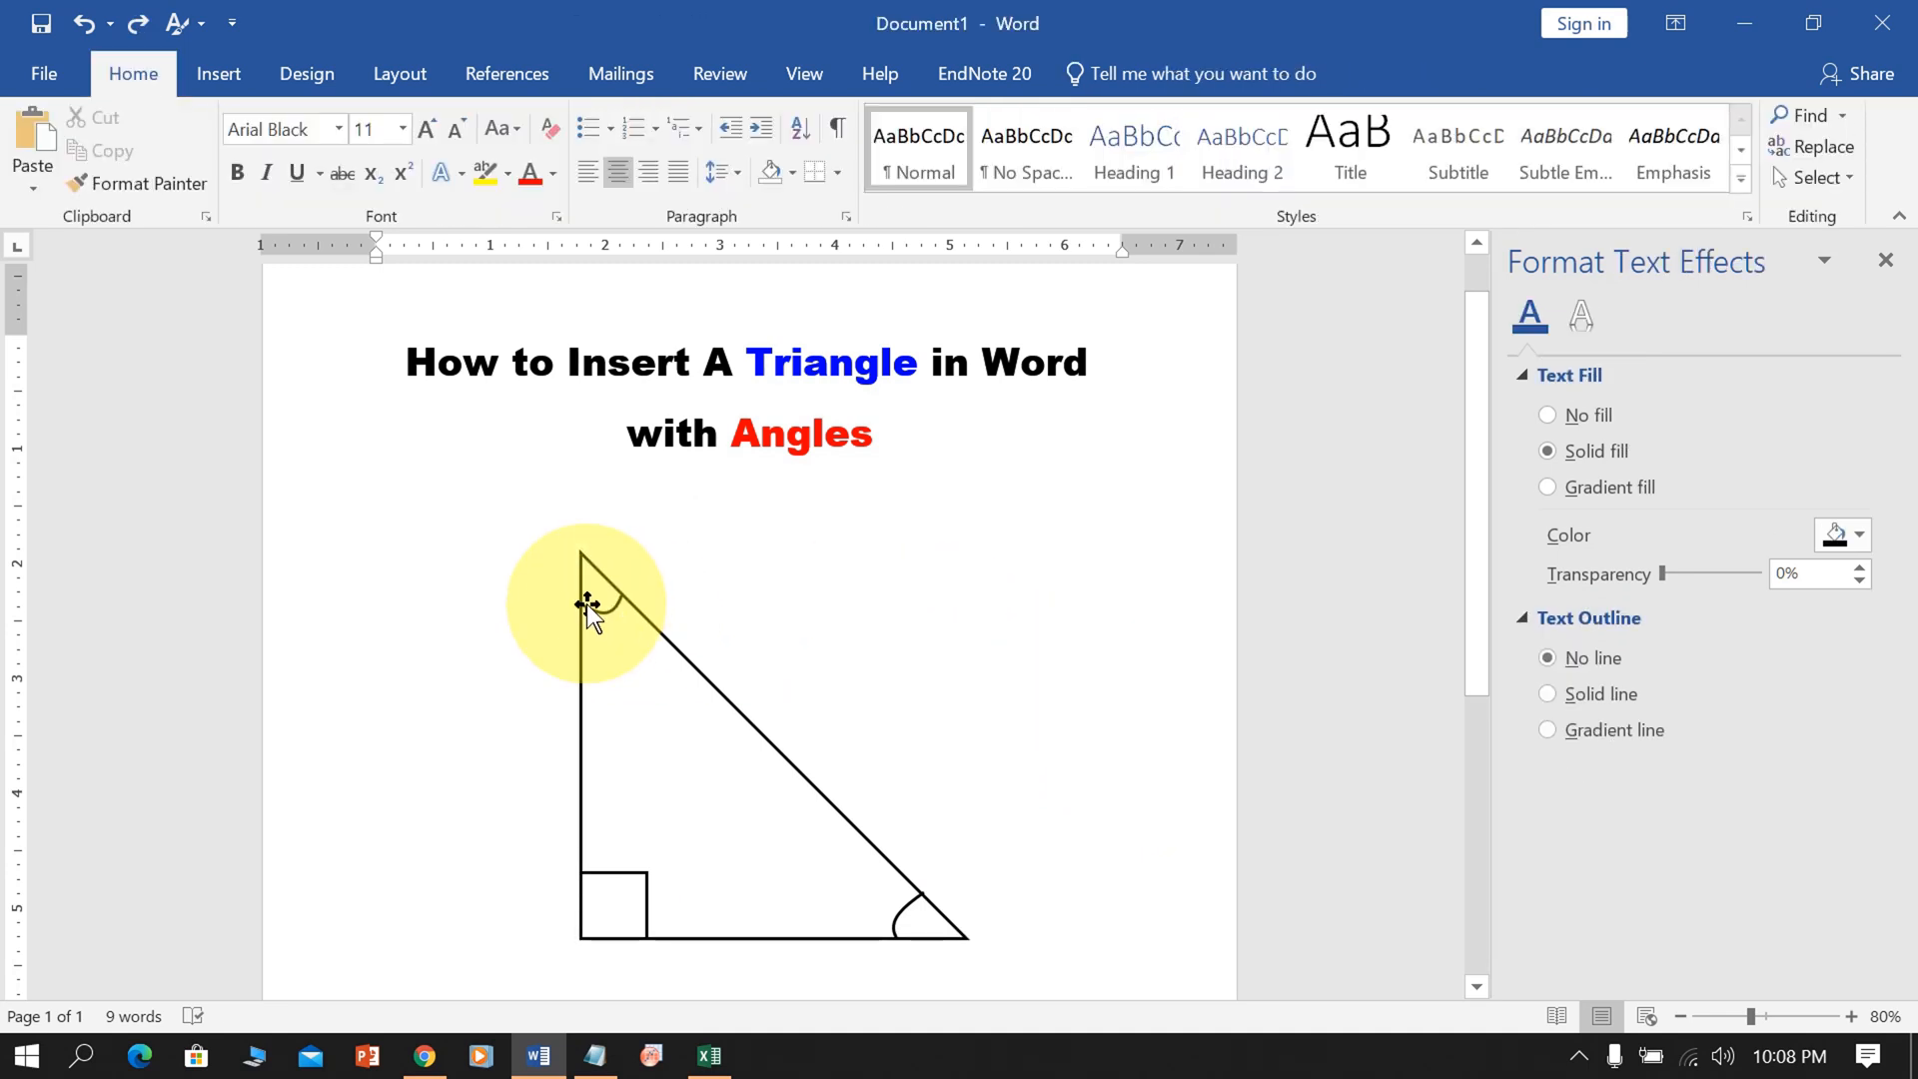
- Cut the triangle with its arcs and square, then paste them back as a picture
{"action": "left_click", "coordinate": [584, 600]}
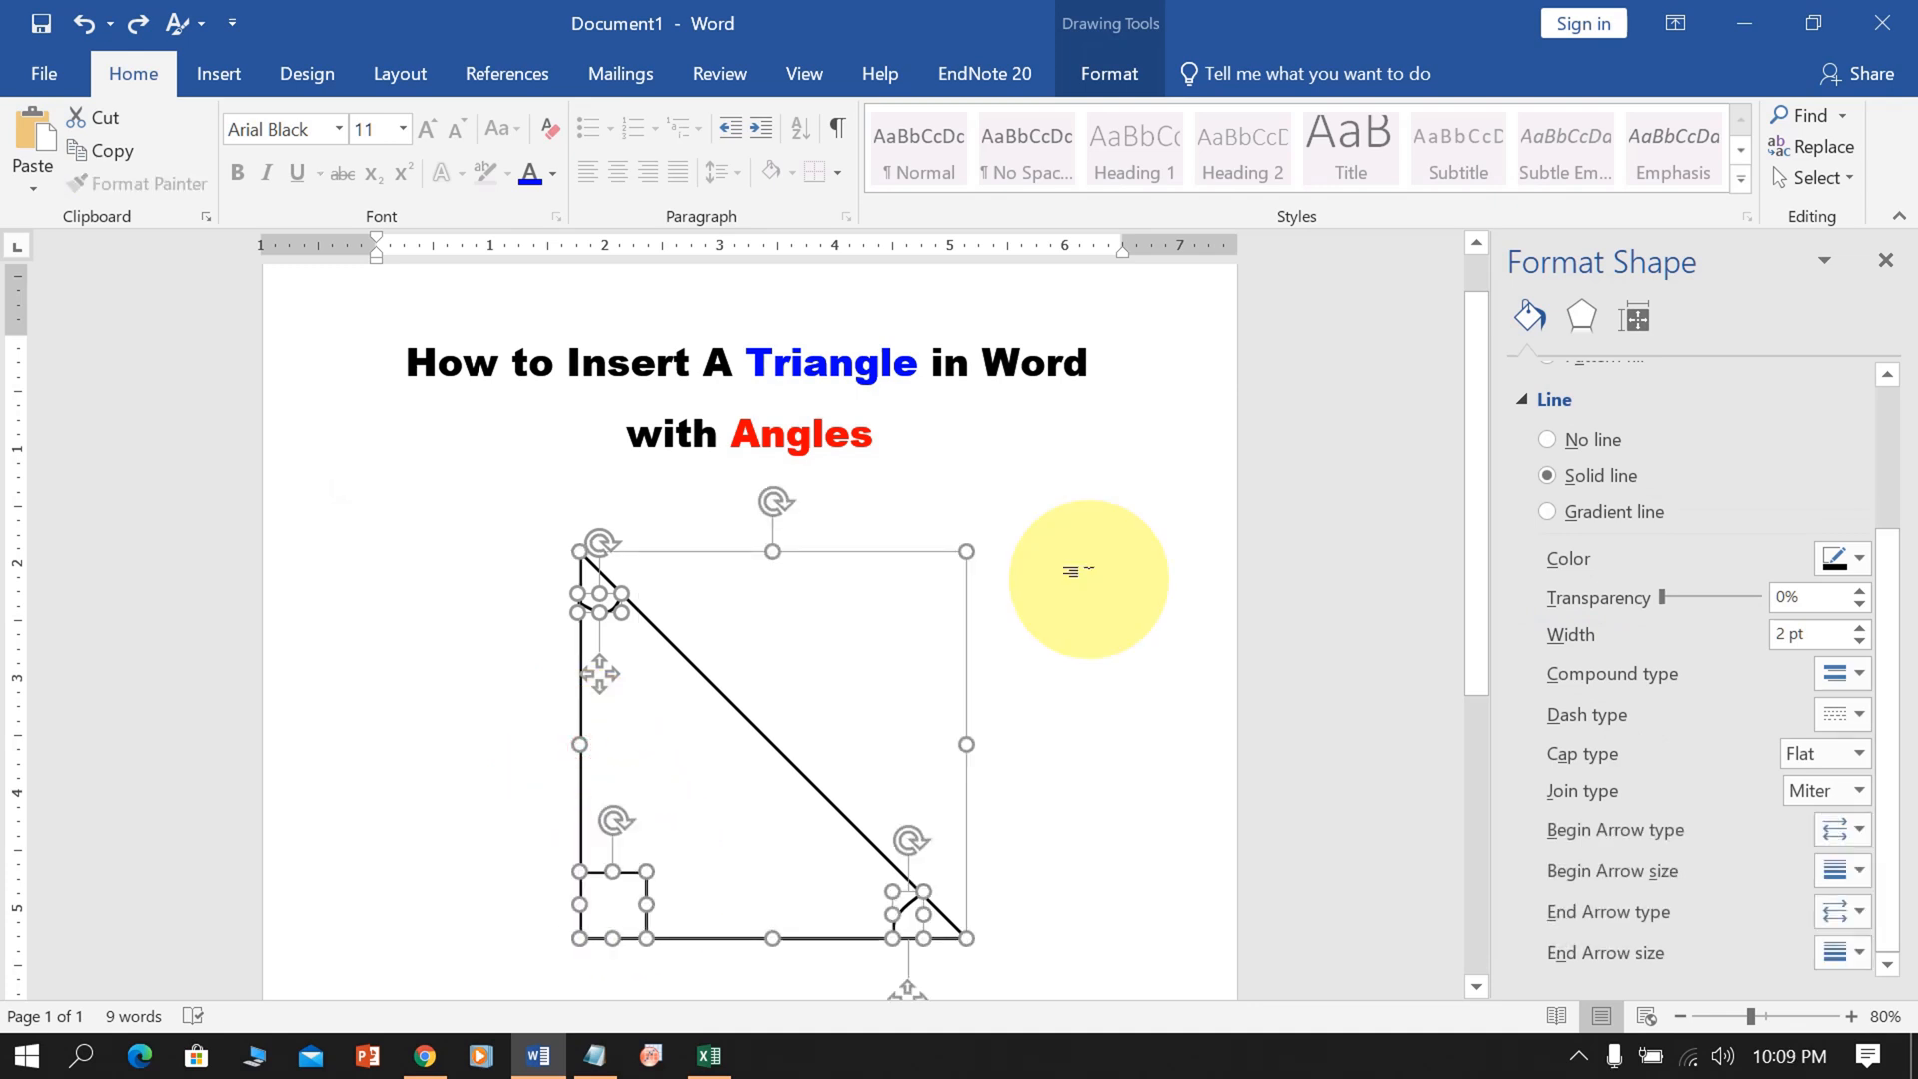
{"action": "key", "text": "Delete"}
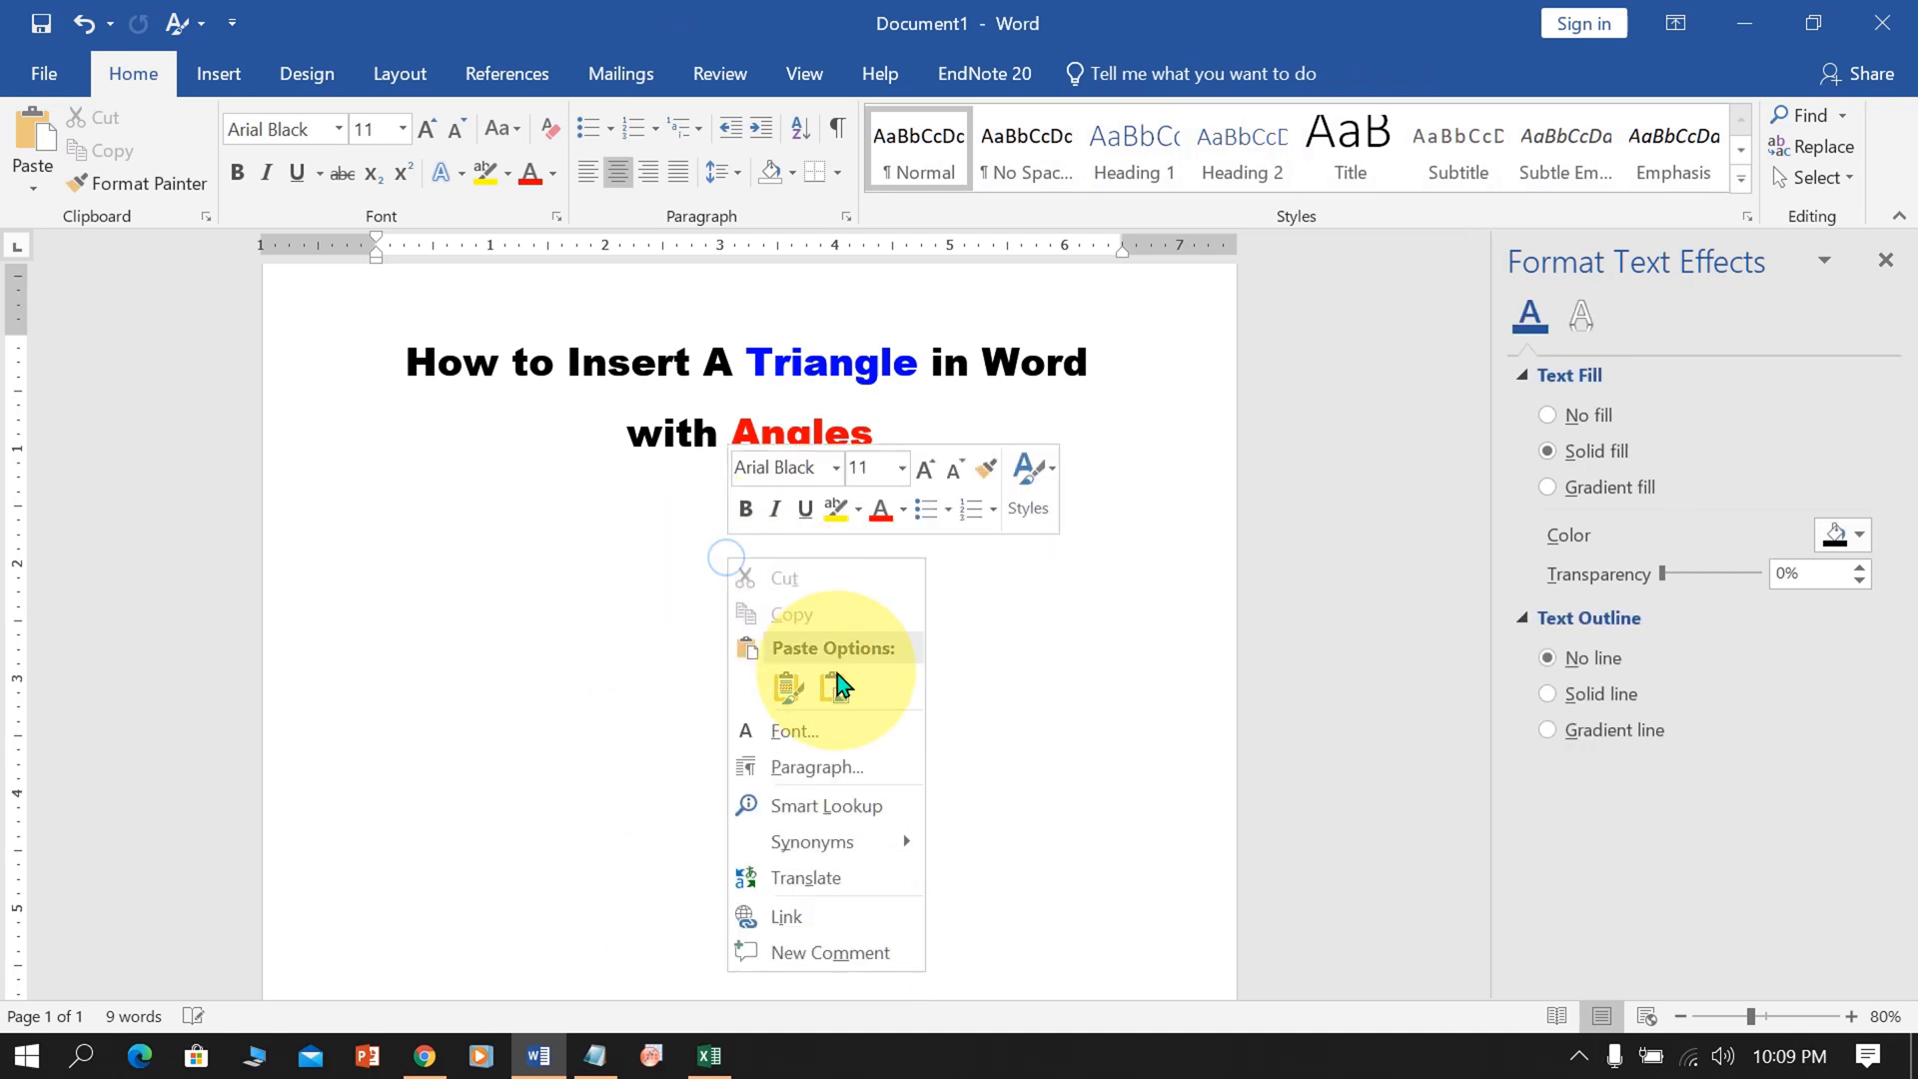
{"action": "left_click", "coordinate": [837, 685]}
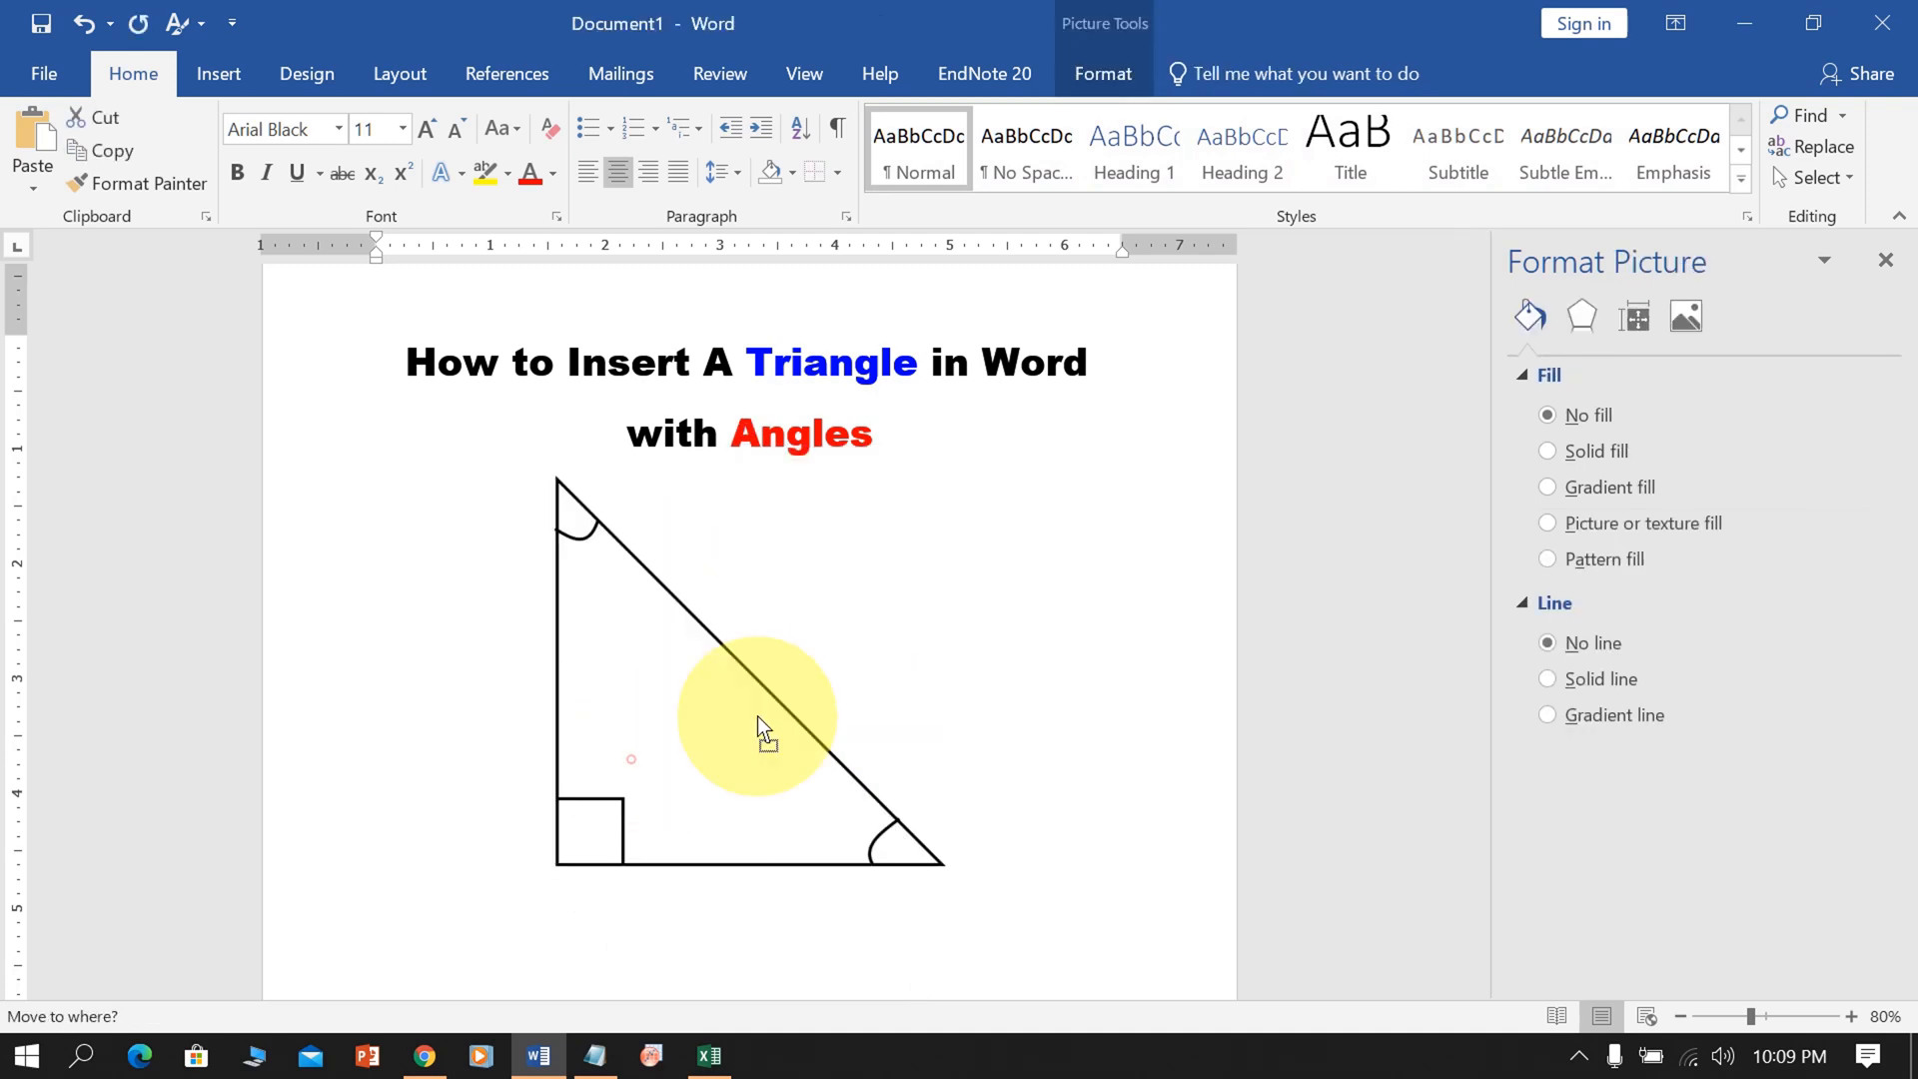
- Set the triangle picture's text wrapping to In Front of Text
{"action": "left_click", "coordinate": [764, 728]}
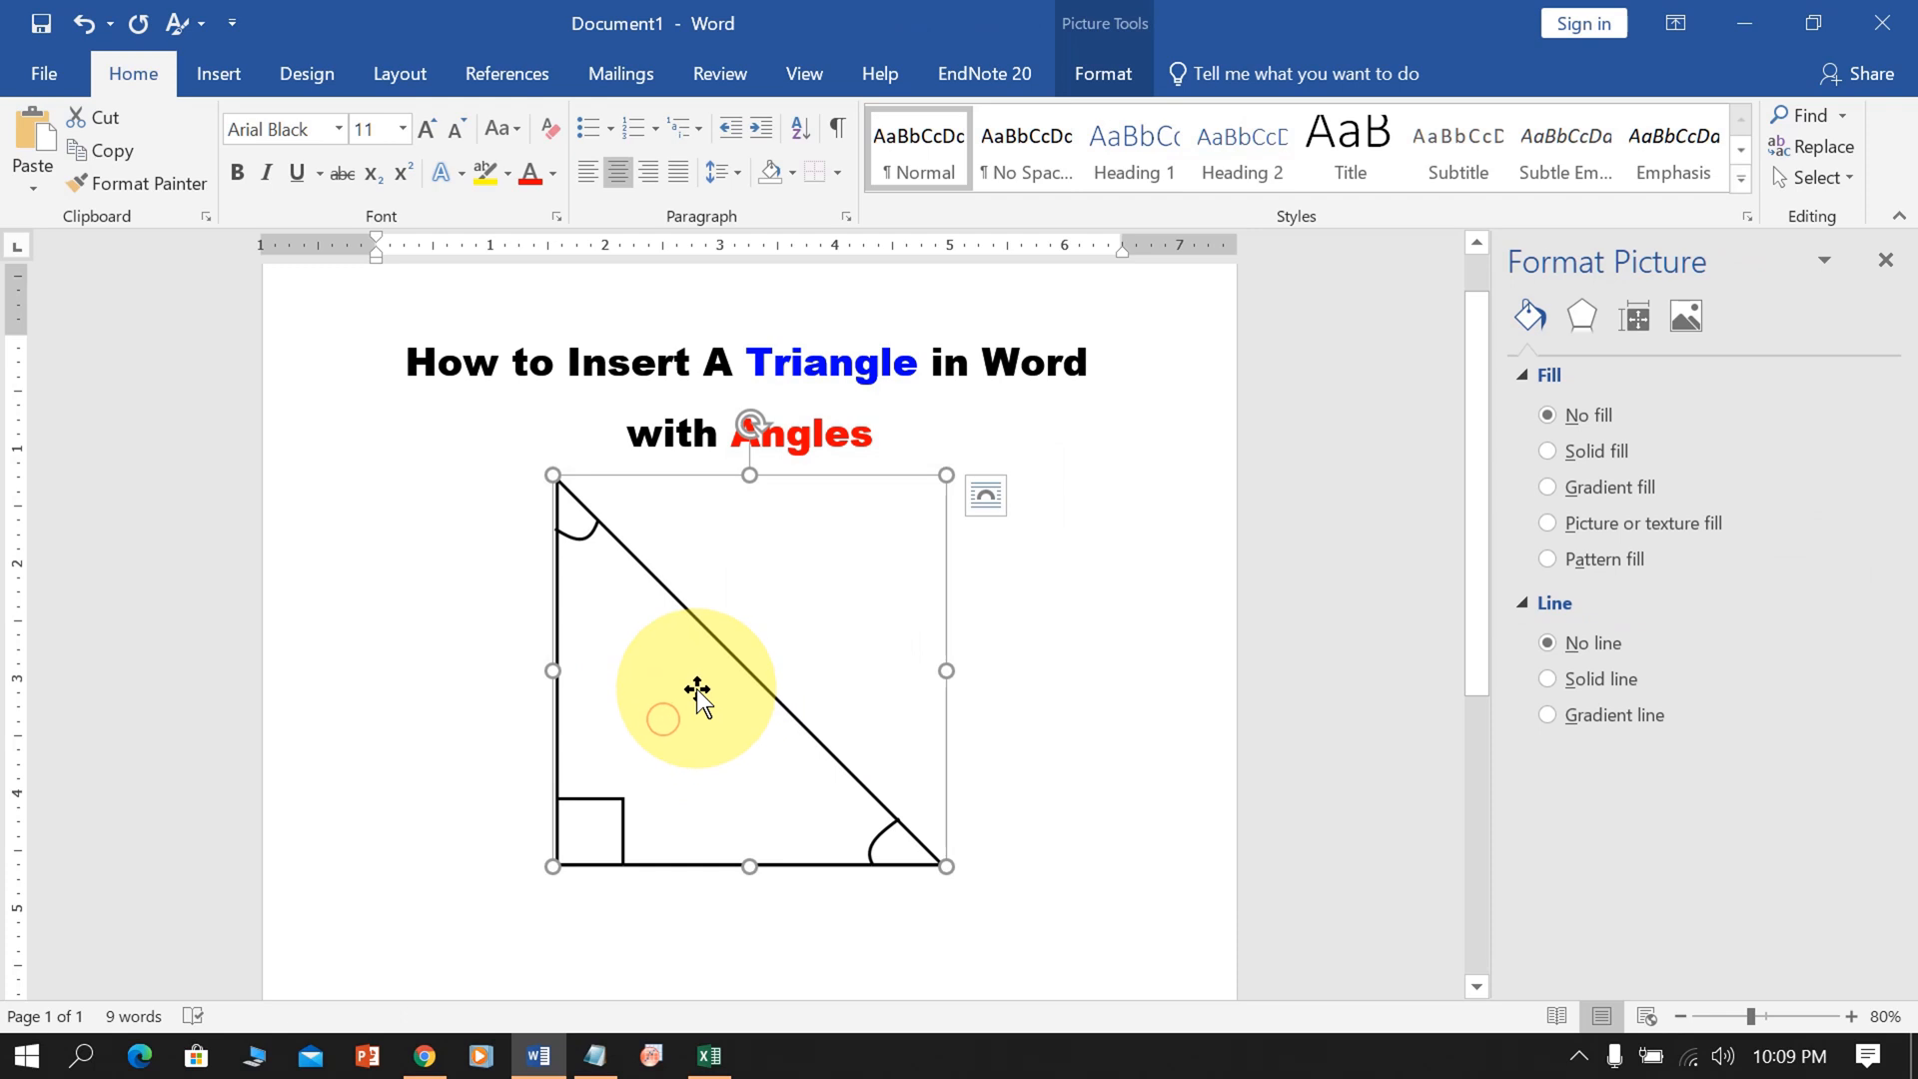
{"action": "right_click", "coordinate": [697, 697]}
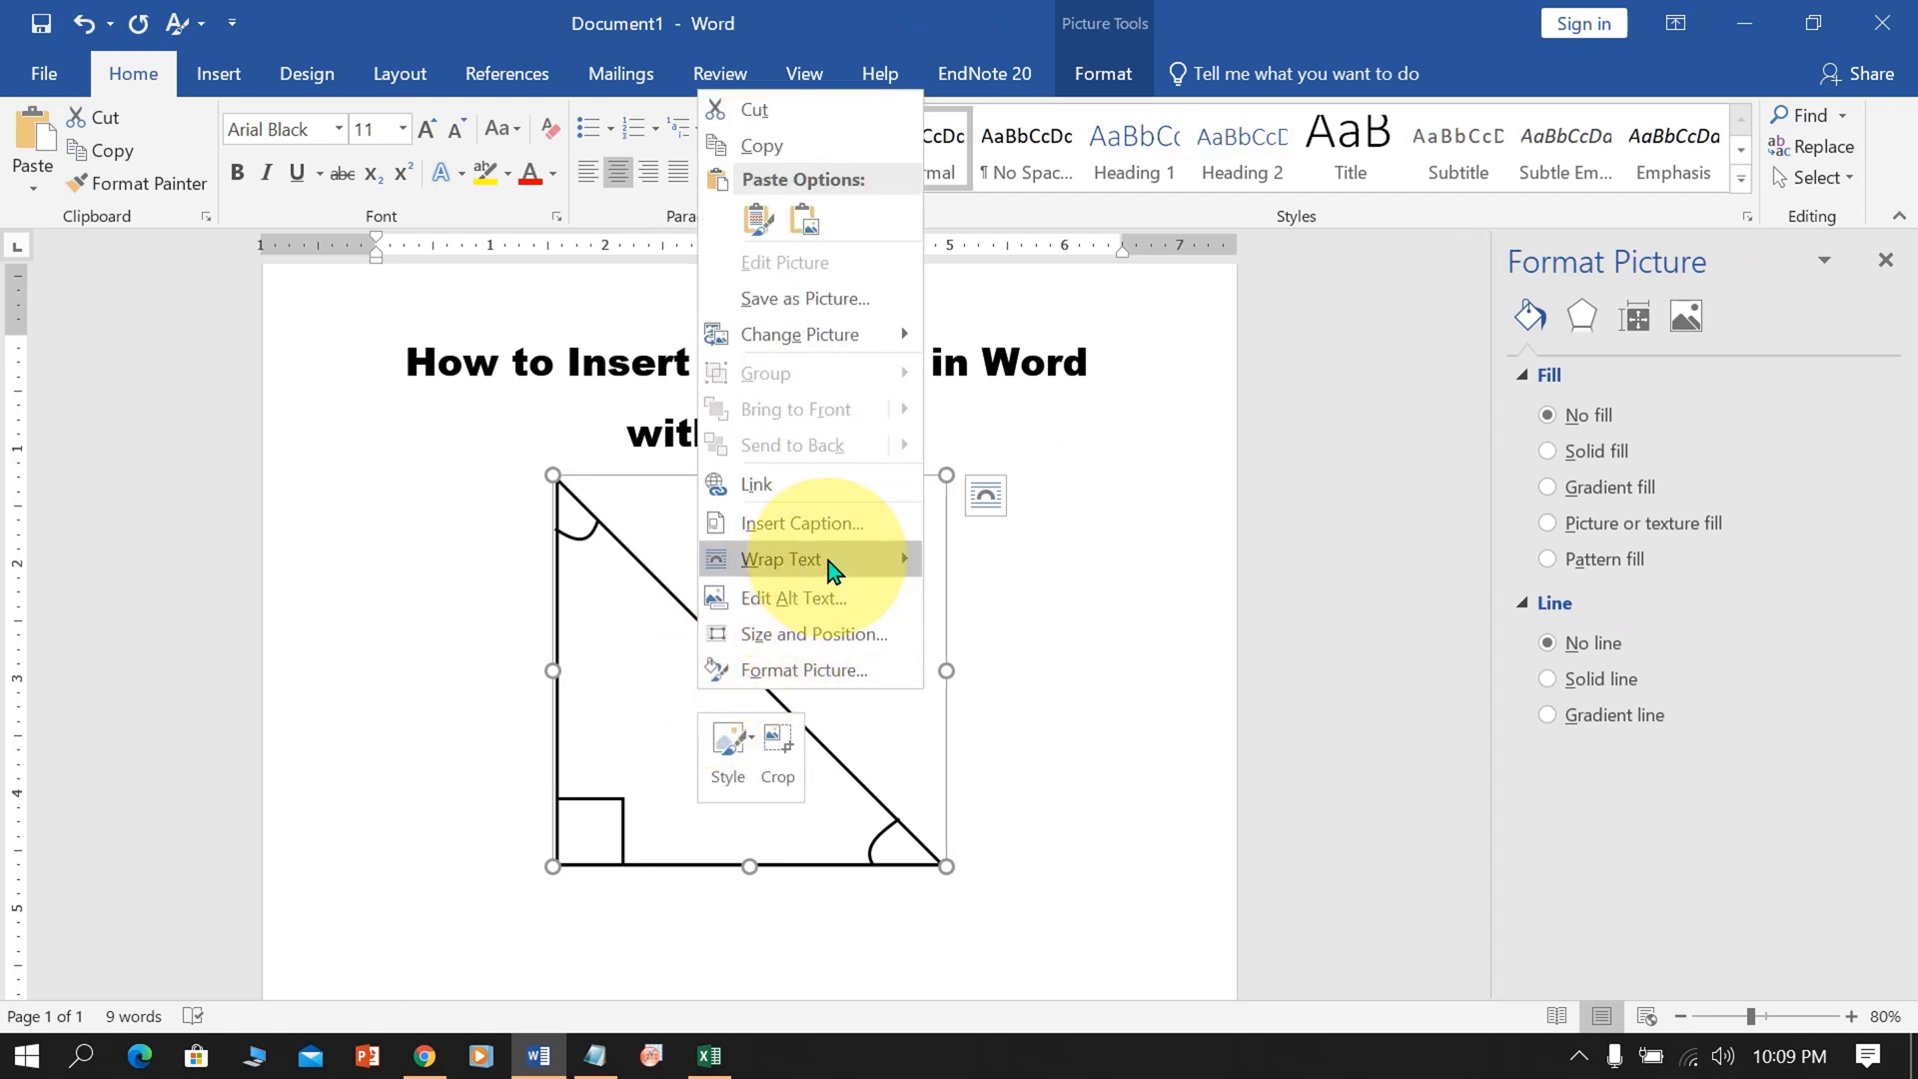
{"action": "left_click", "coordinate": [783, 559]}
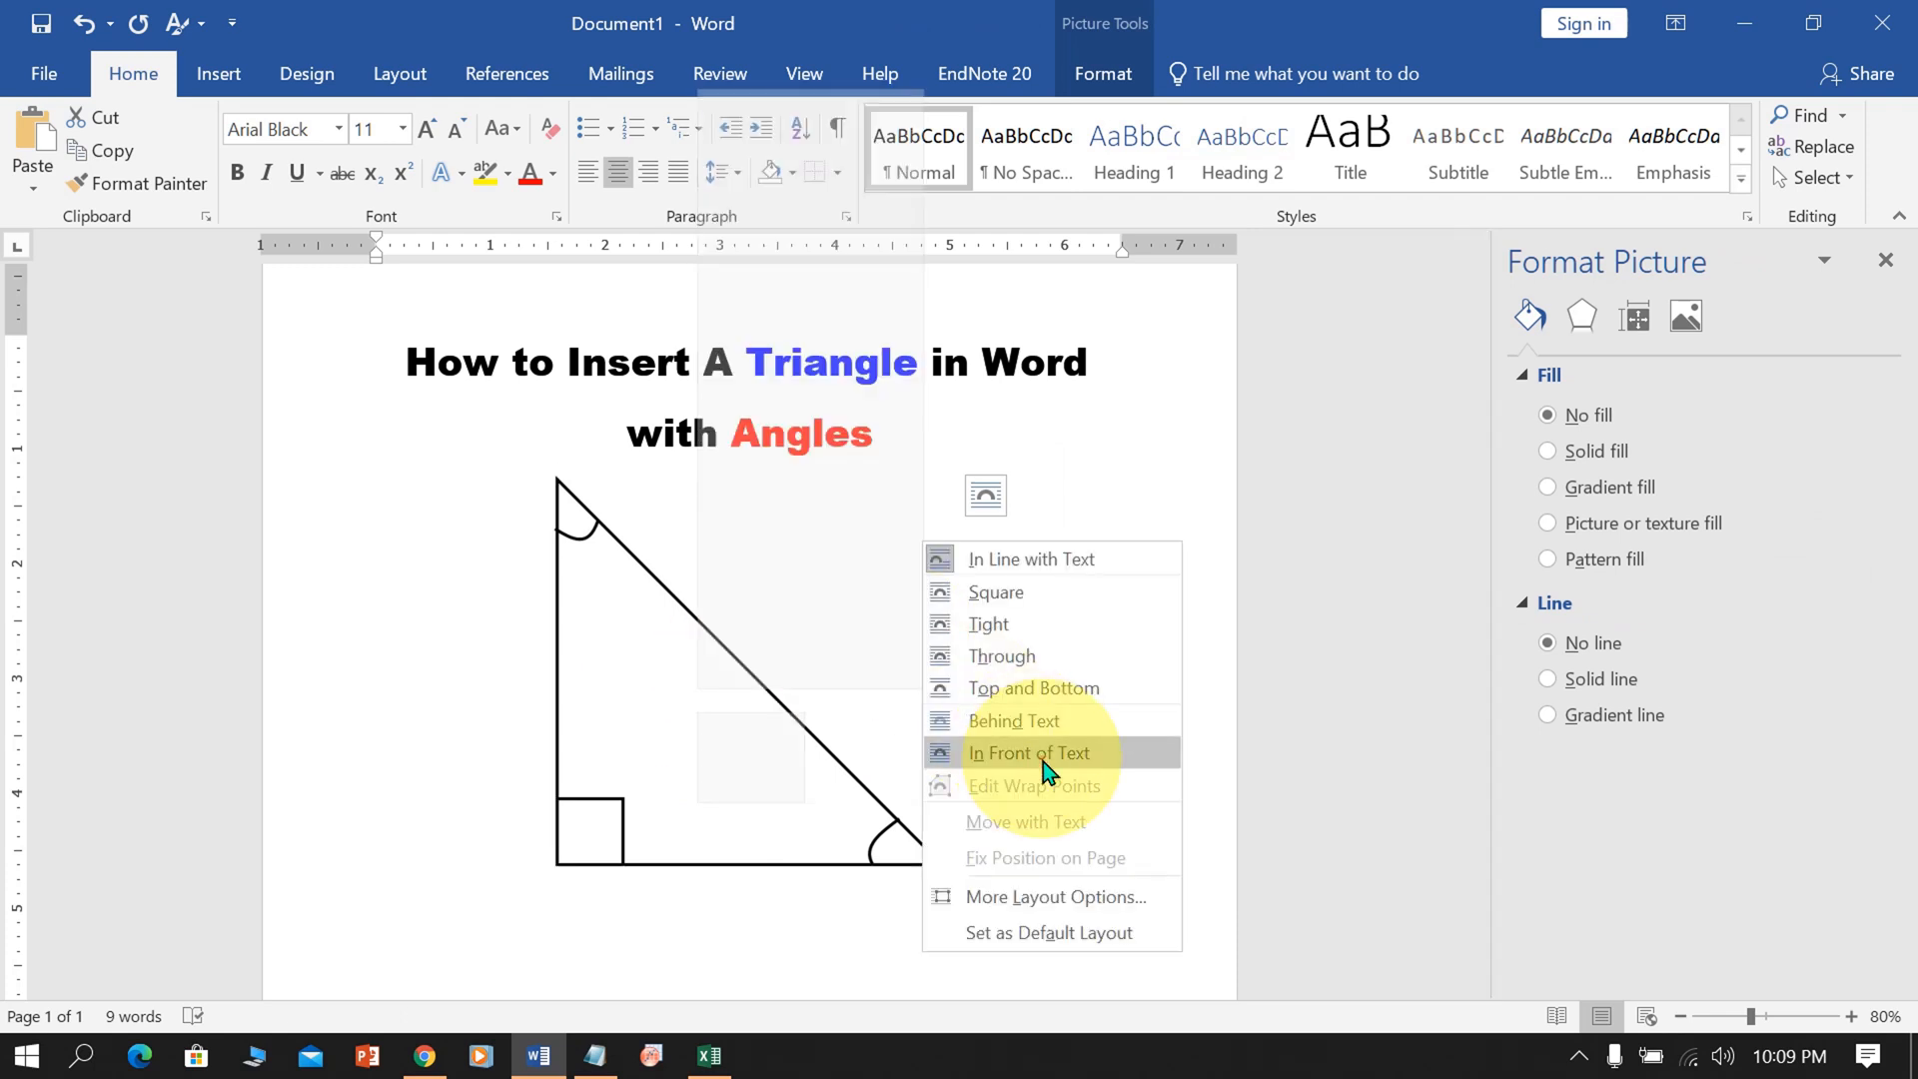
{"action": "left_click", "coordinate": [1029, 752]}
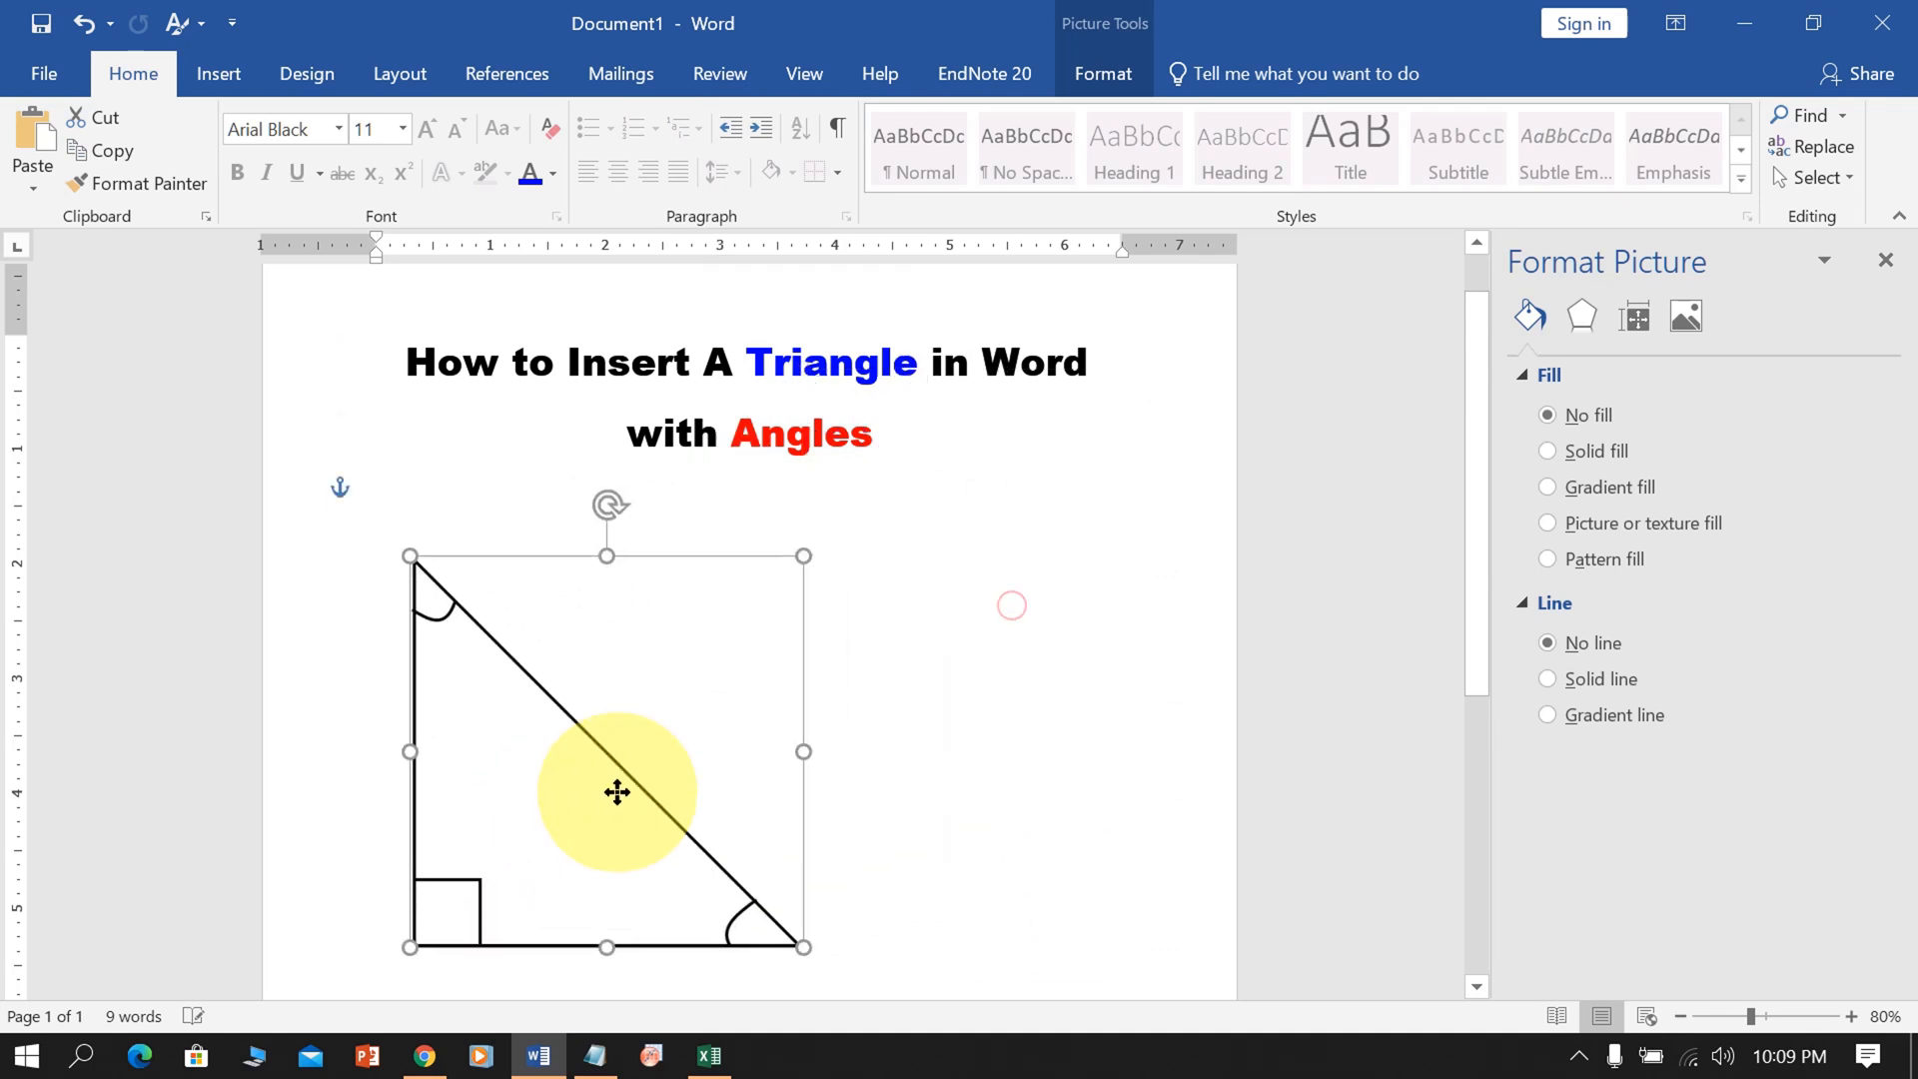